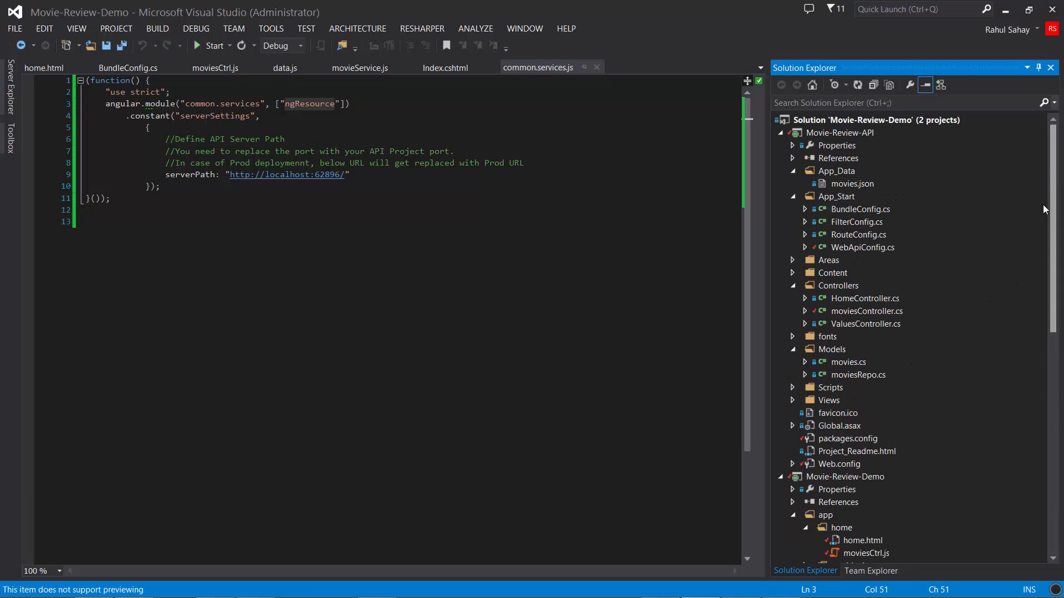
pyautogui.moveTo(818, 267)
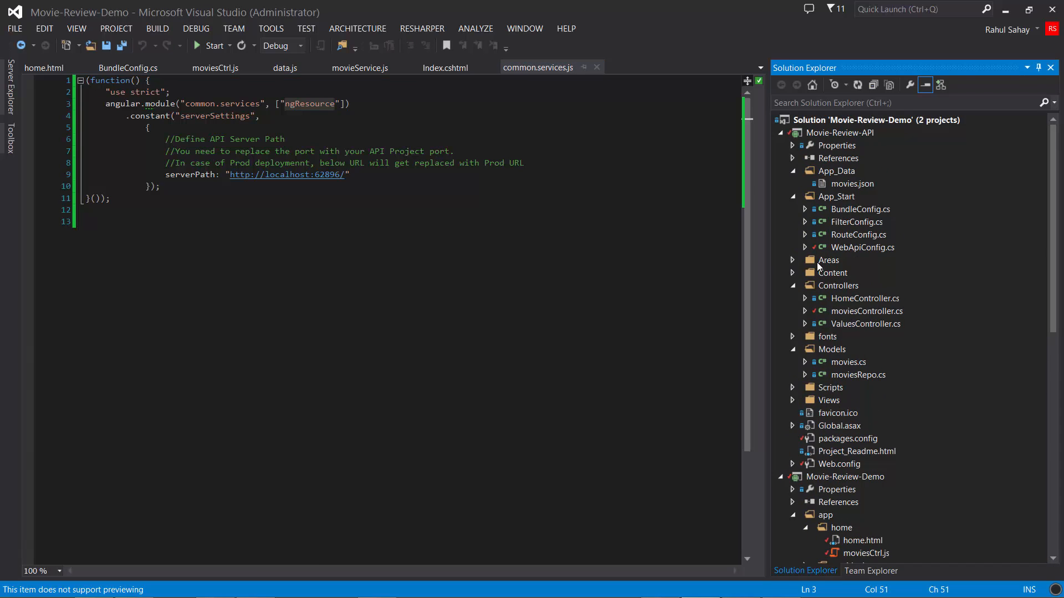
pyautogui.moveTo(690, 283)
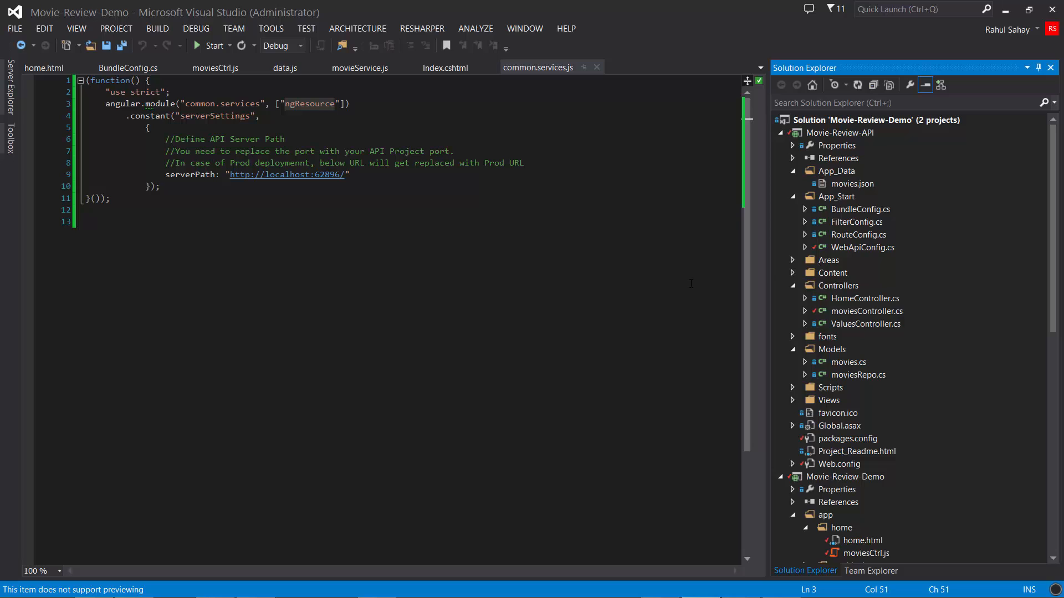
pyautogui.moveTo(783, 135)
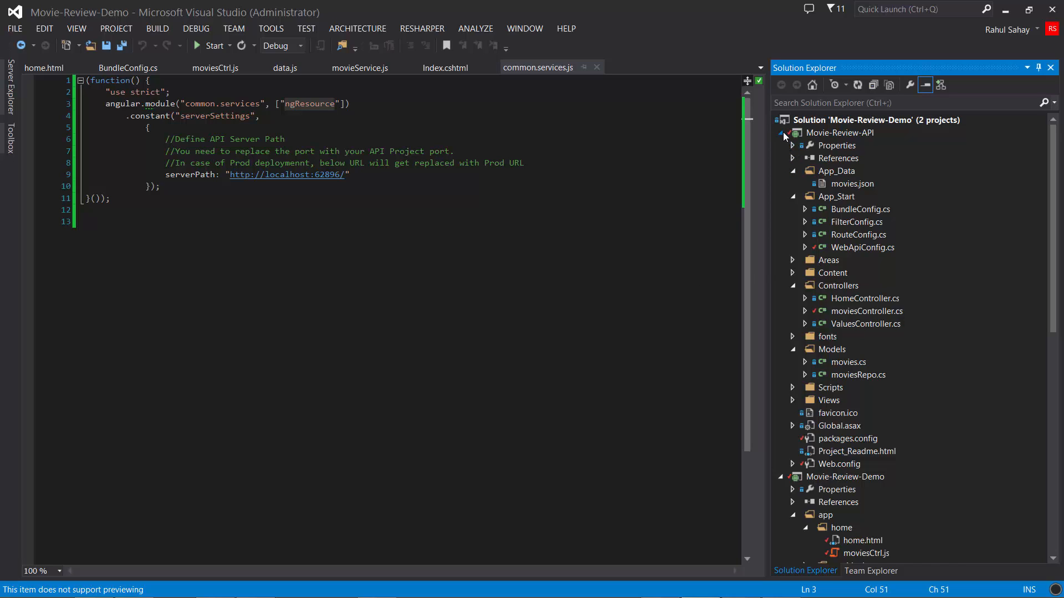
# - Review the Movie-Review-API project's installed NuGet packages from its References node, then close the manager
pyautogui.click(779, 132)
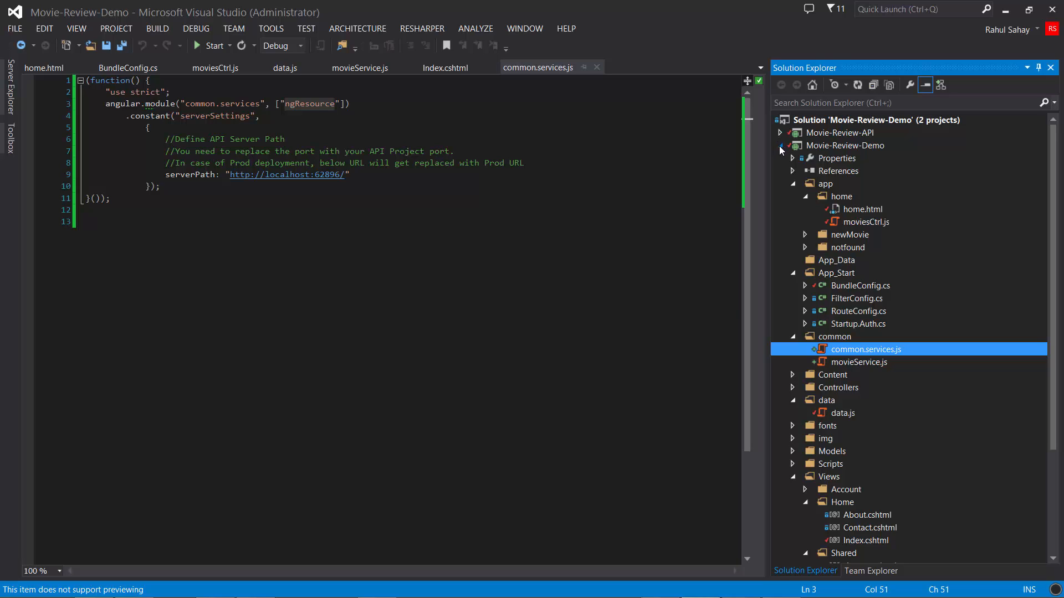
pyautogui.click(780, 132)
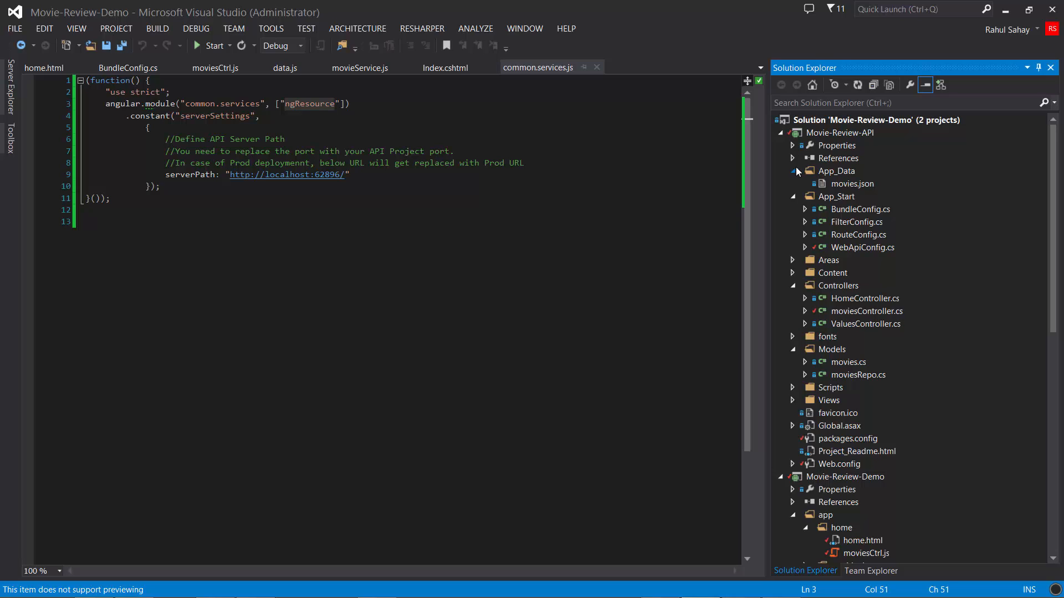
pyautogui.rightClick(838, 159)
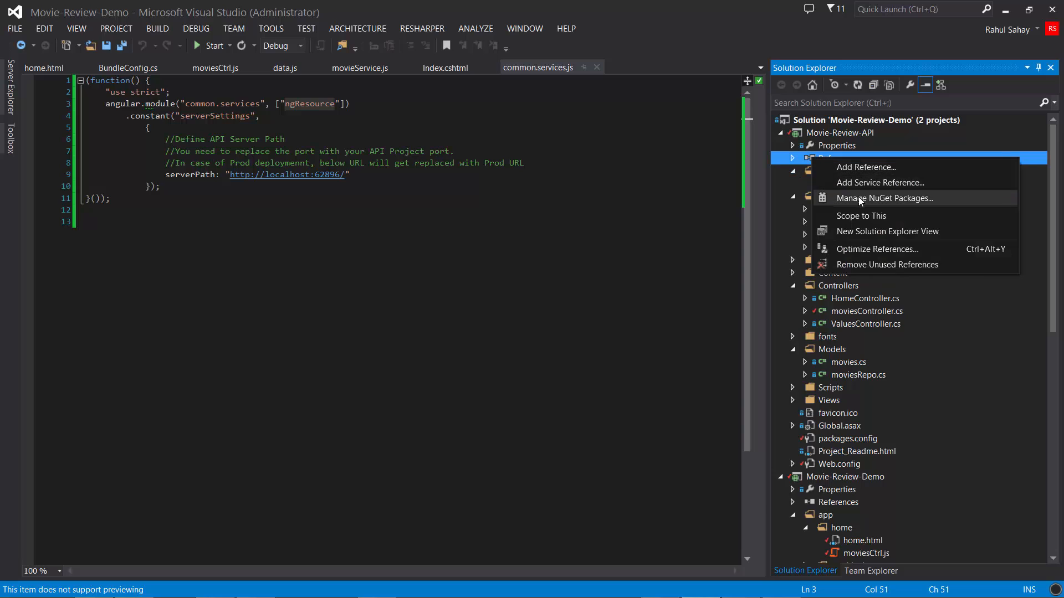
pyautogui.click(884, 197)
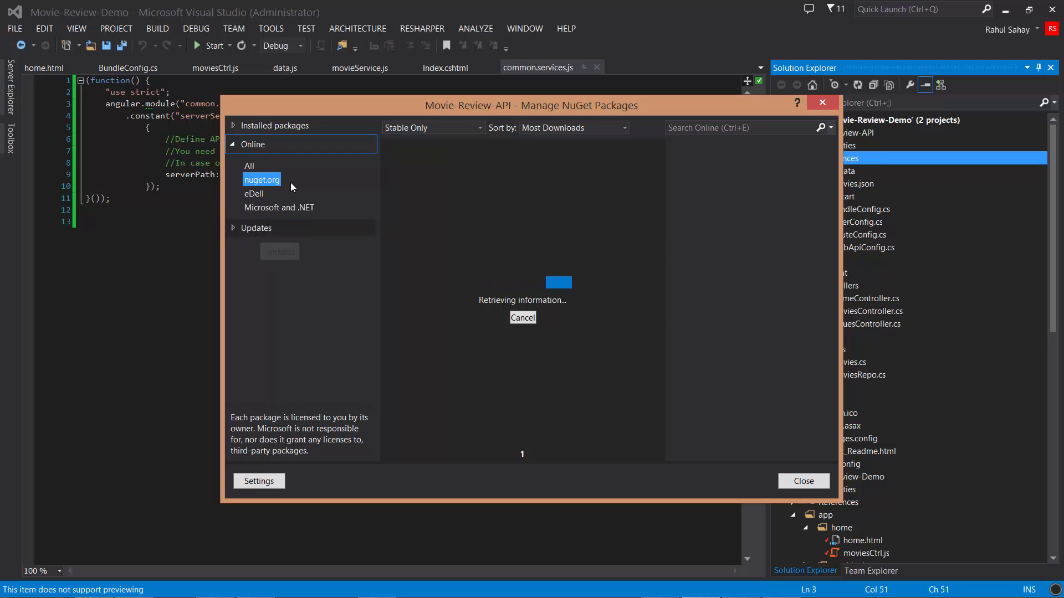
pyautogui.click(276, 125)
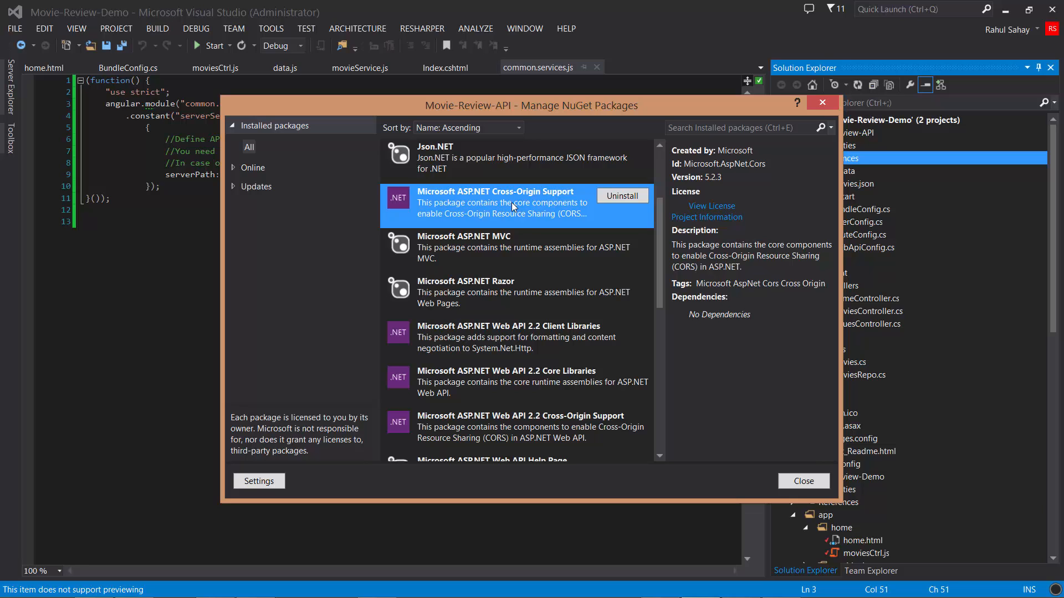
pyautogui.moveTo(853, 102)
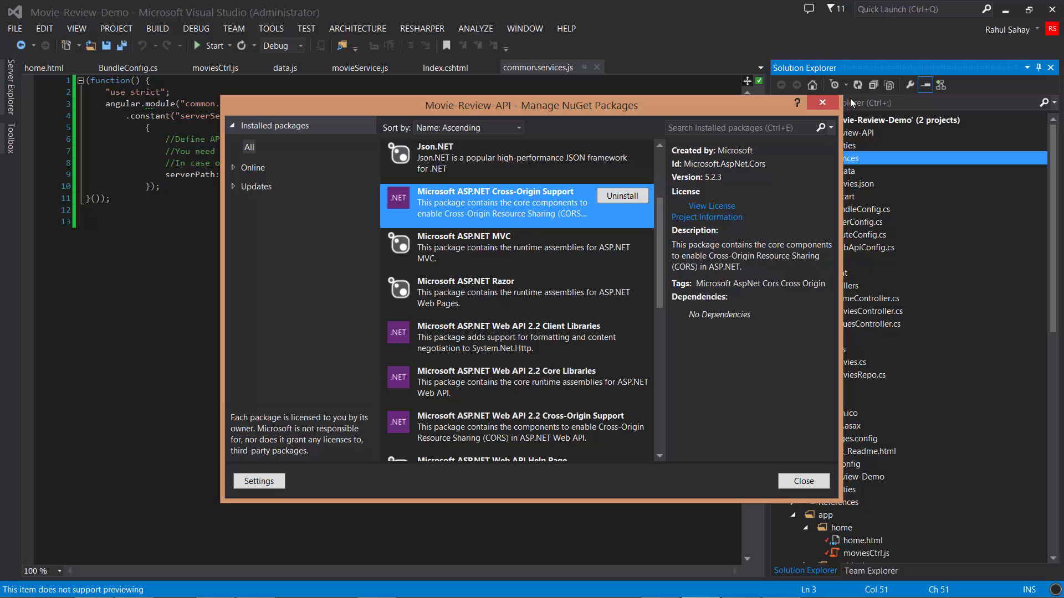
pyautogui.click(802, 481)
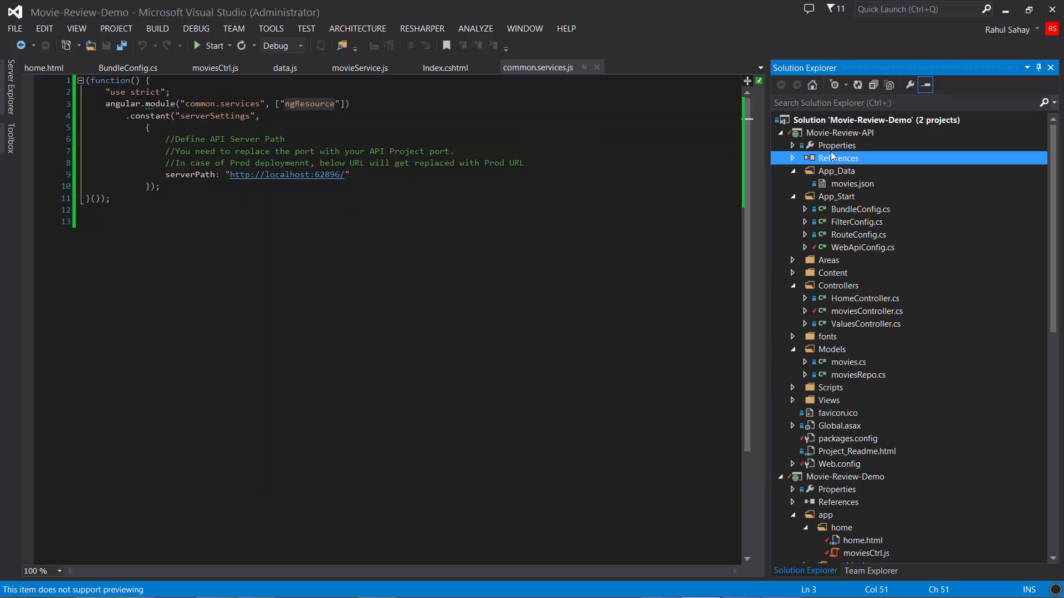
pyautogui.rightClick(839, 131)
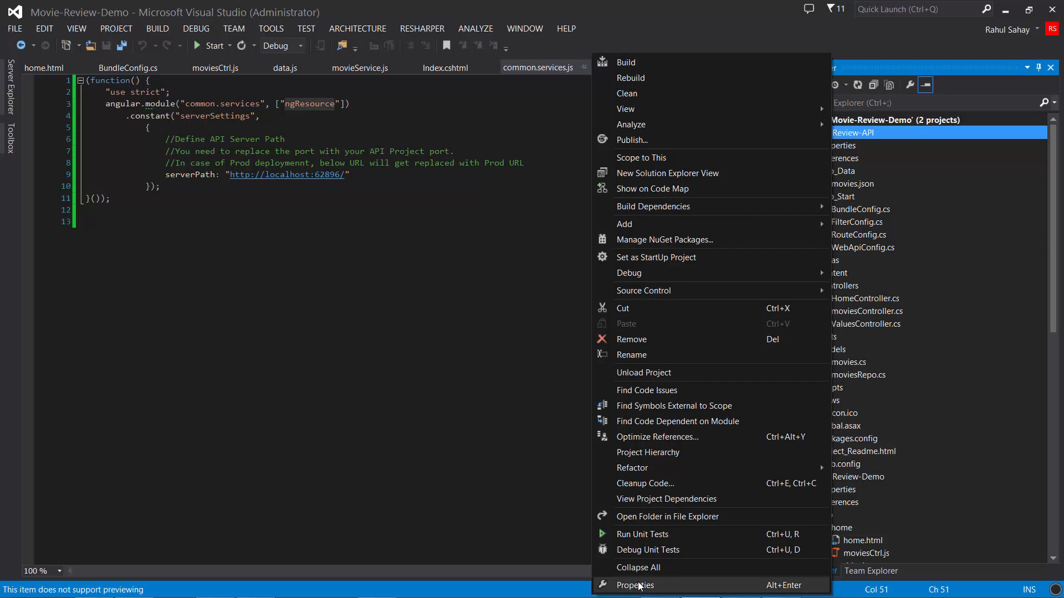
pyautogui.click(635, 585)
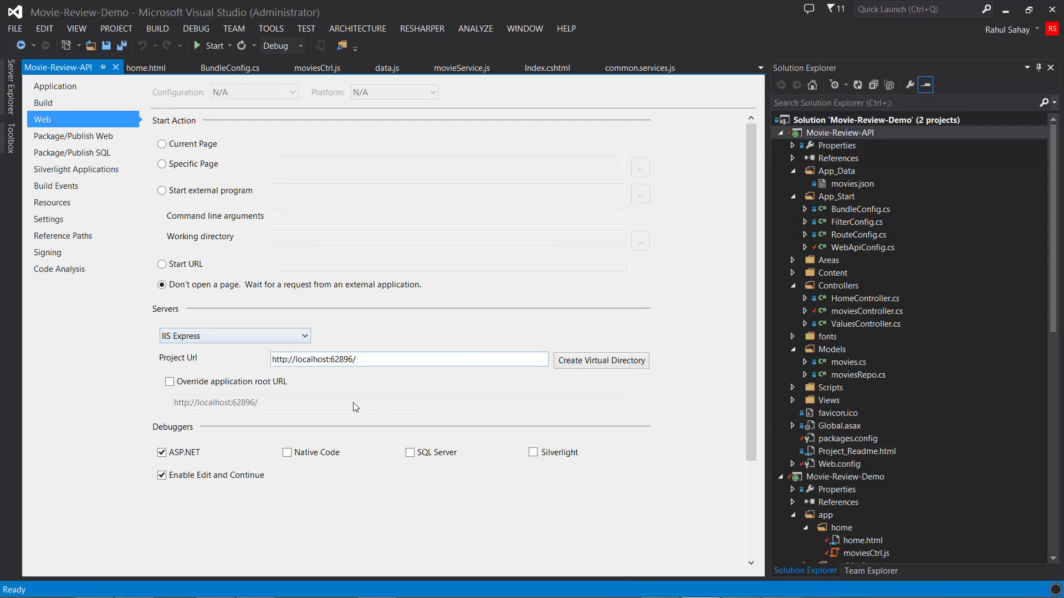
pyautogui.tripleClick(408, 359)
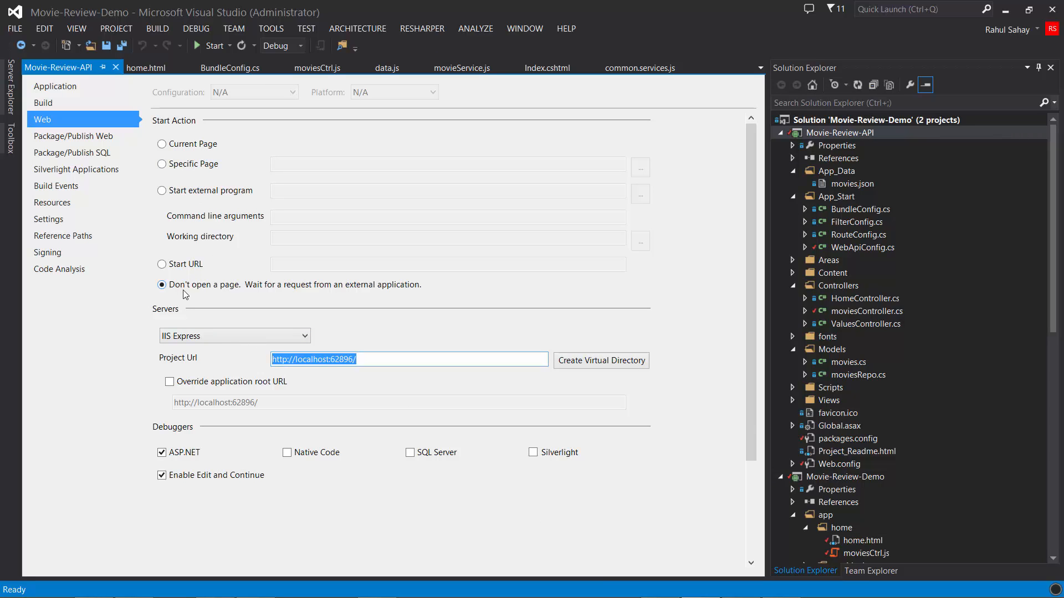
pyautogui.moveTo(434, 294)
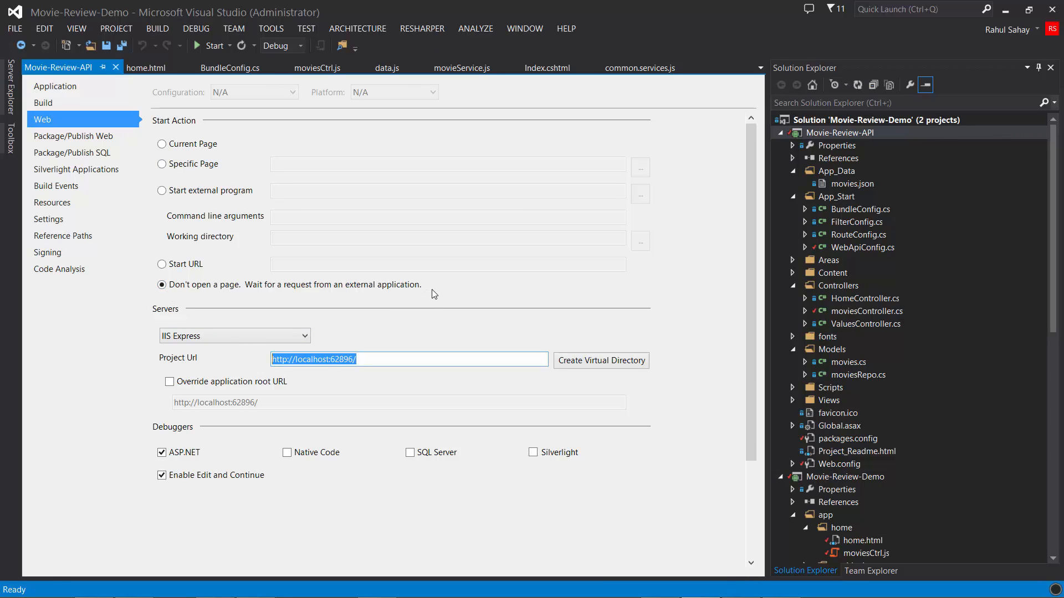
pyautogui.moveTo(273, 280)
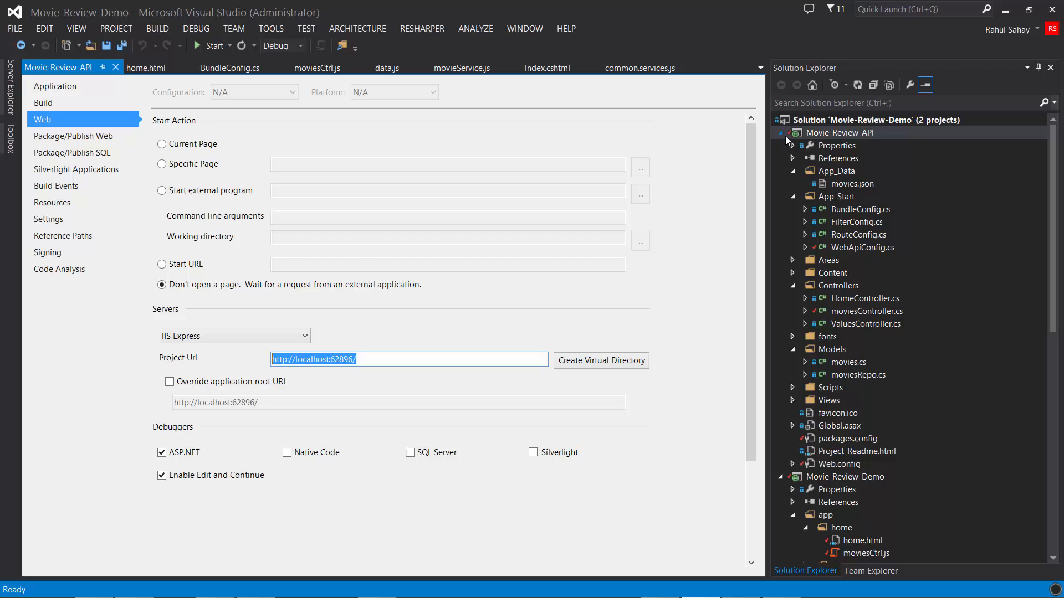
pyautogui.click(839, 132)
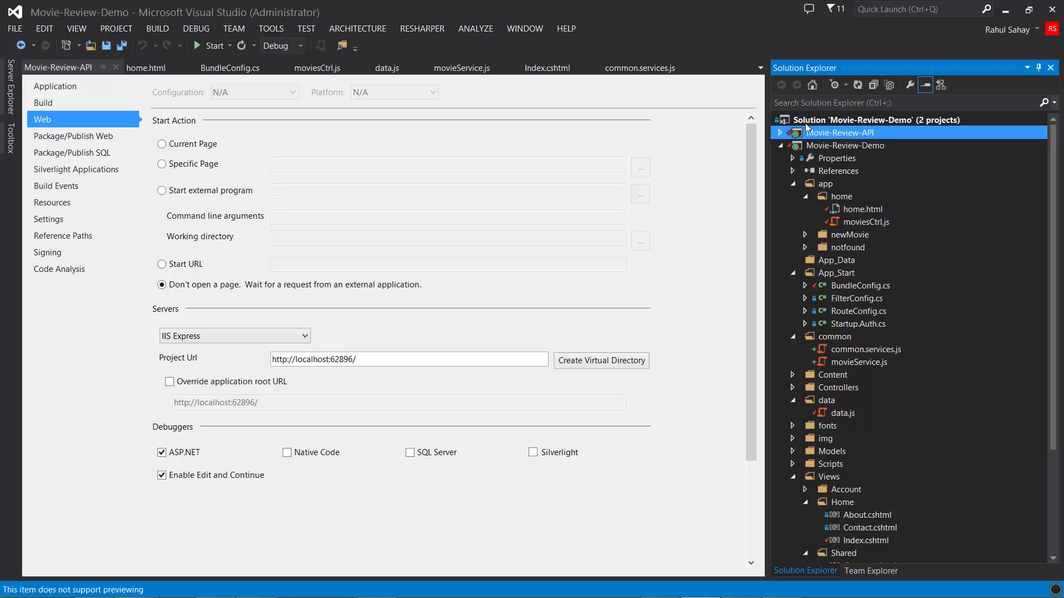
# - Review the solution's startup settings with both Movie-Review-API and Movie-Review-Demo set to start, then close the pages
pyautogui.rightClick(875, 120)
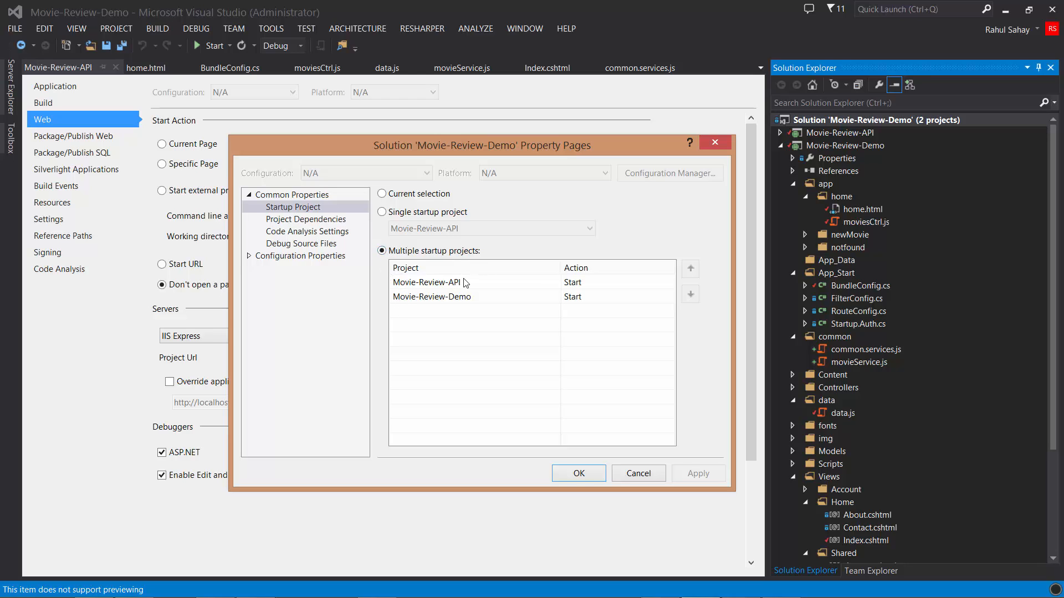
pyautogui.moveTo(460, 288)
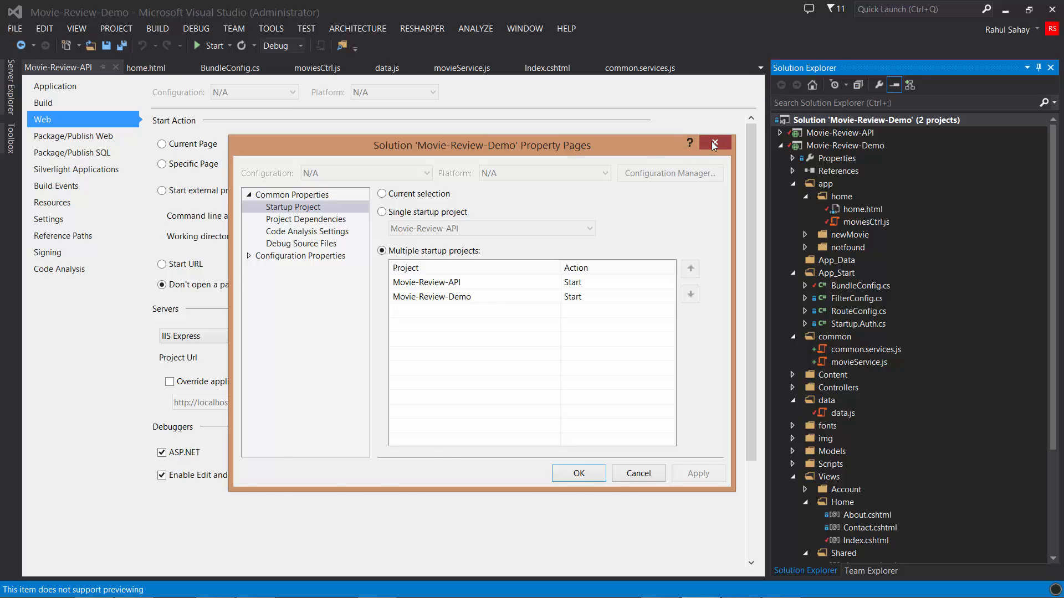
pyautogui.click(713, 142)
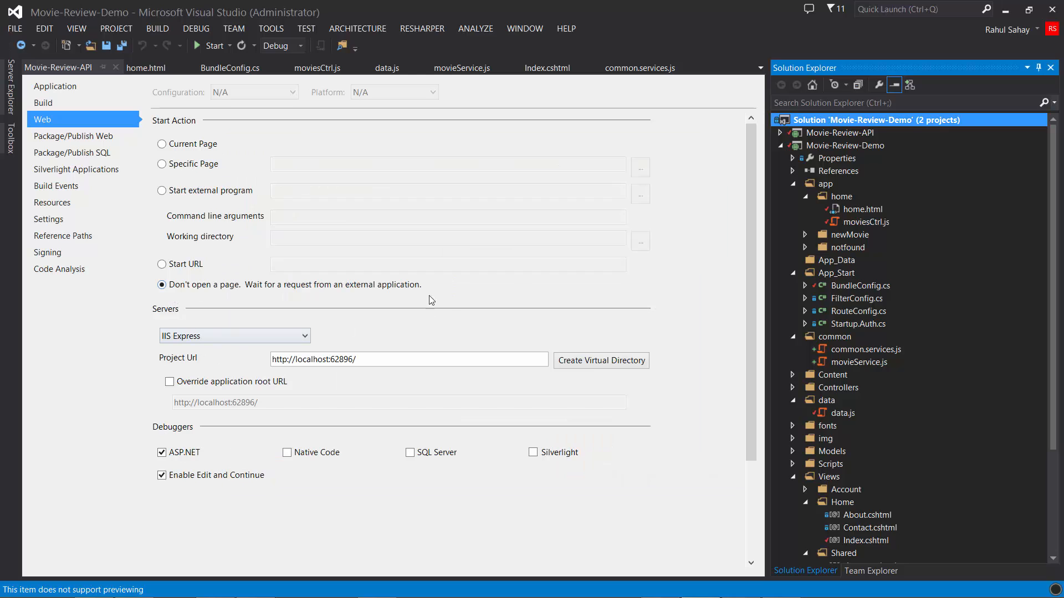
pyautogui.moveTo(162, 264)
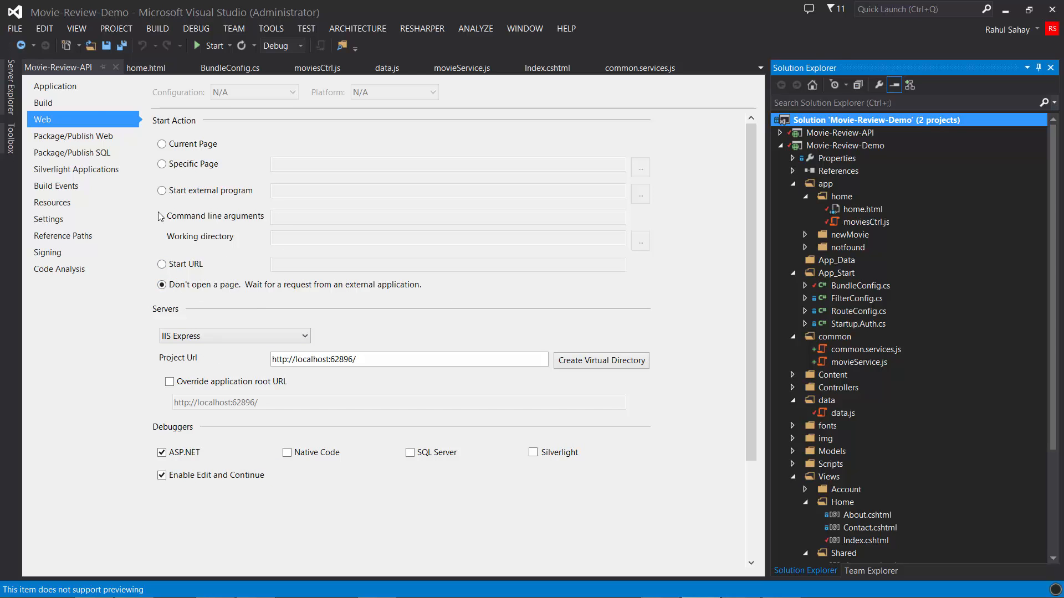
pyautogui.moveTo(116, 68)
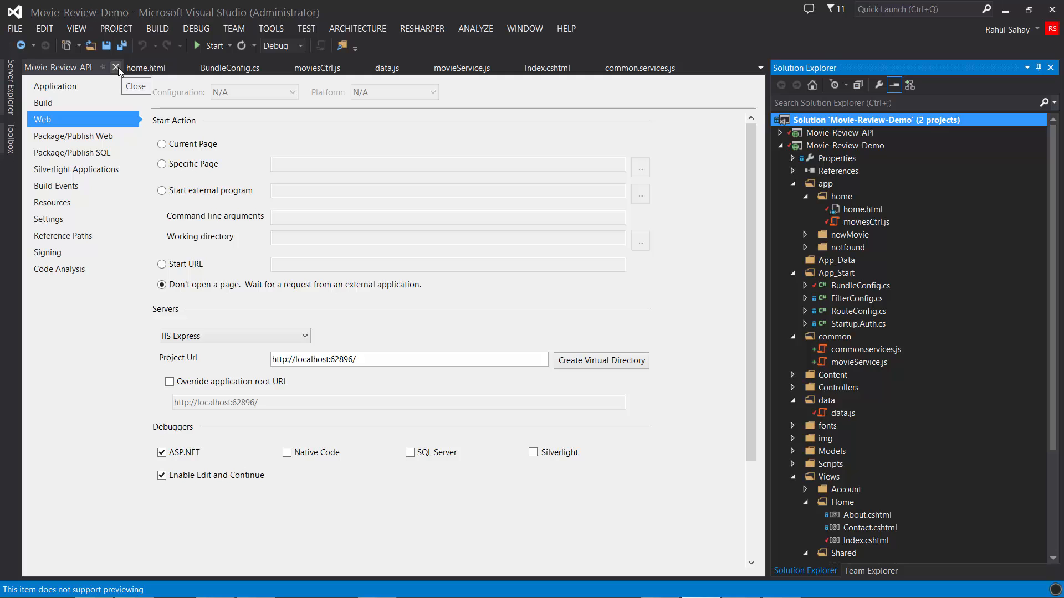
pyautogui.moveTo(118, 67)
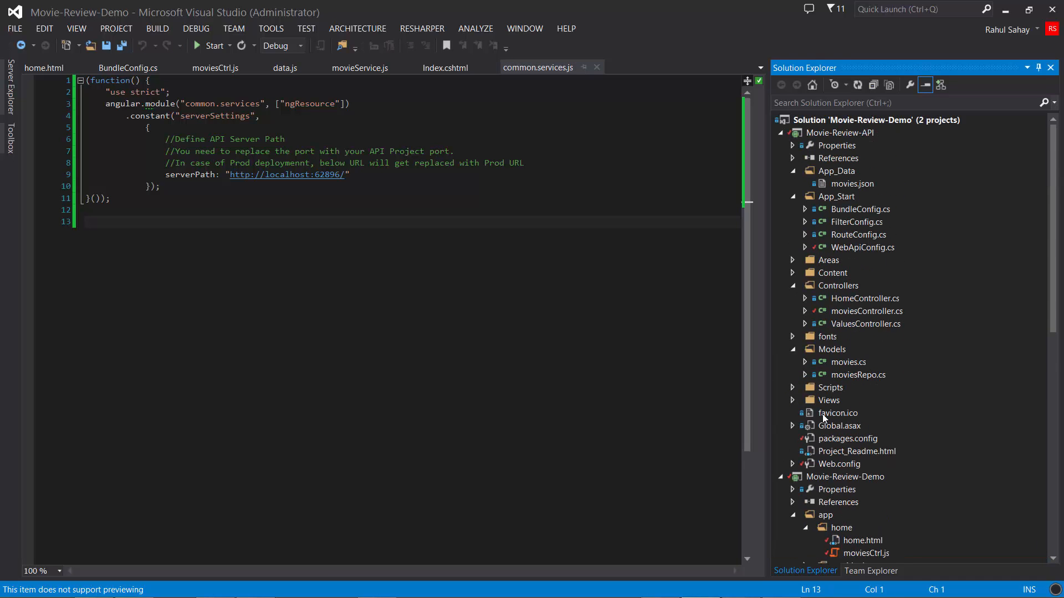
# - Review WebApiConfig.cs full-width, highlighting appXmlType, then move to moviesController.cs and its EnableCors attribute
pyautogui.doubleClick(862, 247)
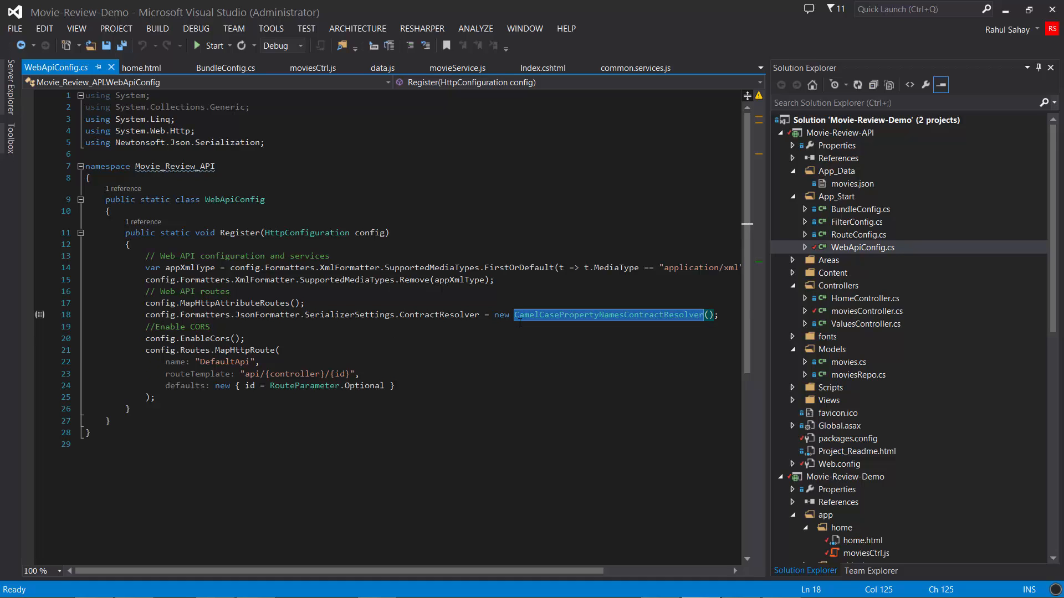
pyautogui.moveTo(979, 86)
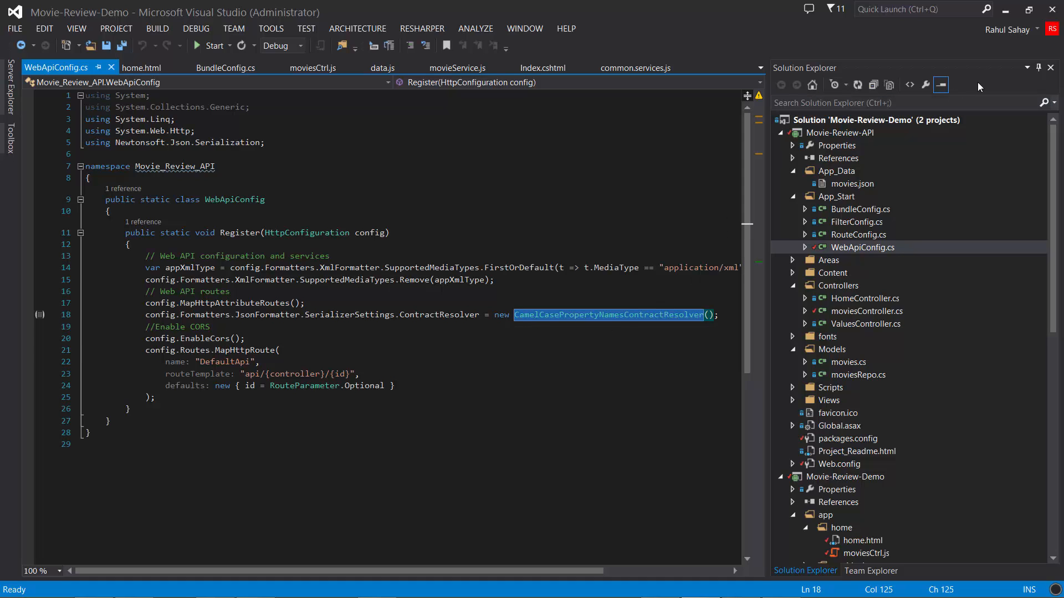
pyautogui.click(1038, 67)
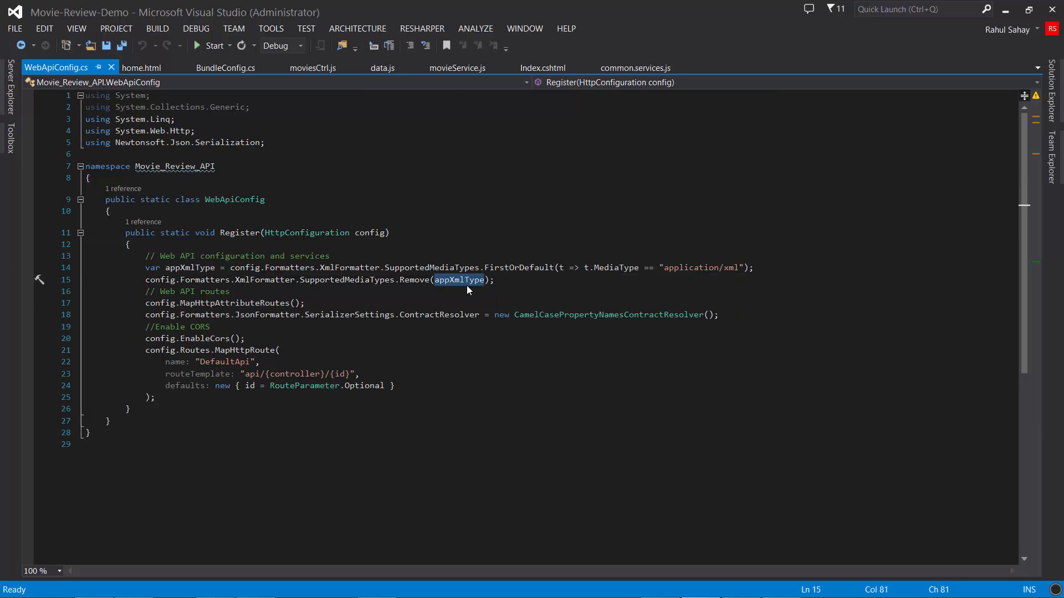
pyautogui.doubleClick(189, 267)
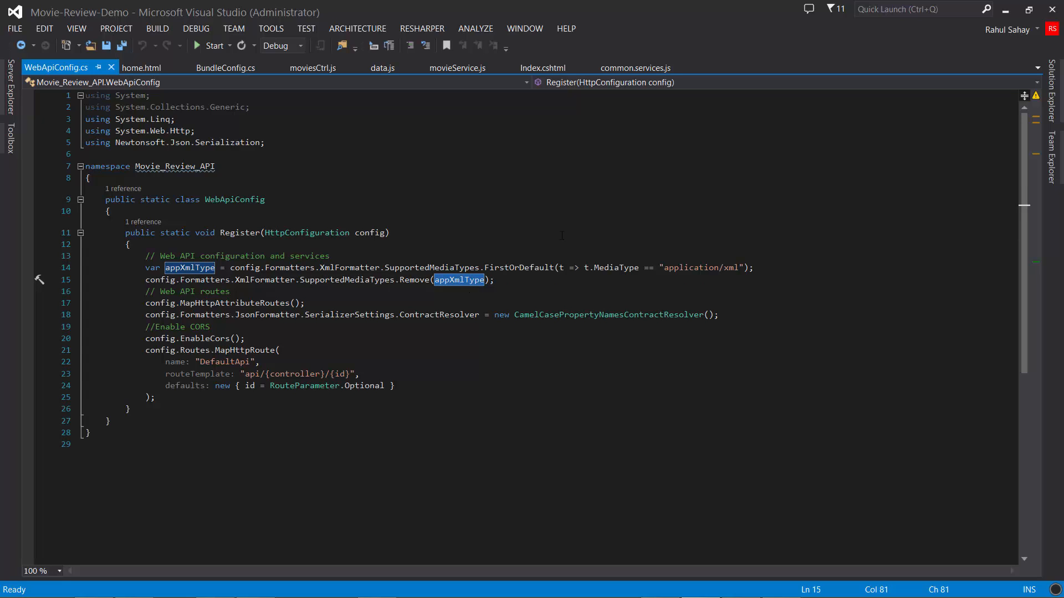
pyautogui.click(298, 314)
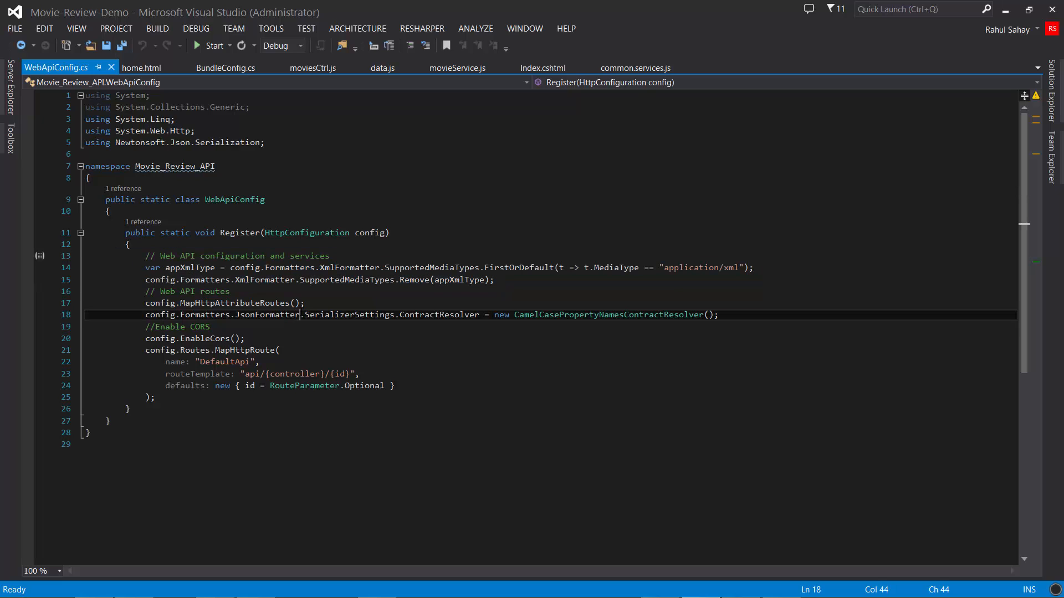
pyautogui.click(143, 326)
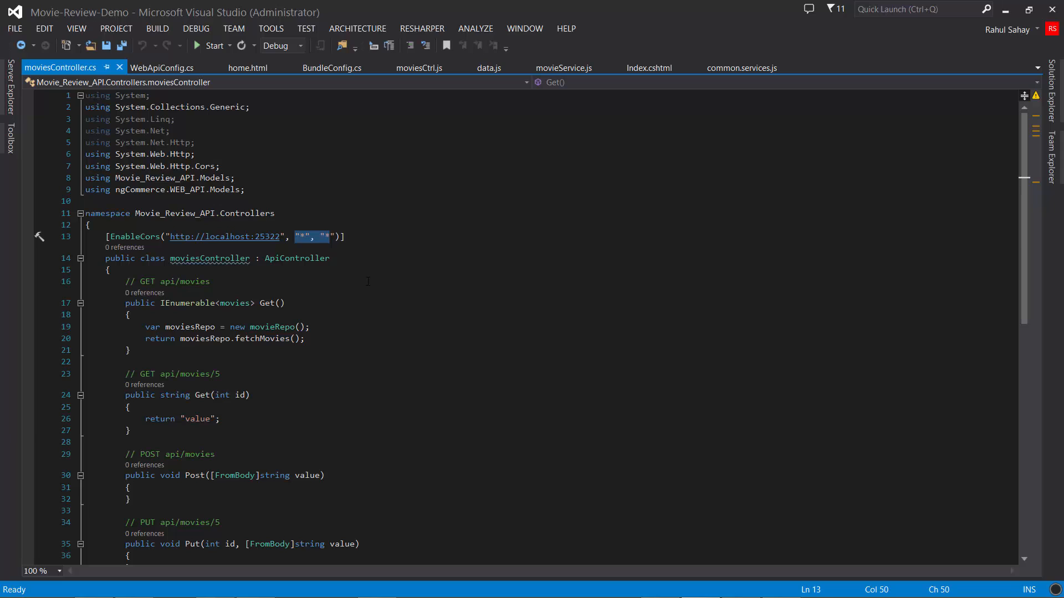
# - Clear the controller code selection and show Solution Explorer beside moviesController.cs
pyautogui.click(126, 314)
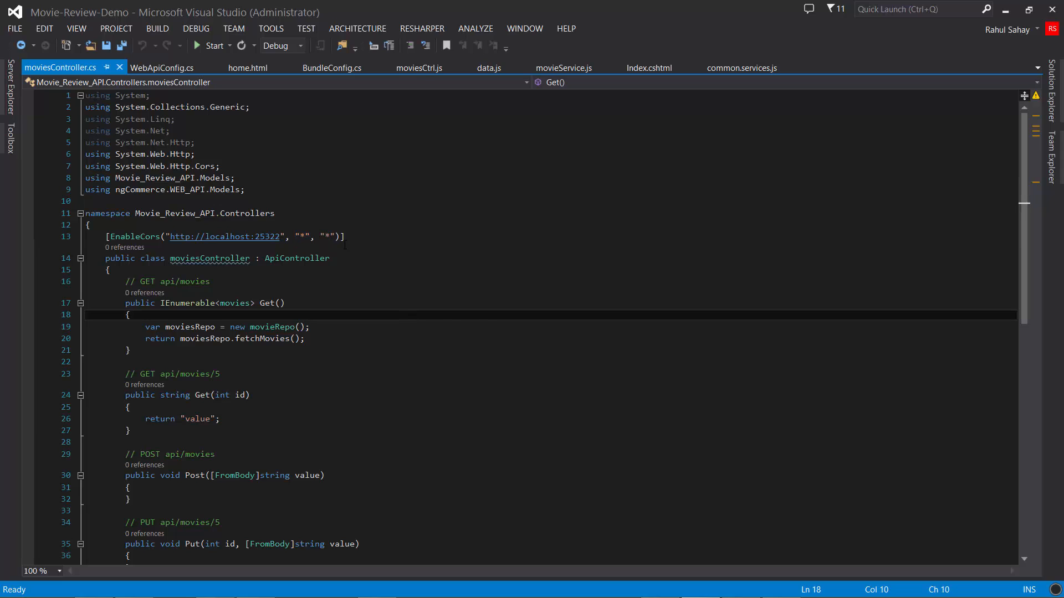
pyautogui.moveTo(134, 237)
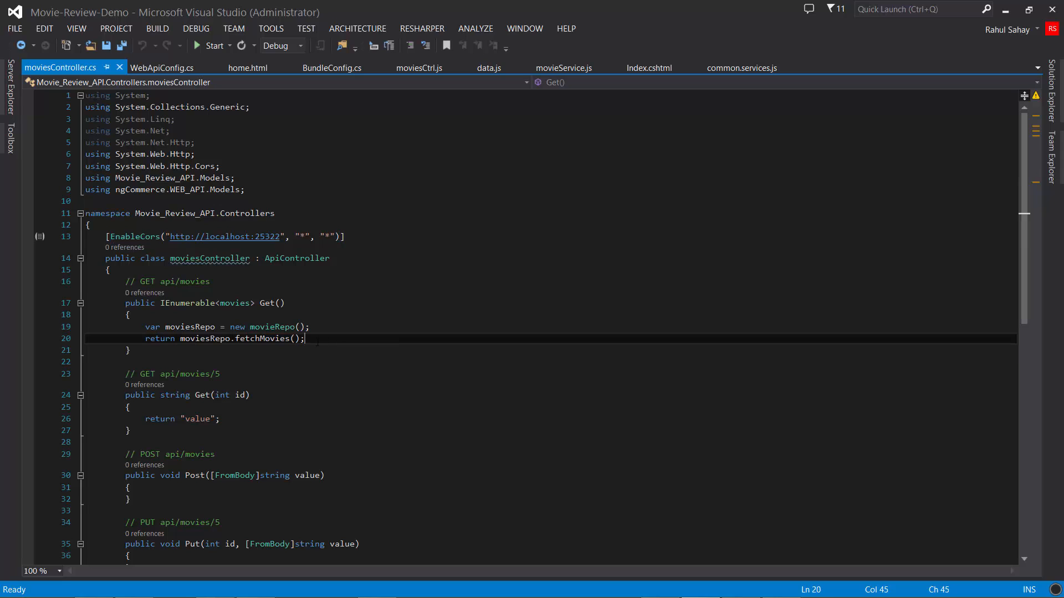
pyautogui.moveTo(224, 237)
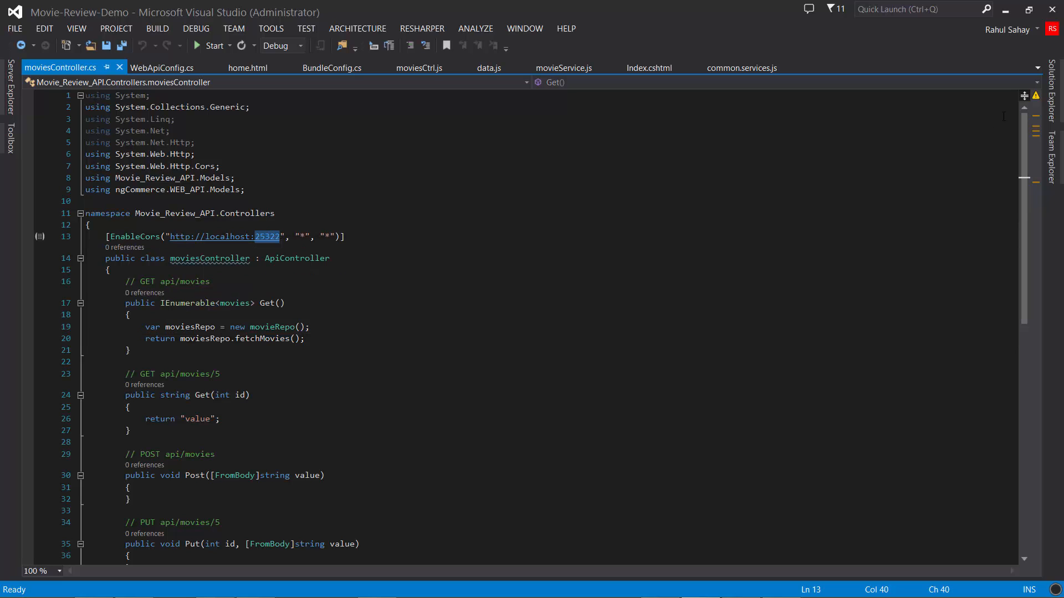
pyautogui.click(1052, 92)
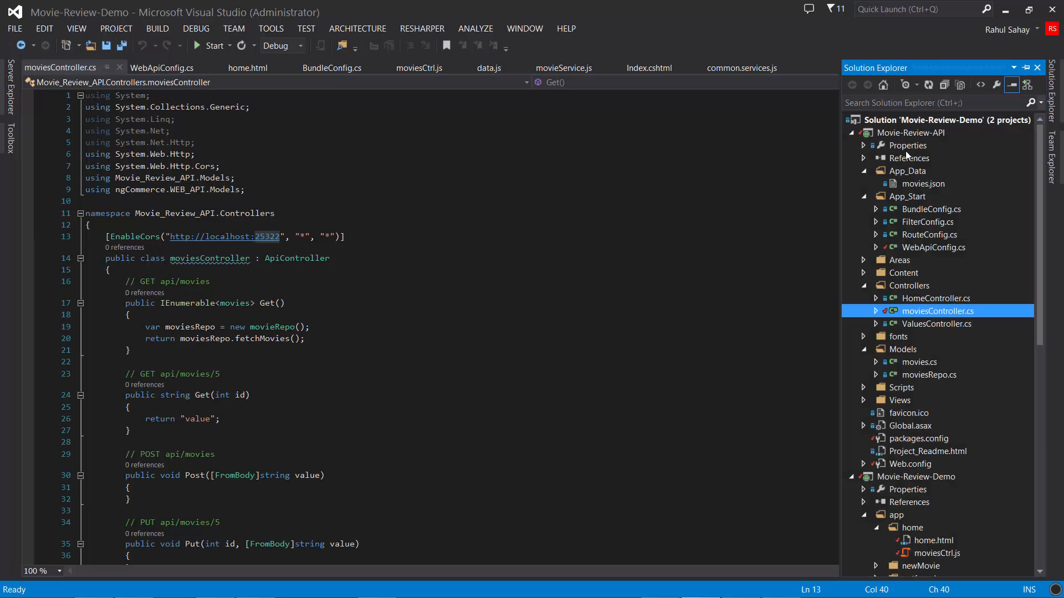
# - View Movie-Review-API's web properties with the project URL selected, then close the page
pyautogui.rightClick(911, 132)
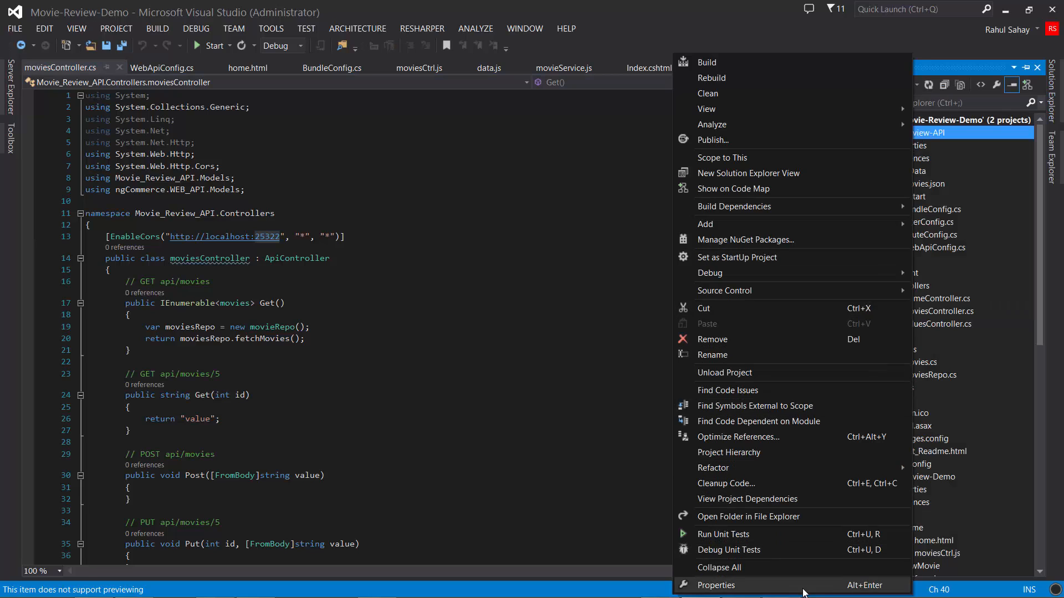
pyautogui.click(716, 585)
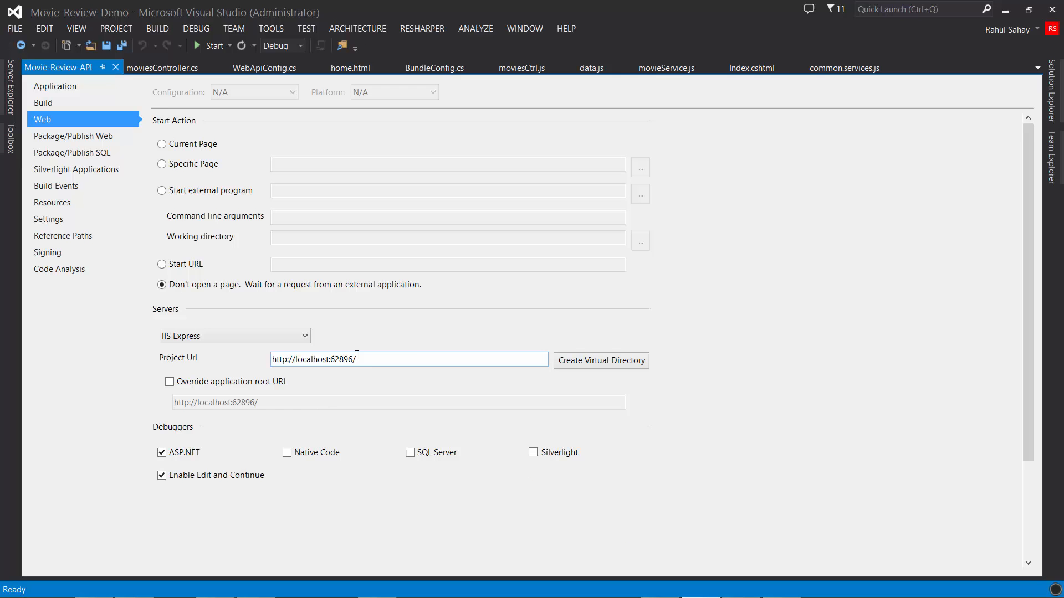
pyautogui.tripleClick(408, 359)
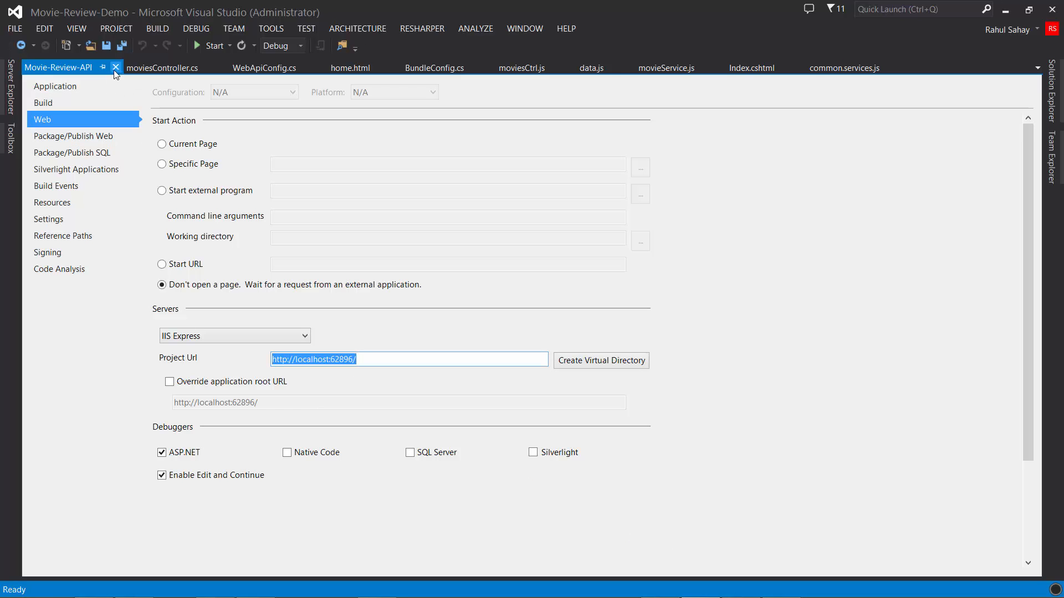
pyautogui.click(162, 68)
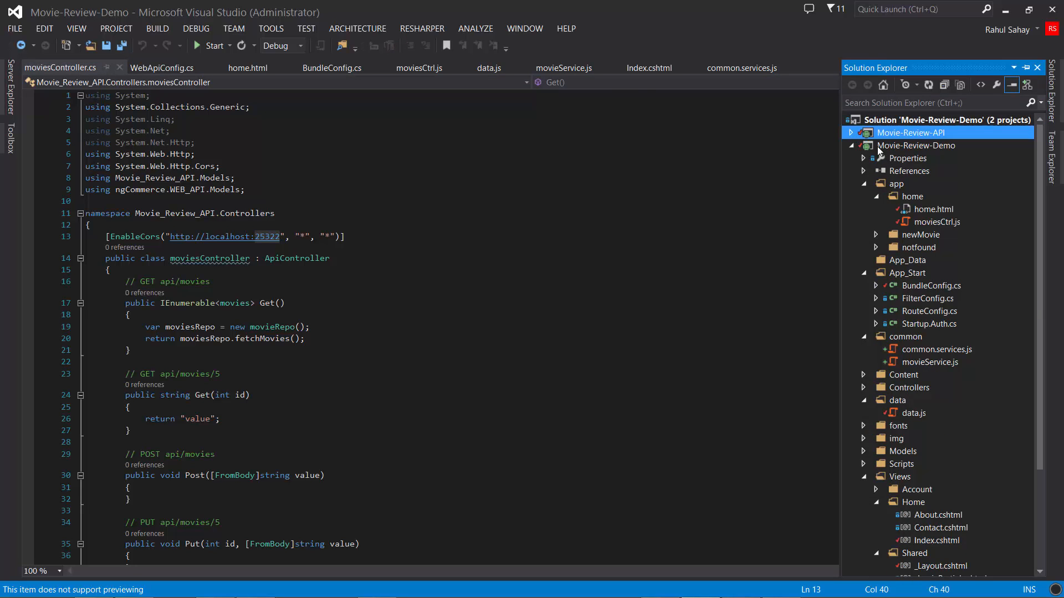
# - View the Movie-Review-Demo project's application property page
pyautogui.rightClick(915, 145)
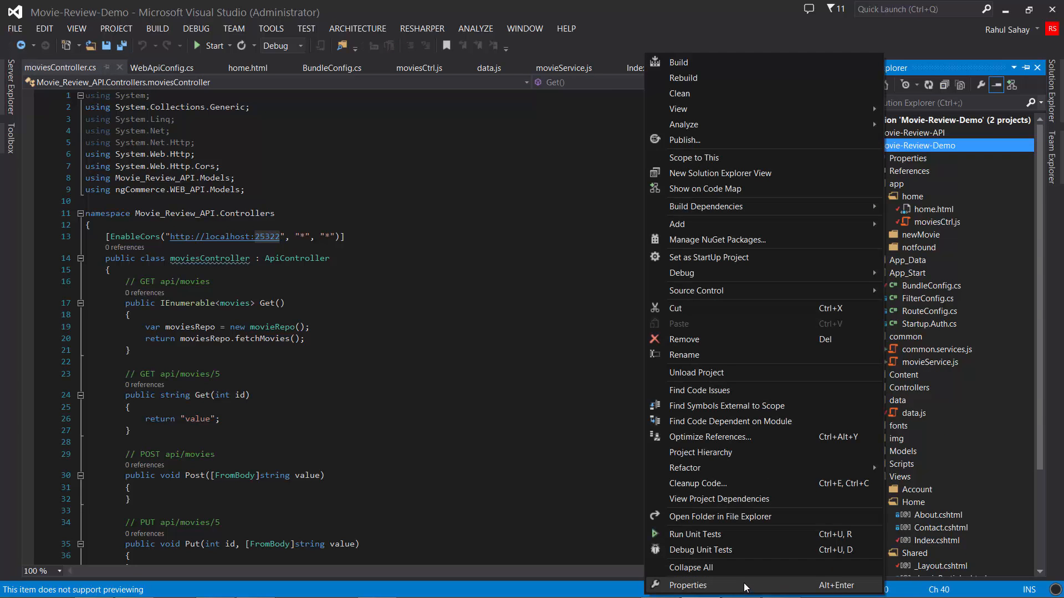
pyautogui.click(687, 585)
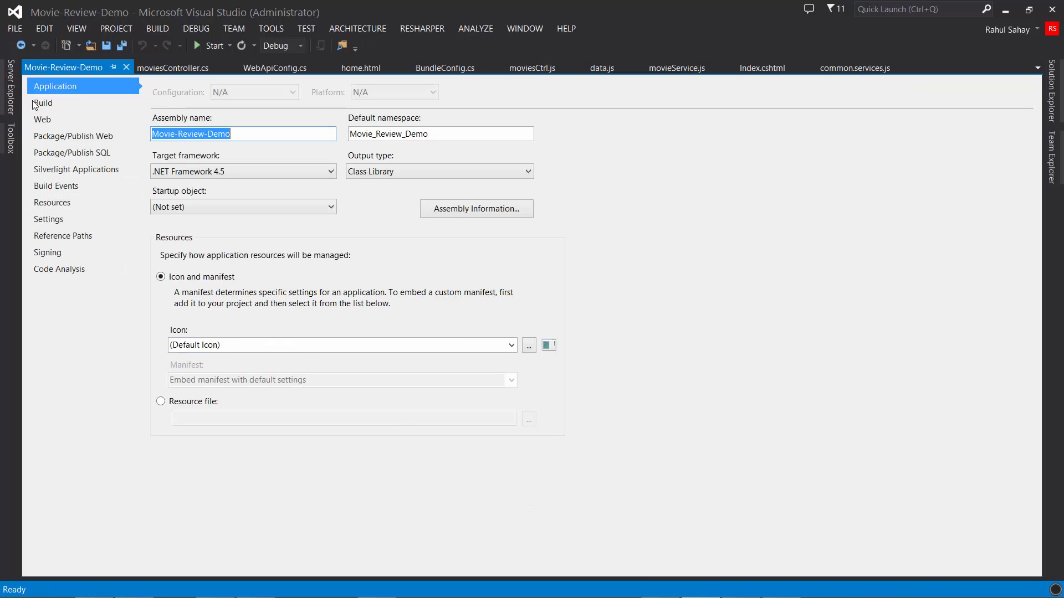
pyautogui.click(42, 120)
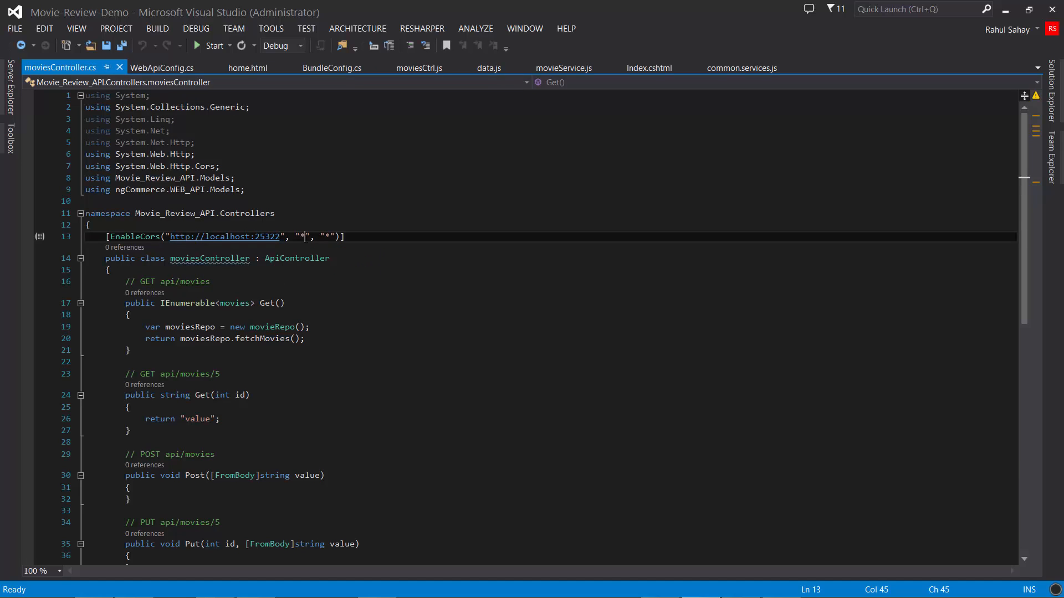
# - Return to the controller code with Solution Explorer docked, and collapse the API project's App_Start folder
pyautogui.doubleClick(330, 237)
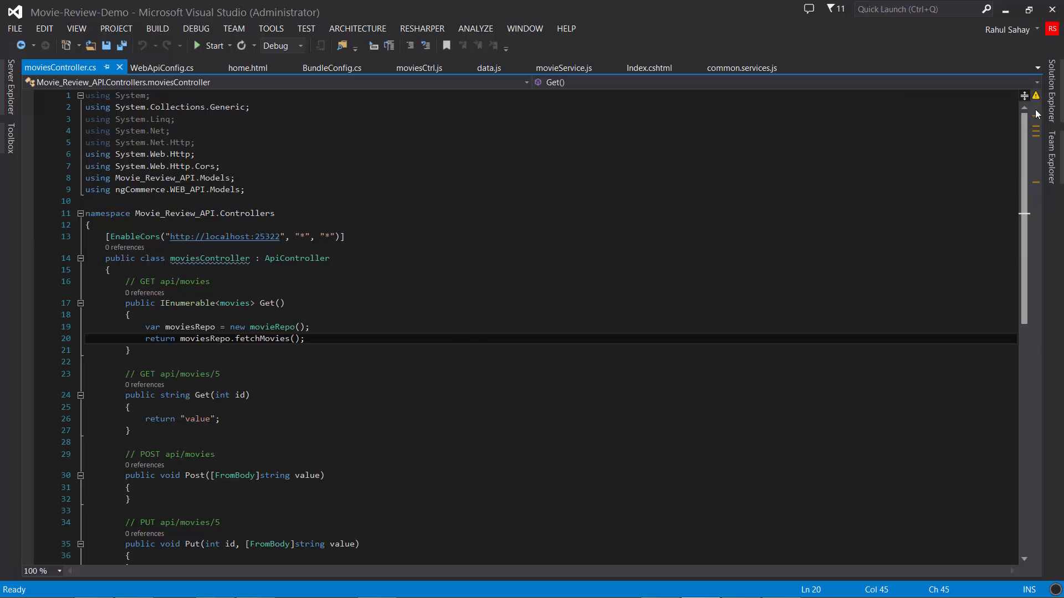
pyautogui.click(1049, 114)
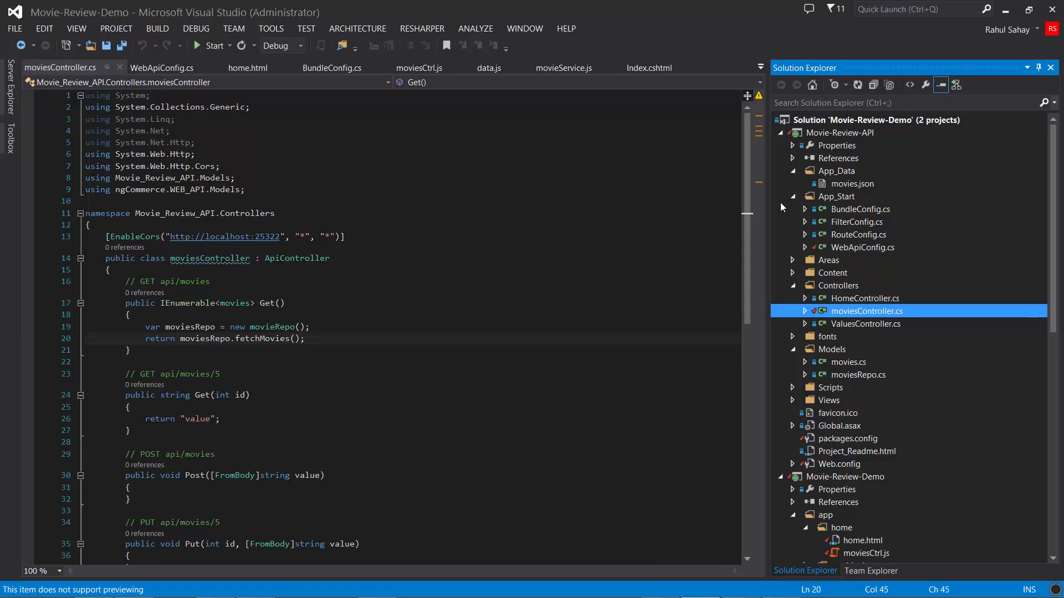
pyautogui.moveTo(792, 202)
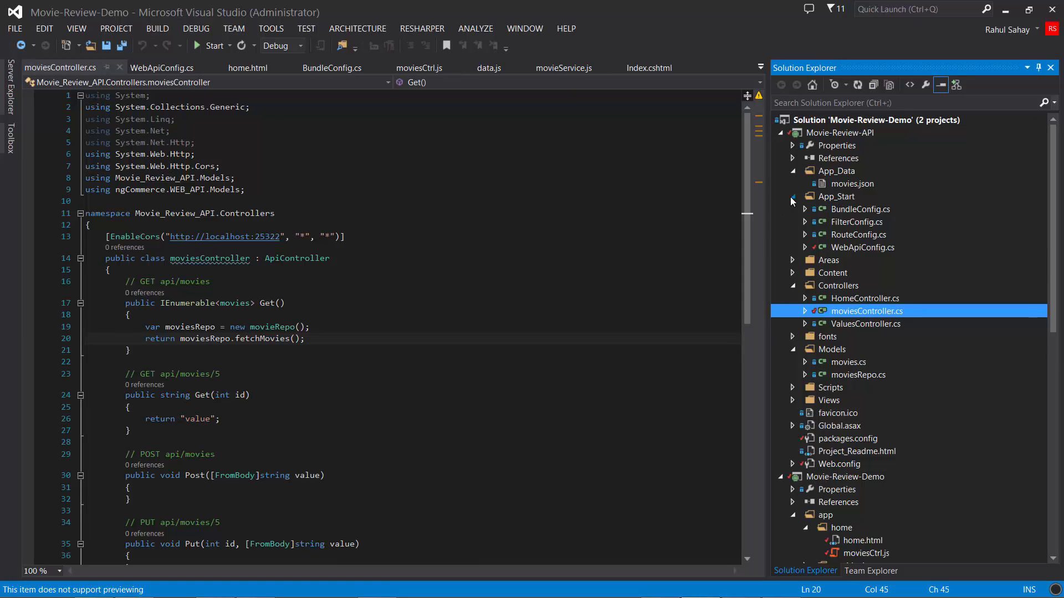
pyautogui.click(792, 197)
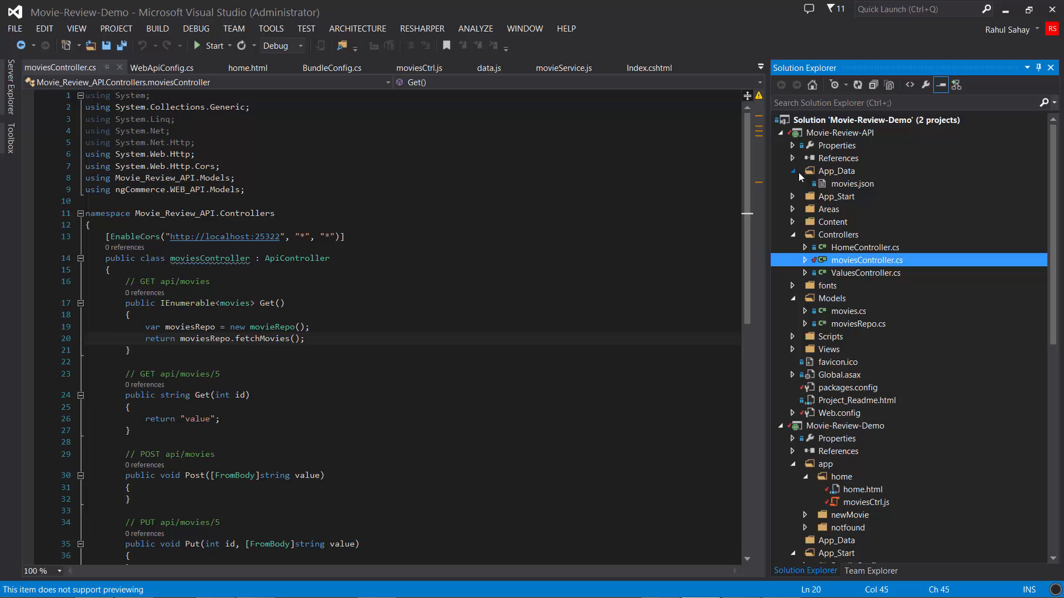
# - Collapse App_Data, Controllers and the whole Movie-Review-API node, then select the demo project's common folder
pyautogui.click(792, 171)
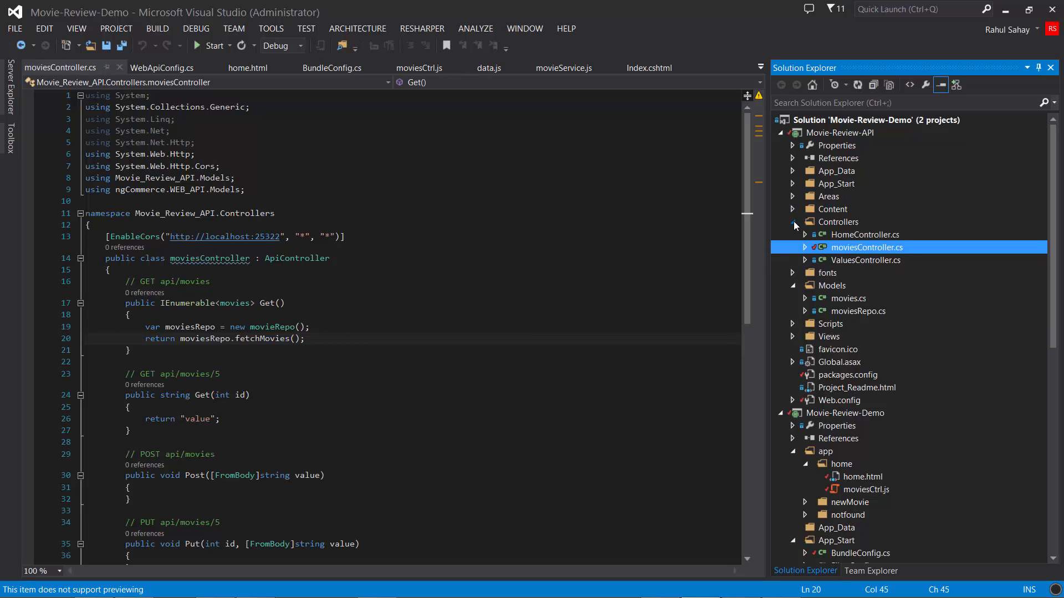
pyautogui.click(794, 221)
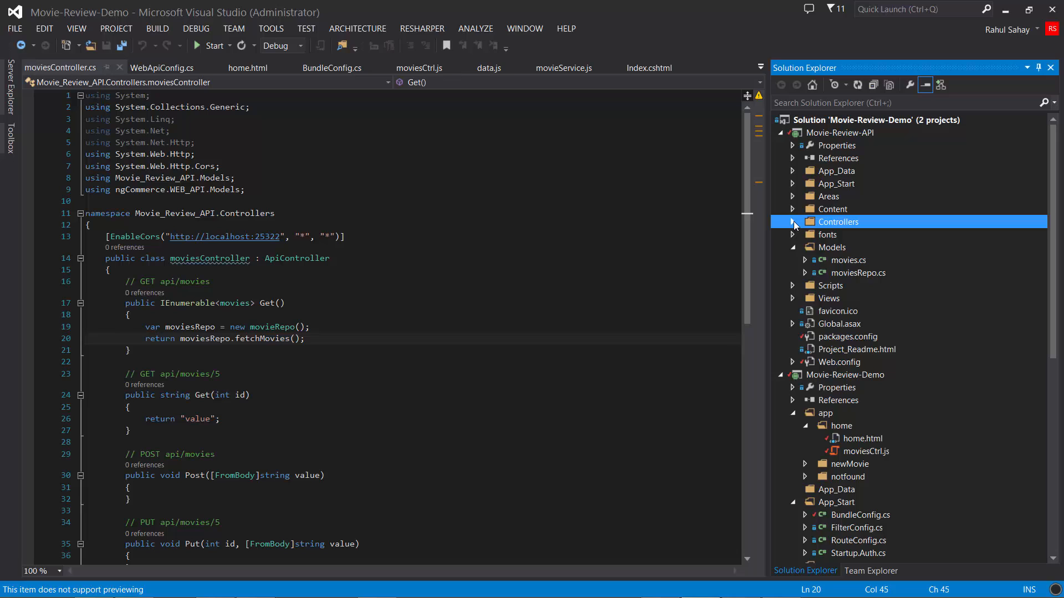
pyautogui.moveTo(781, 135)
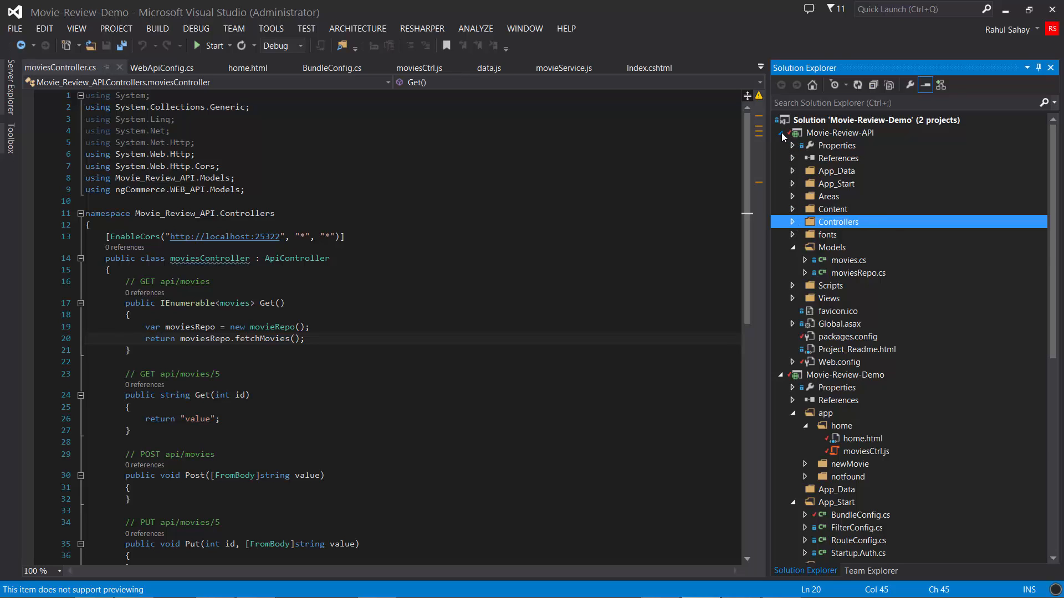
pyautogui.click(782, 131)
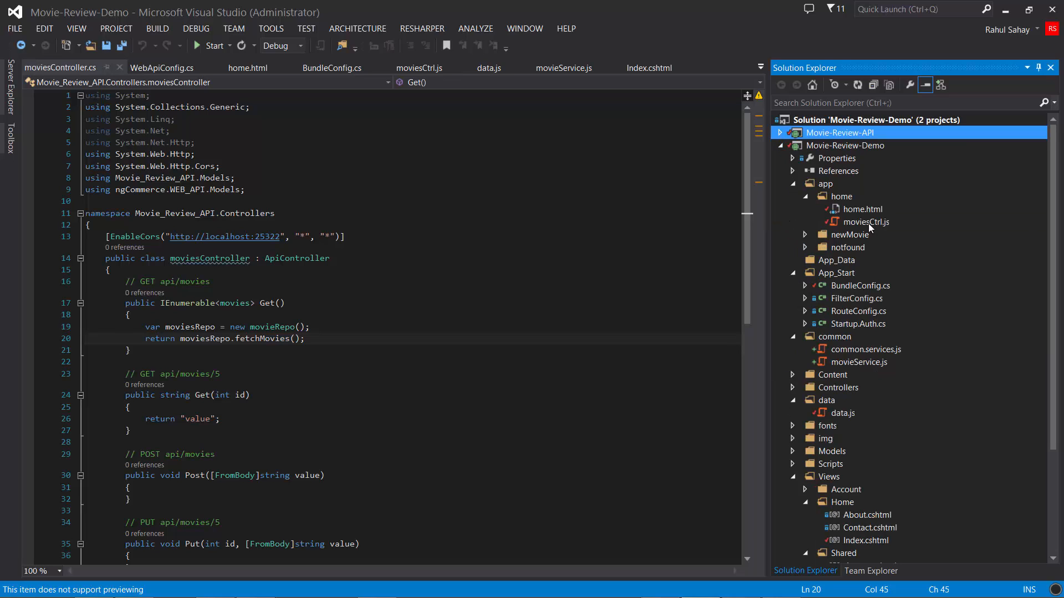
pyautogui.moveTo(808, 254)
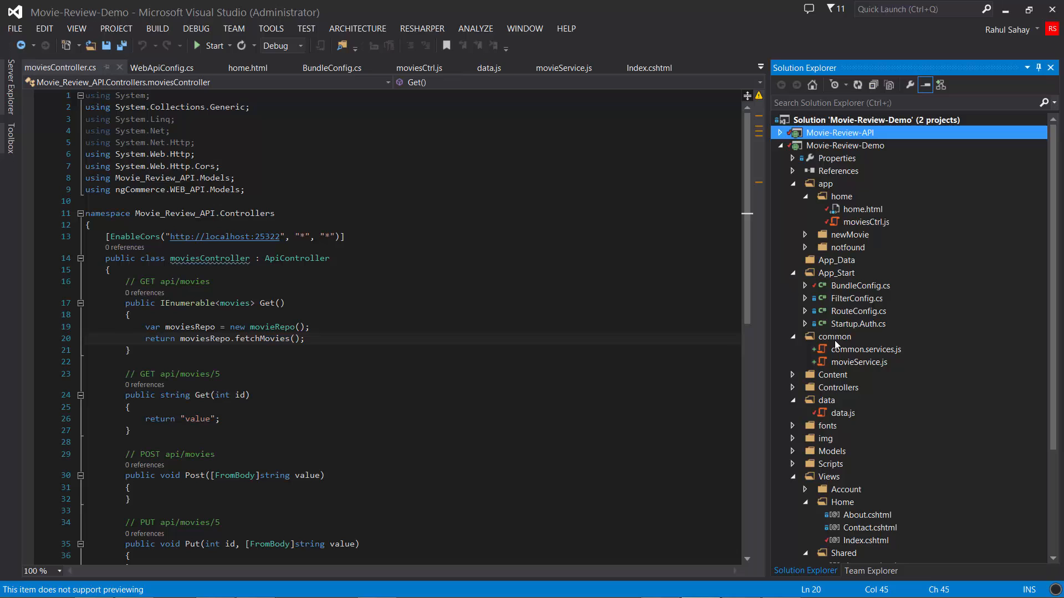
pyautogui.click(835, 336)
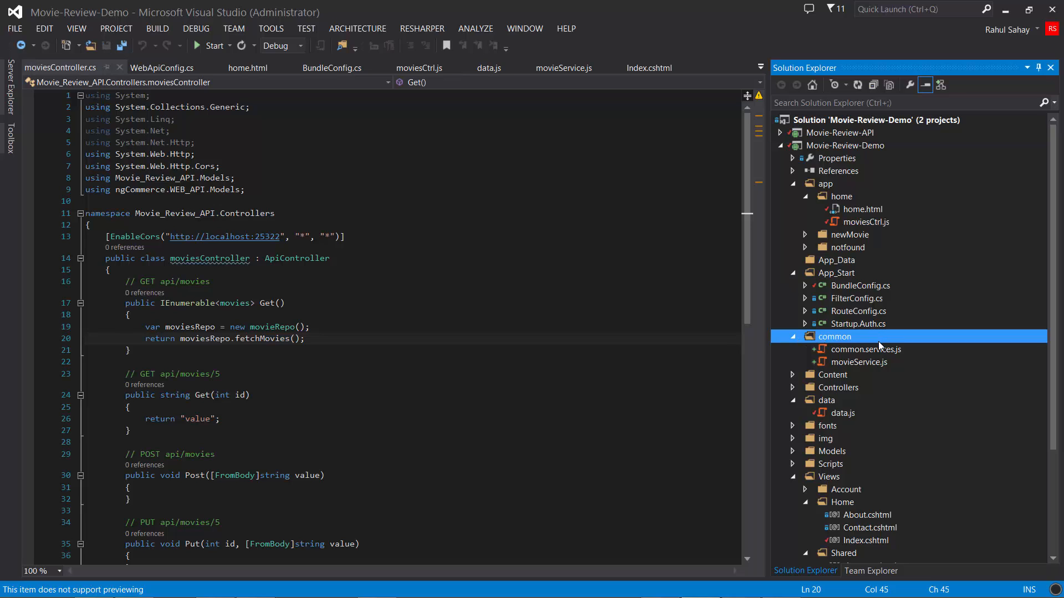
pyautogui.doubleClick(865, 349)
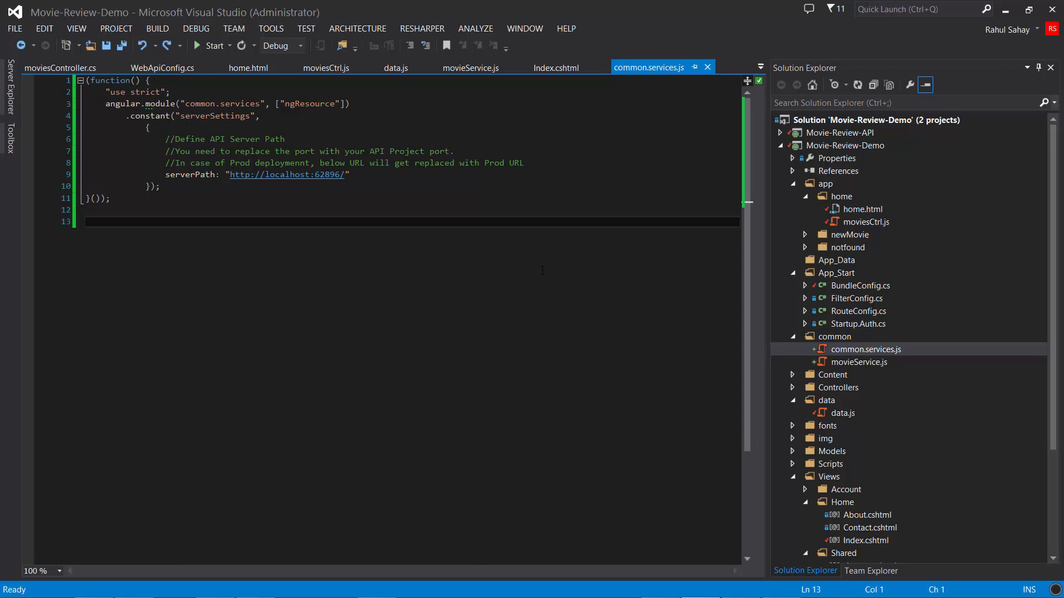
pyautogui.doubleClick(239, 103)
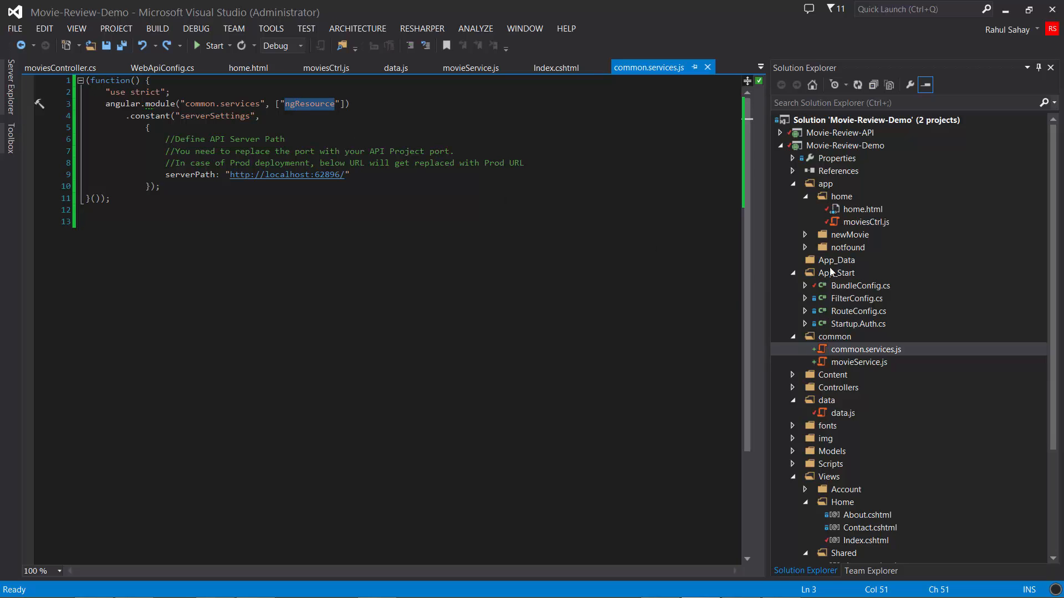
pyautogui.moveTo(823, 222)
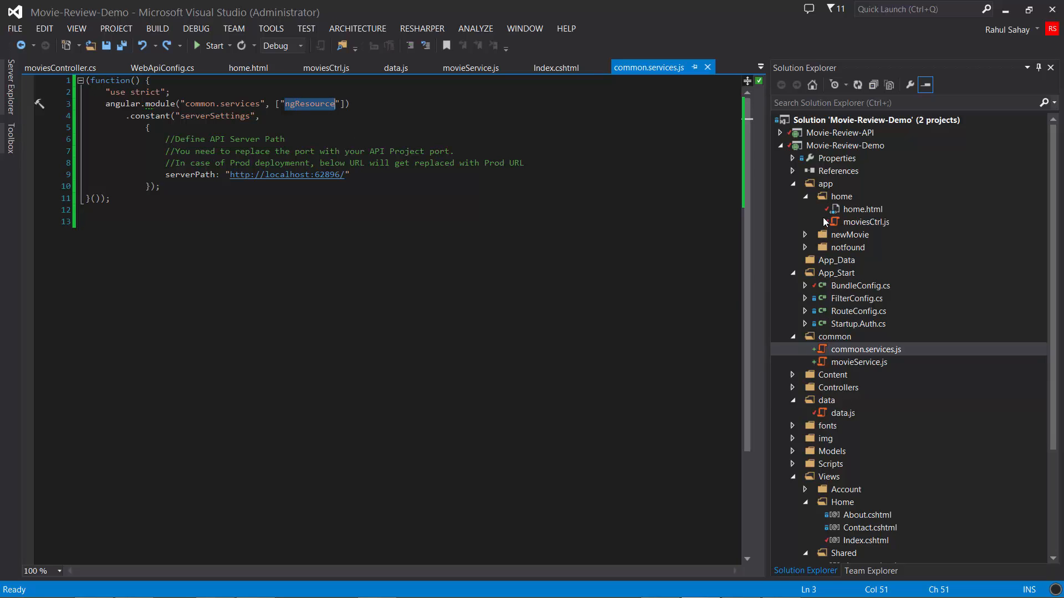
pyautogui.moveTo(837, 180)
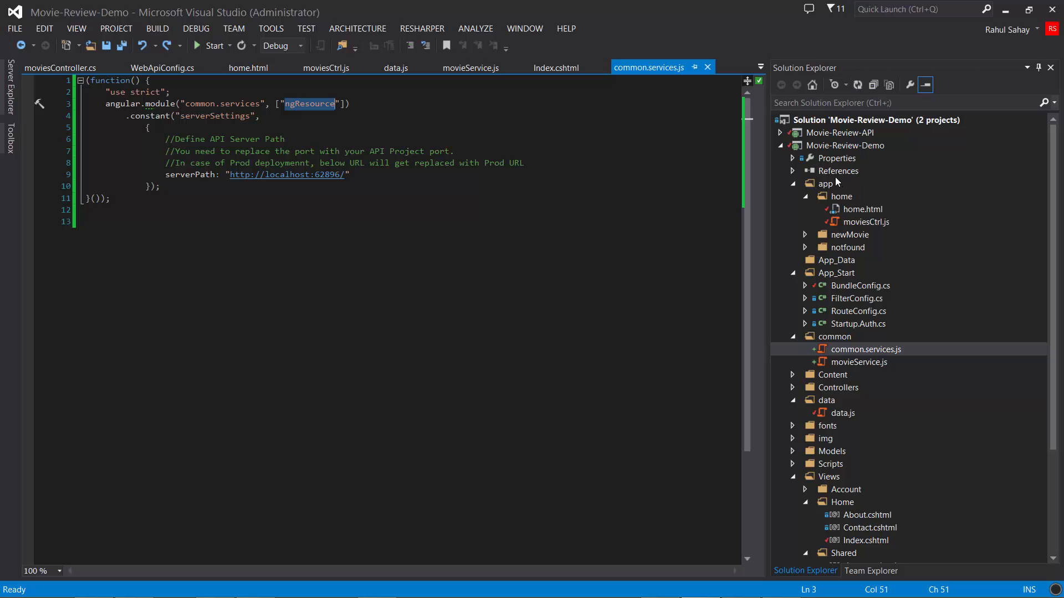
# - Filter Movie-Review-Demo's installed NuGet packages to 'angular' and view details of AngularJS Route and Angular UI-Router
pyautogui.rightClick(838, 171)
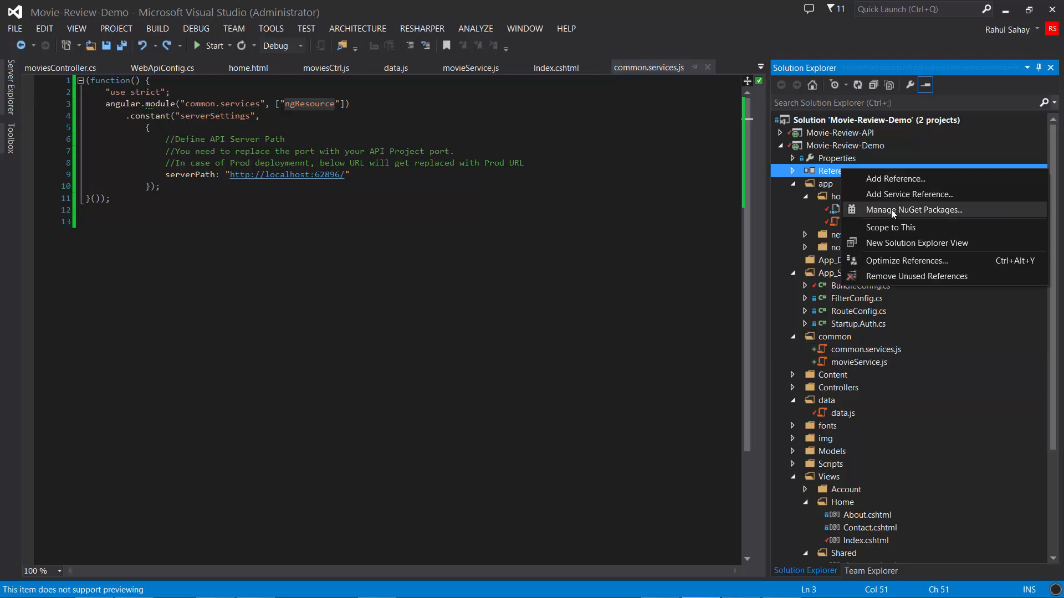
pyautogui.click(914, 210)
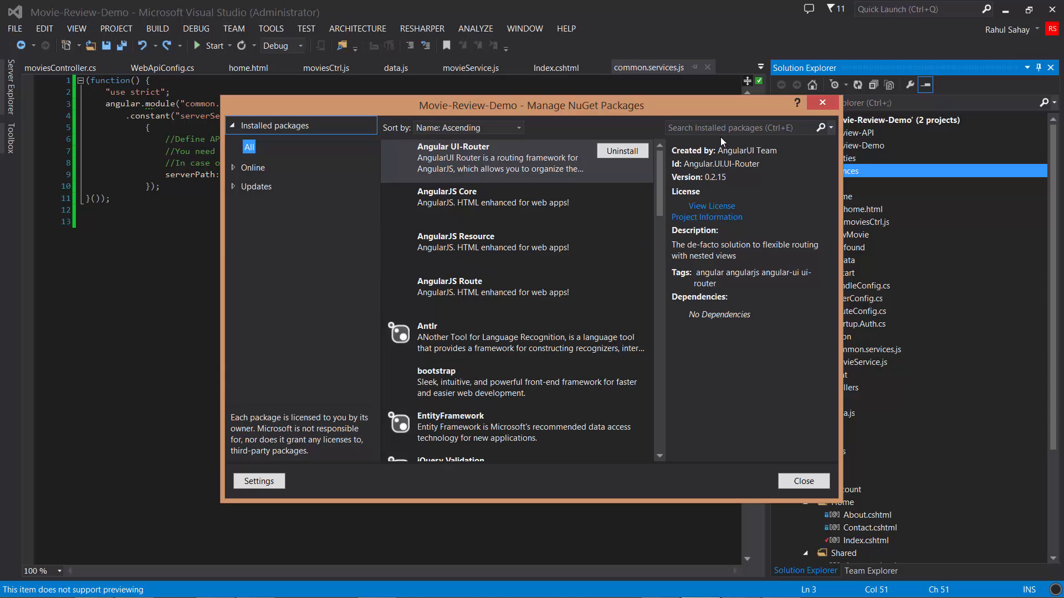
pyautogui.click(742, 128)
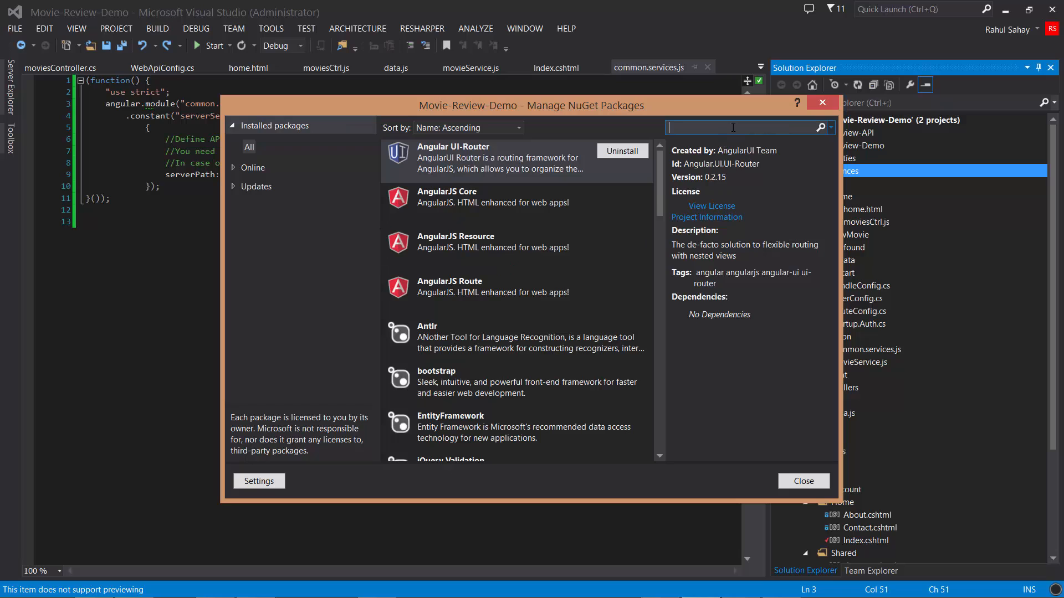
pyautogui.write('angular')
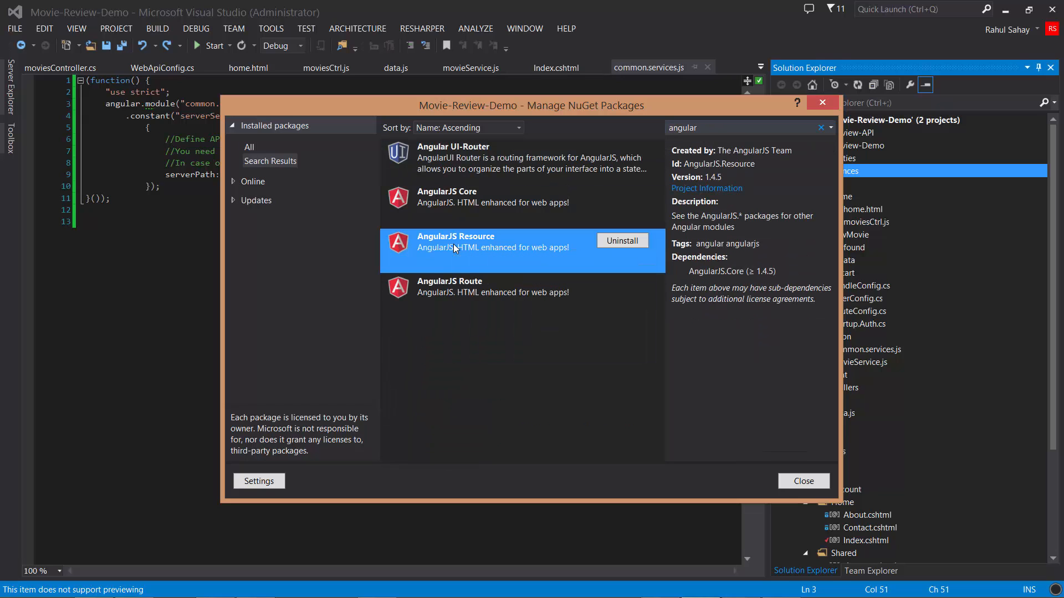
pyautogui.moveTo(498, 185)
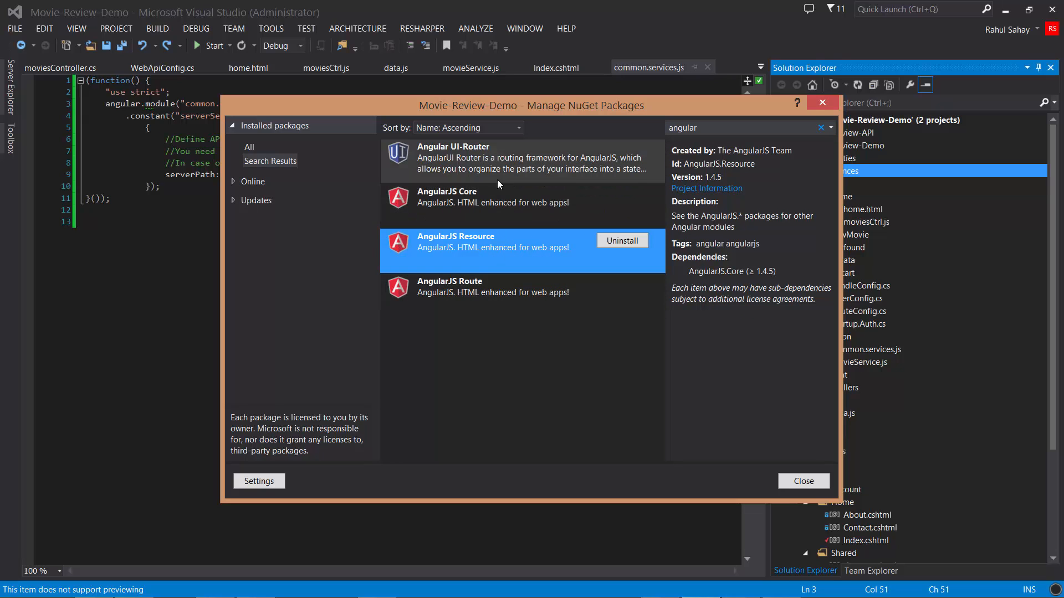
pyautogui.click(489, 287)
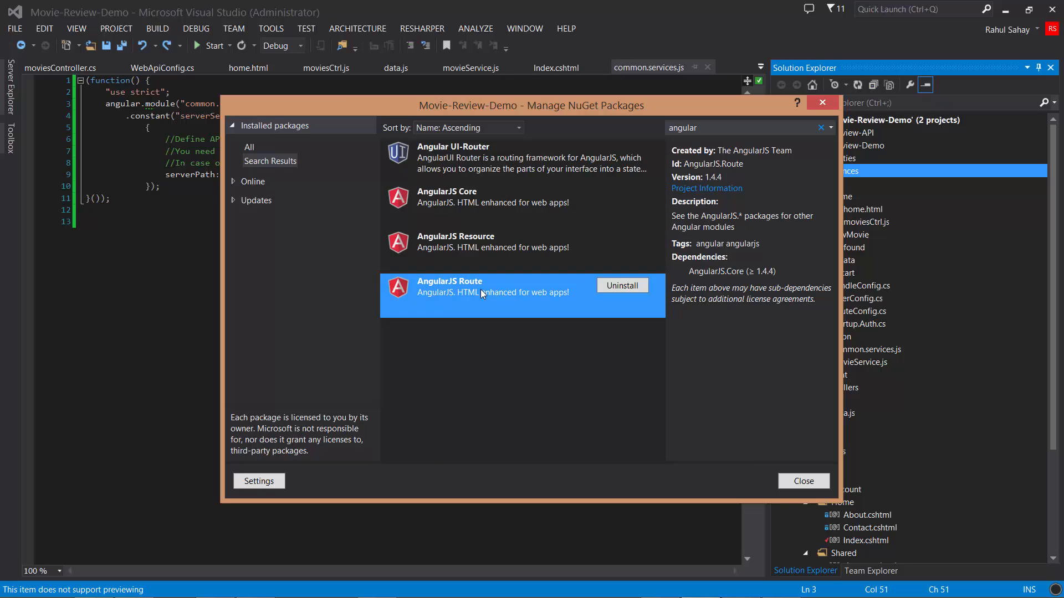
pyautogui.click(452, 146)
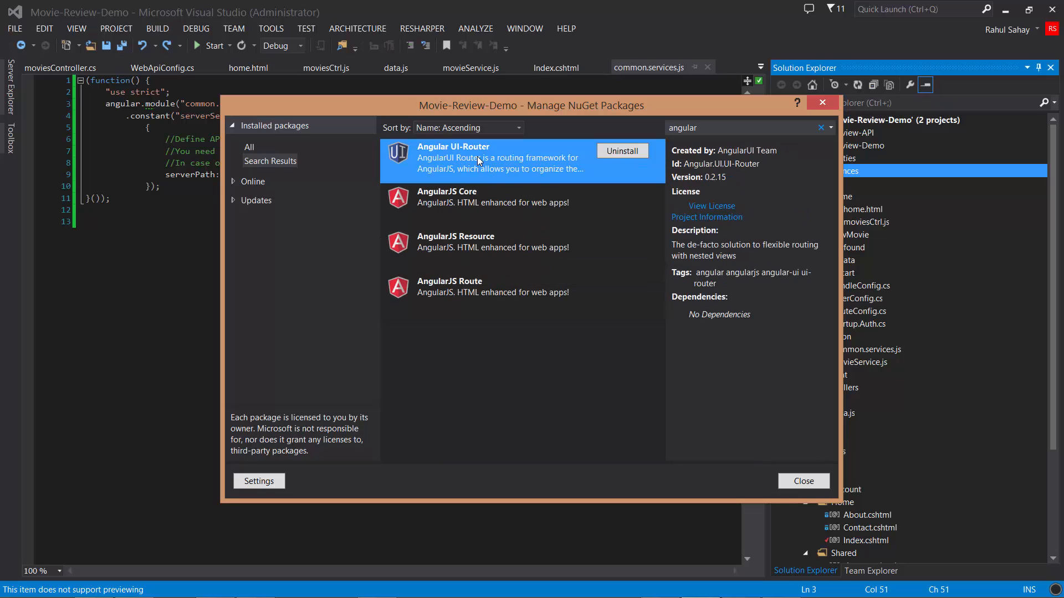
pyautogui.moveTo(489, 165)
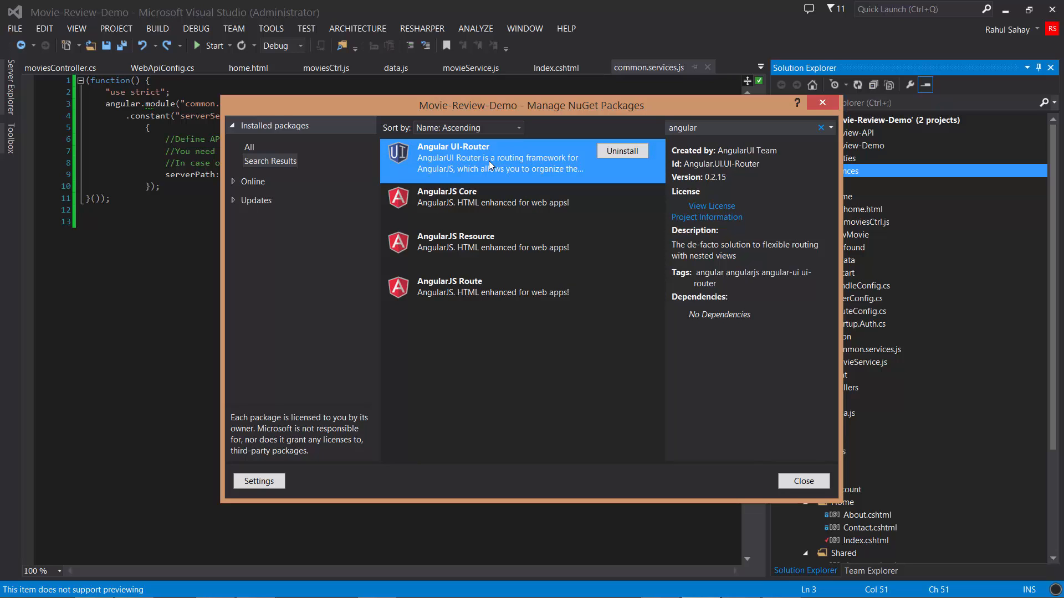
pyautogui.moveTo(488, 247)
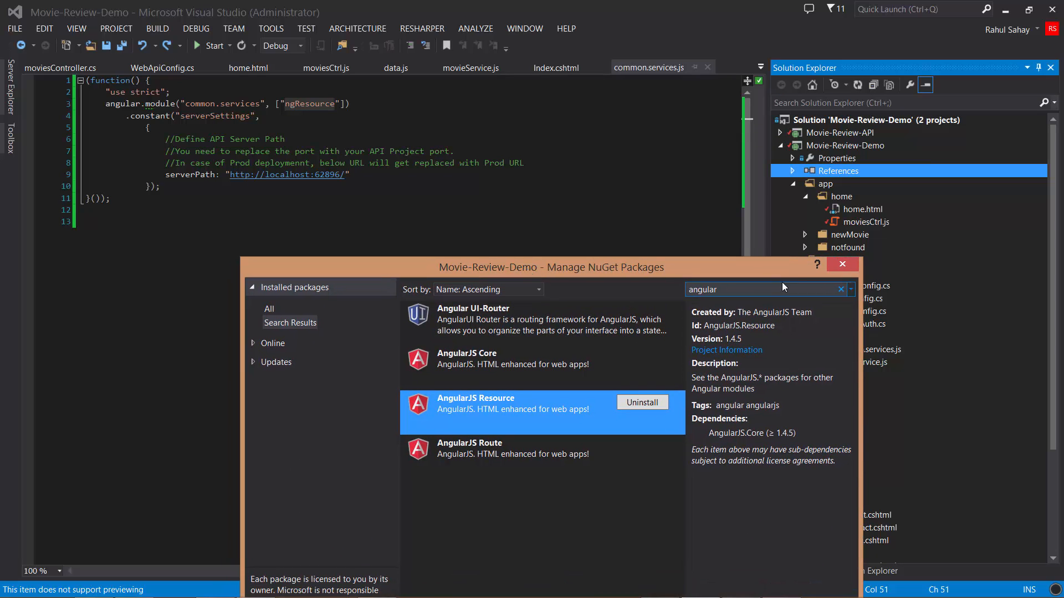
# - Close the package manager, highlight serverPath in common.services.js, then show movieService.js
pyautogui.click(841, 263)
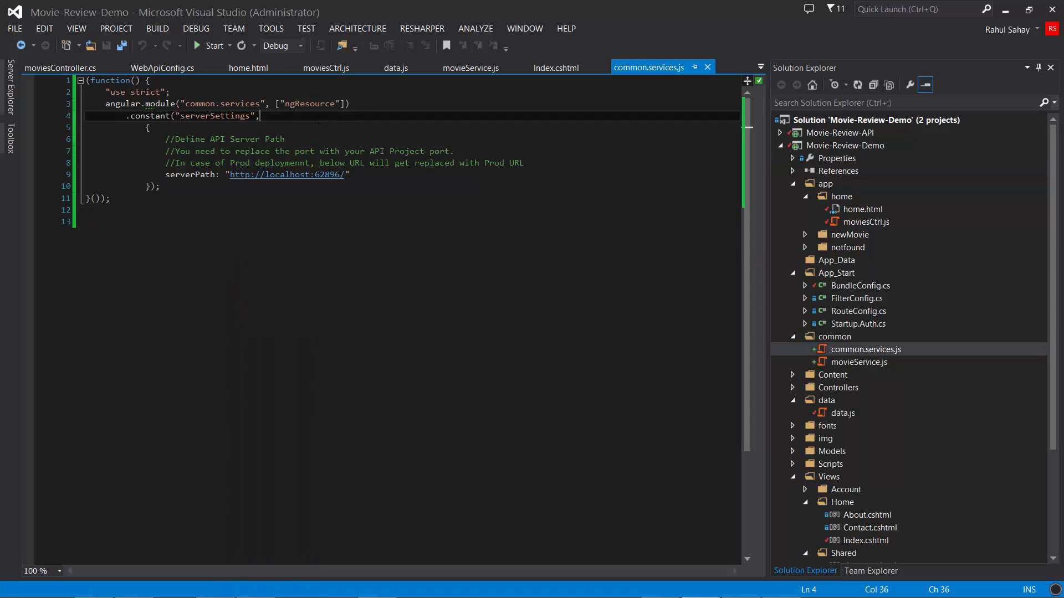
pyautogui.doubleClick(309, 103)
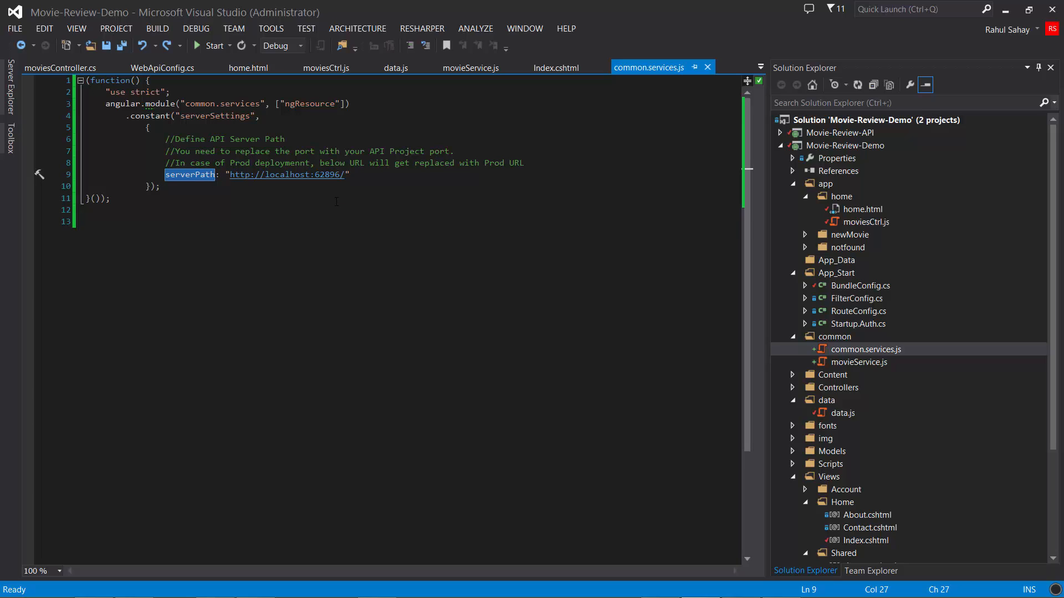
pyautogui.moveTo(862, 349)
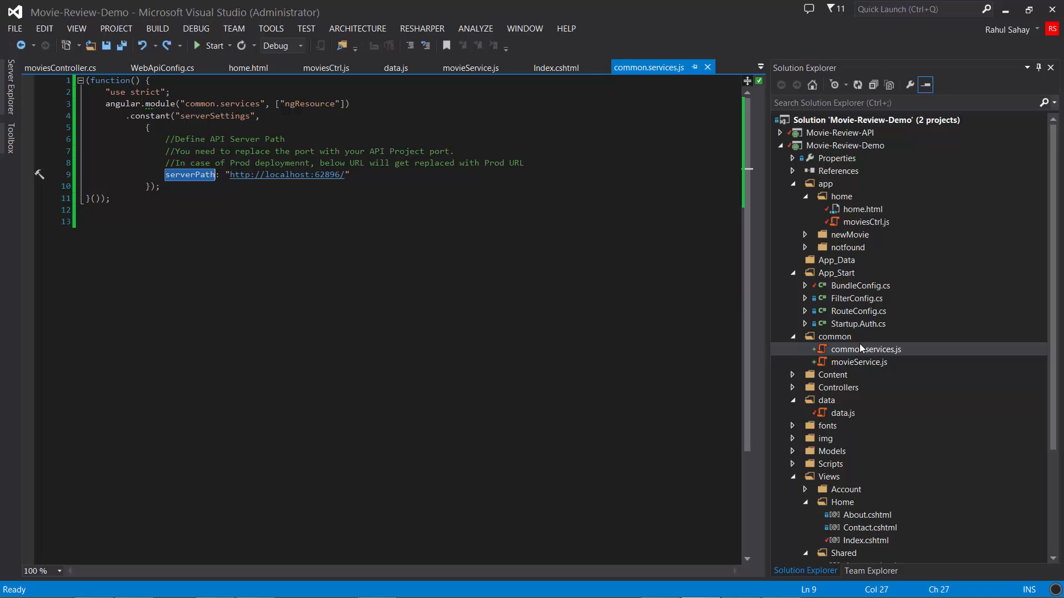
pyautogui.click(859, 362)
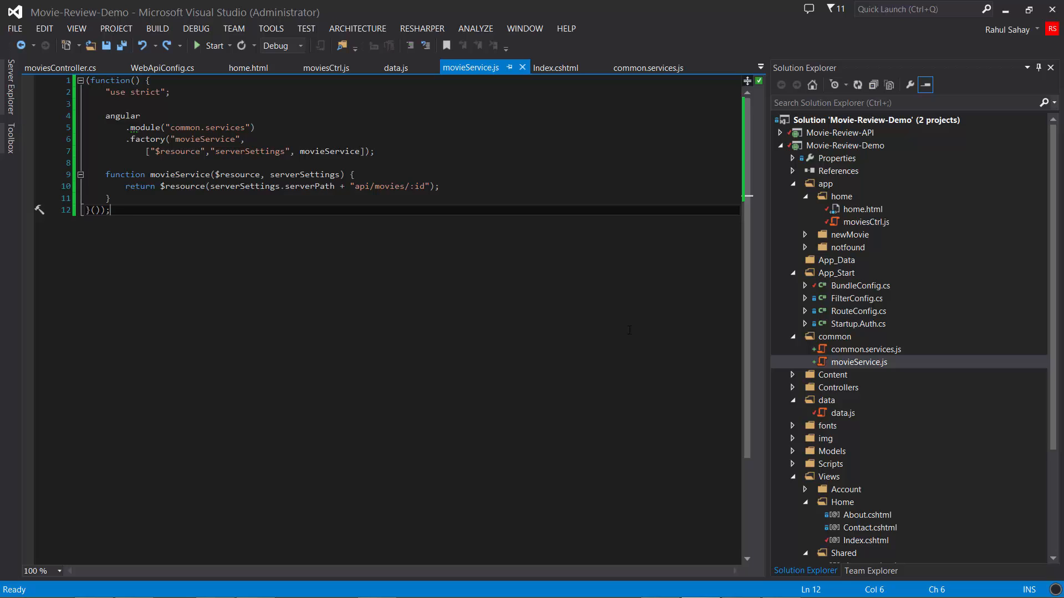
pyautogui.moveTo(509, 250)
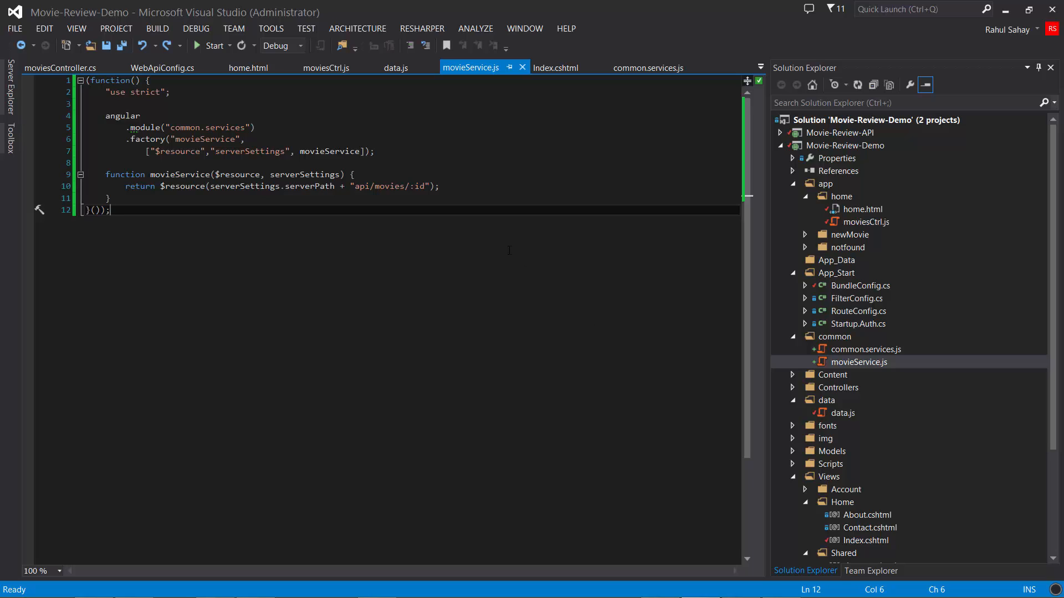
# - Open movieService.js and highlight every reference to movieService, glancing at common.services.js options
pyautogui.doubleClick(309, 186)
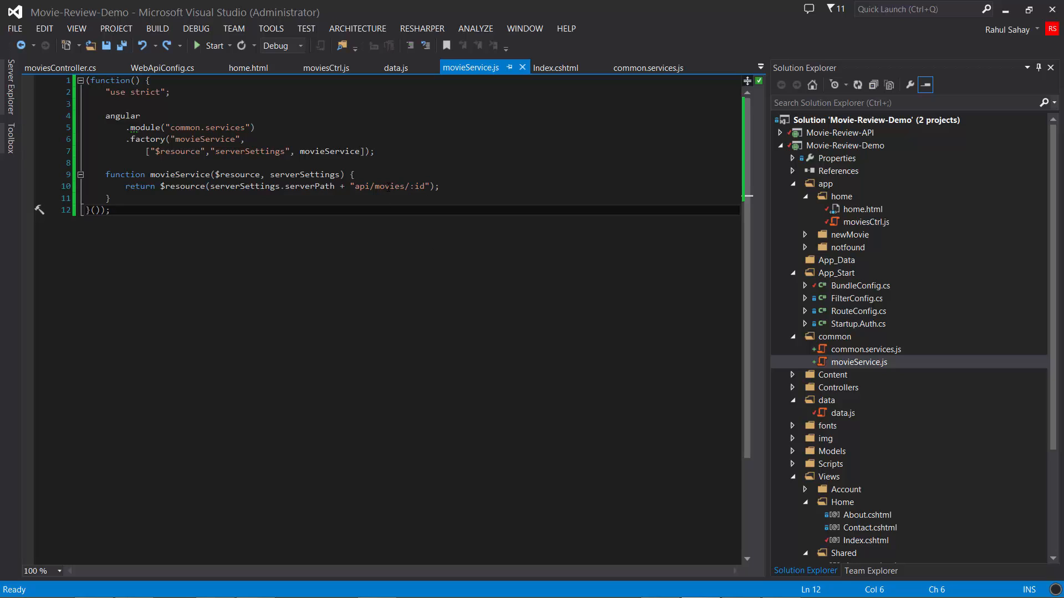
pyautogui.click(339, 186)
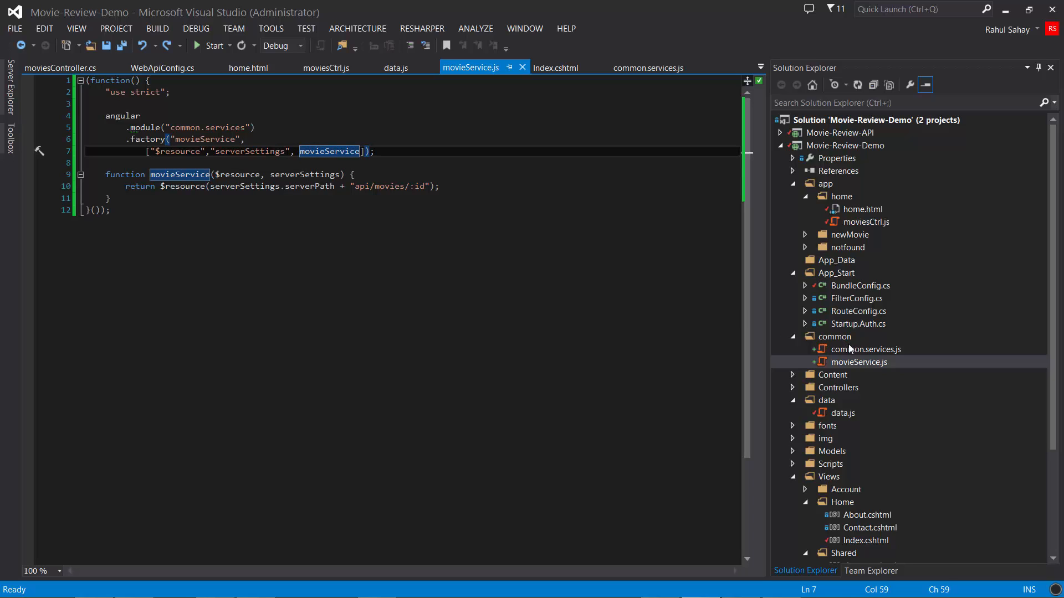
pyautogui.rightClick(858, 361)
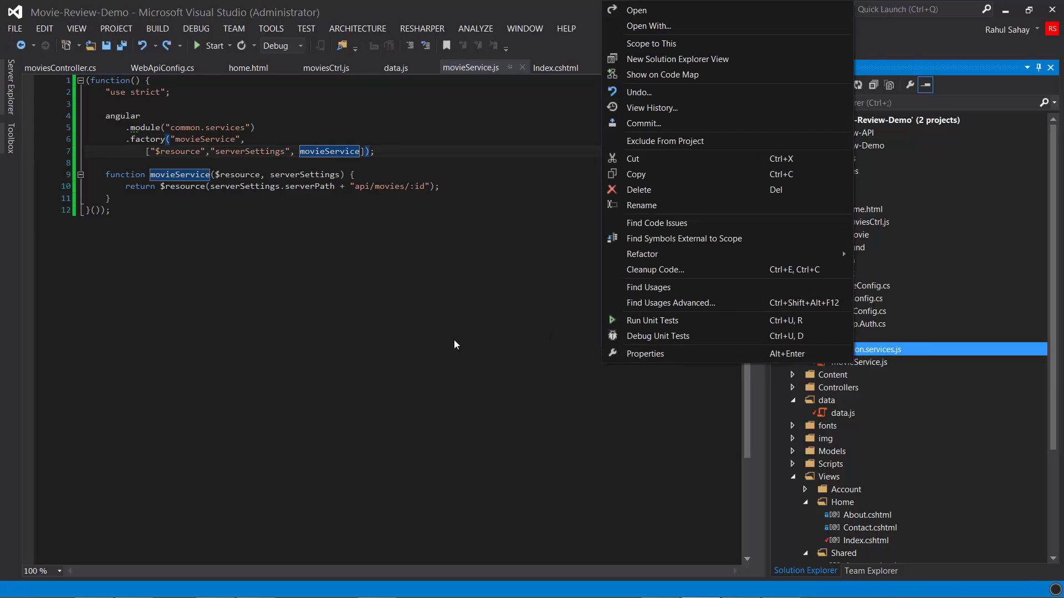
pyautogui.click(454, 343)
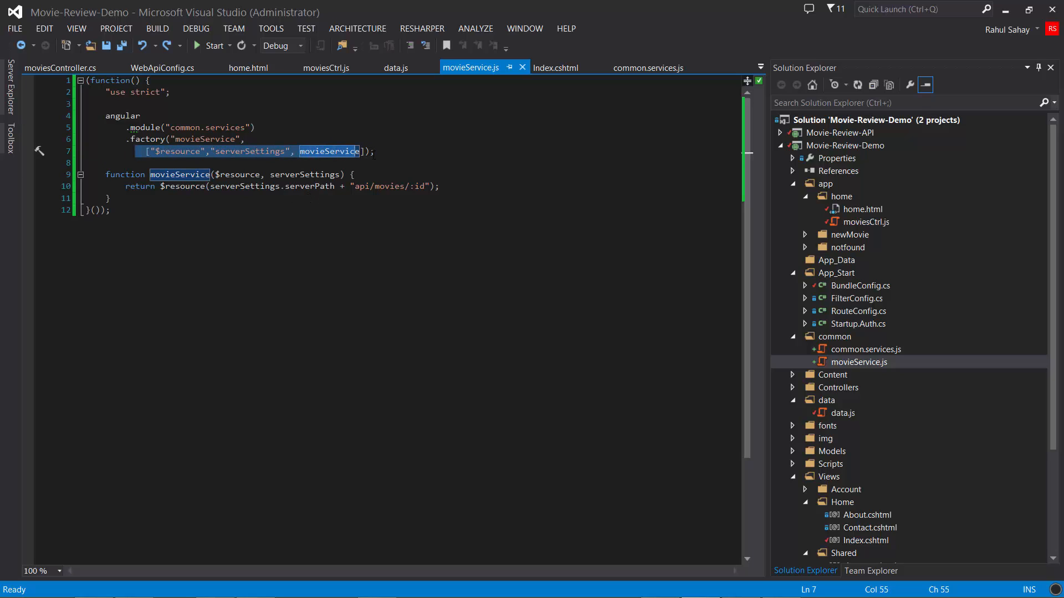
# - Clear the highlighted dependency list and switch to the moviesCtrl.js controller
pyautogui.click(376, 151)
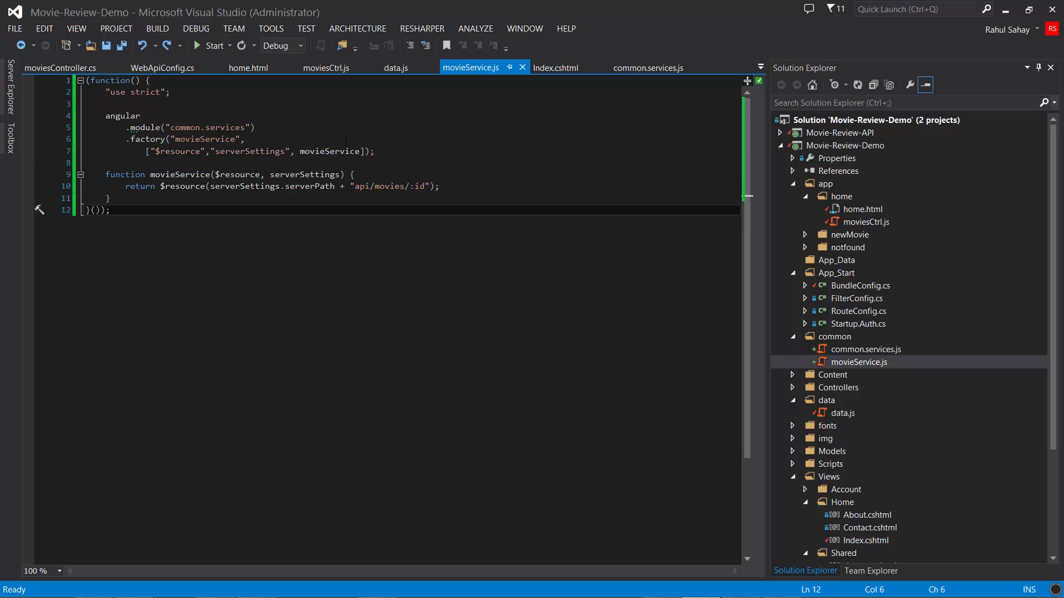
pyautogui.click(326, 68)
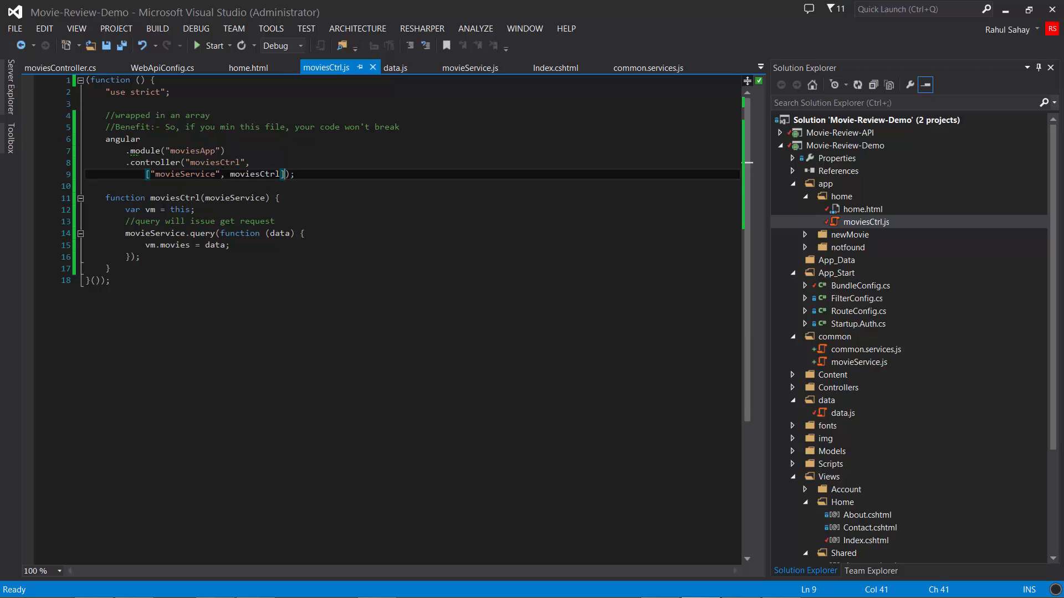
pyautogui.click(193, 151)
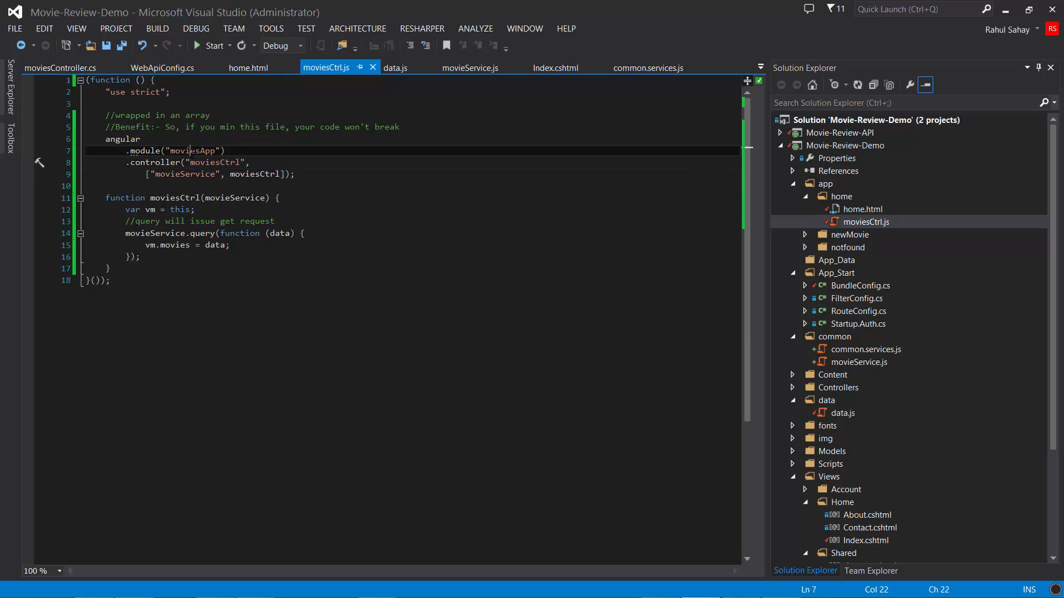
pyautogui.doubleClick(192, 151)
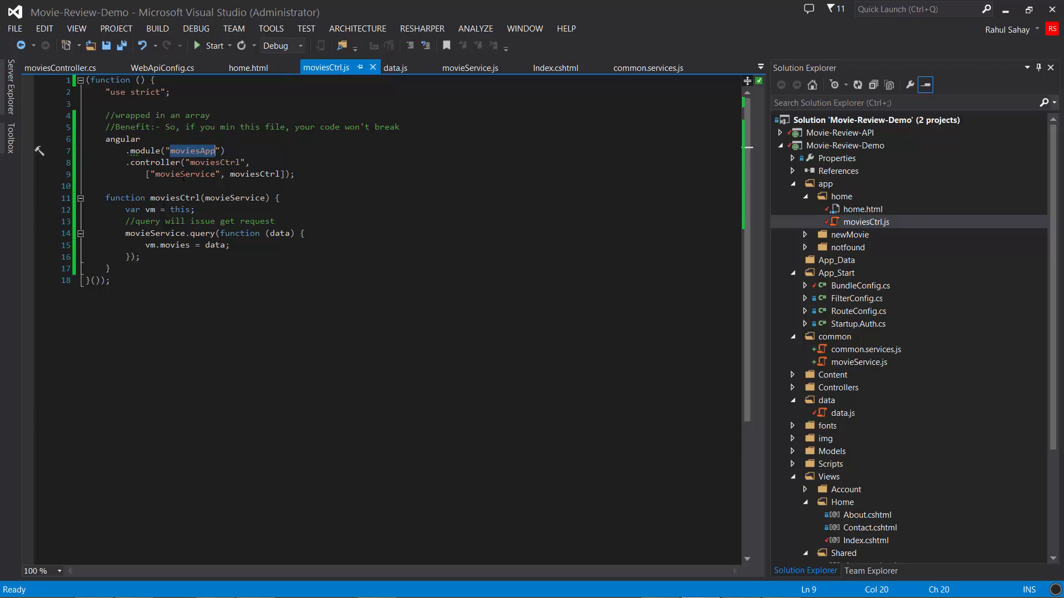
pyautogui.doubleClick(182, 174)
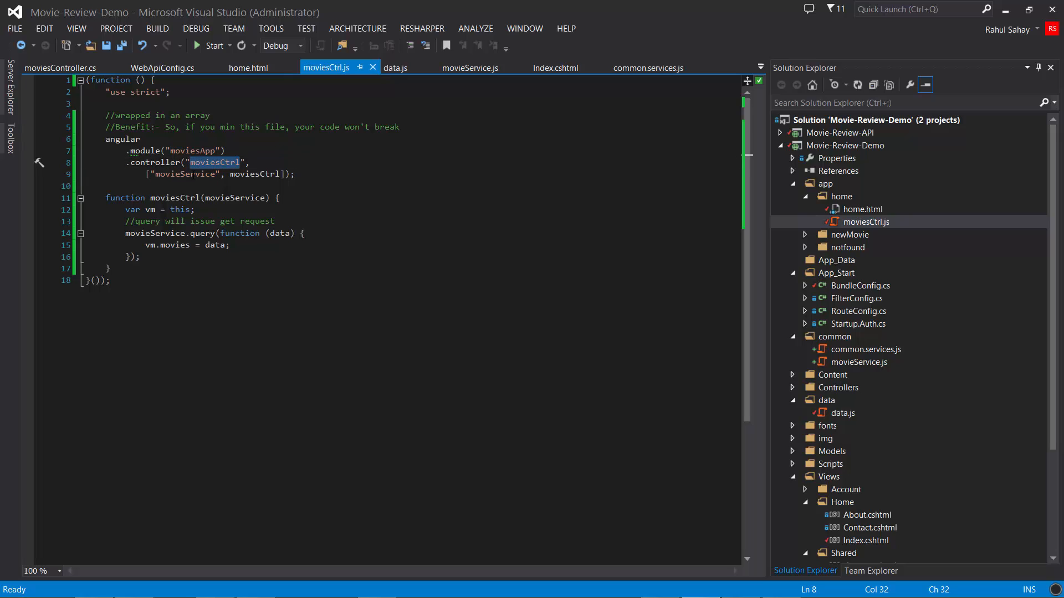
pyautogui.click(470, 68)
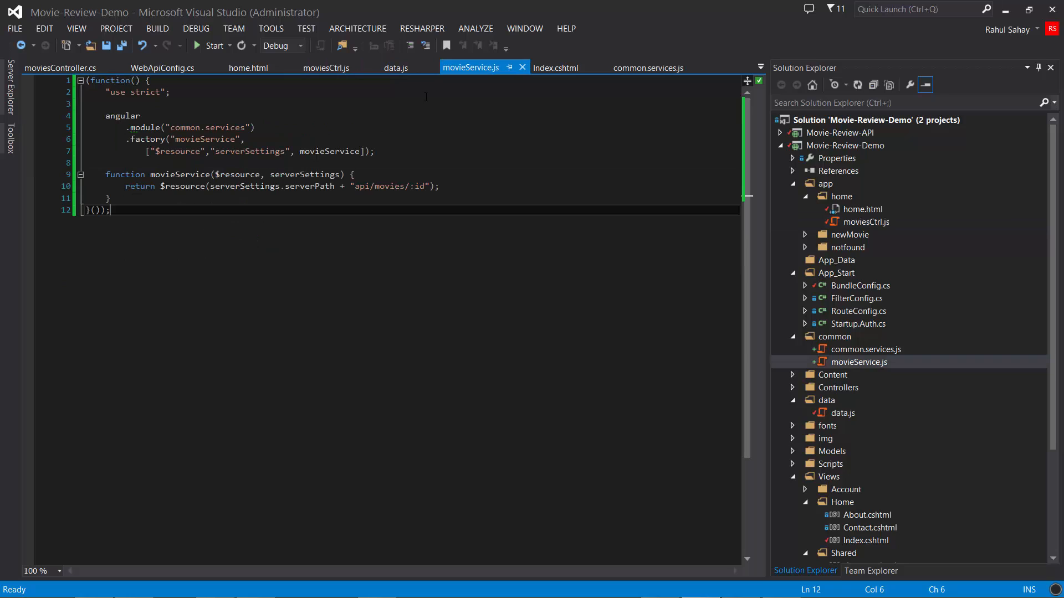
pyautogui.doubleClick(204, 139)
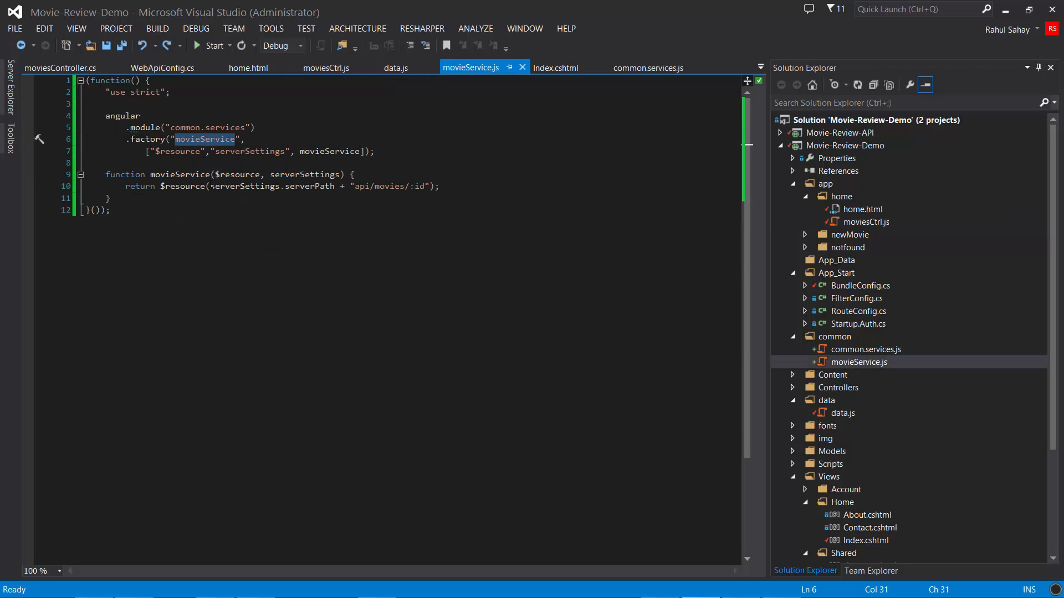
pyautogui.click(326, 68)
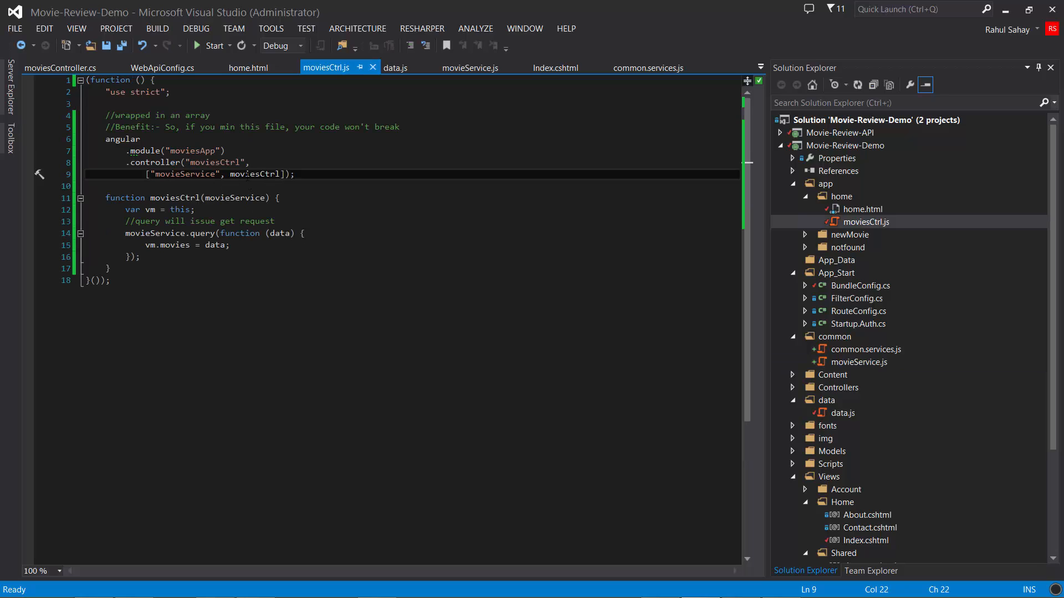
pyautogui.doubleClick(174, 197)
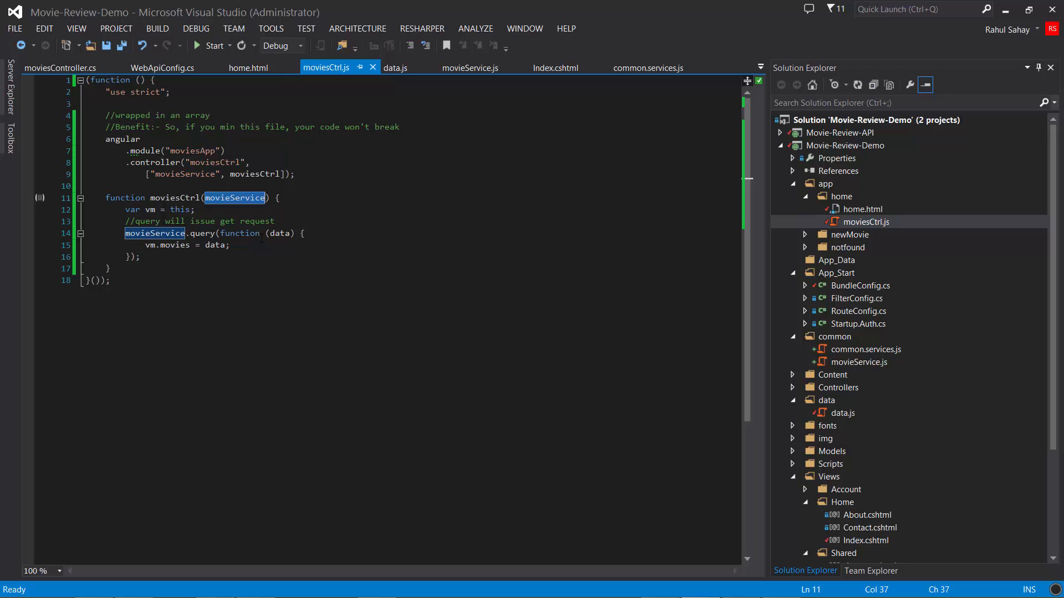
pyautogui.click(108, 281)
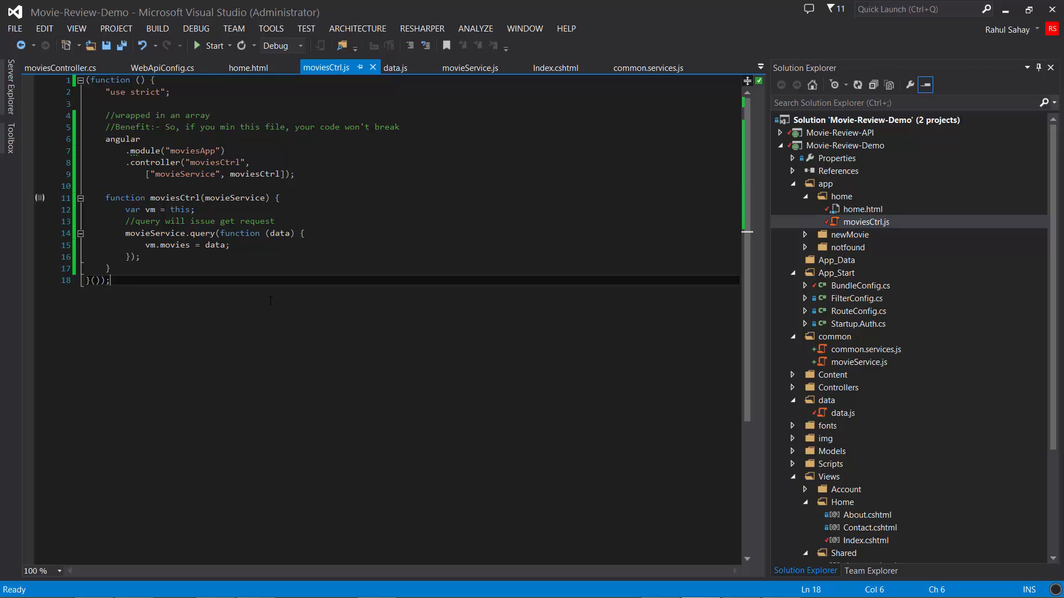
pyautogui.doubleClick(149, 209)
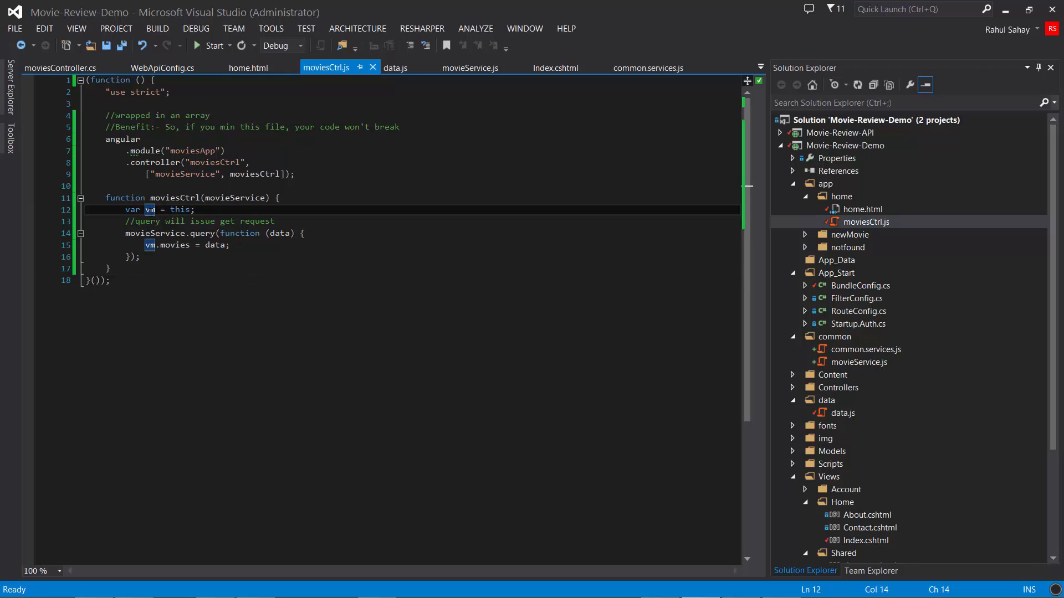
pyautogui.click(201, 233)
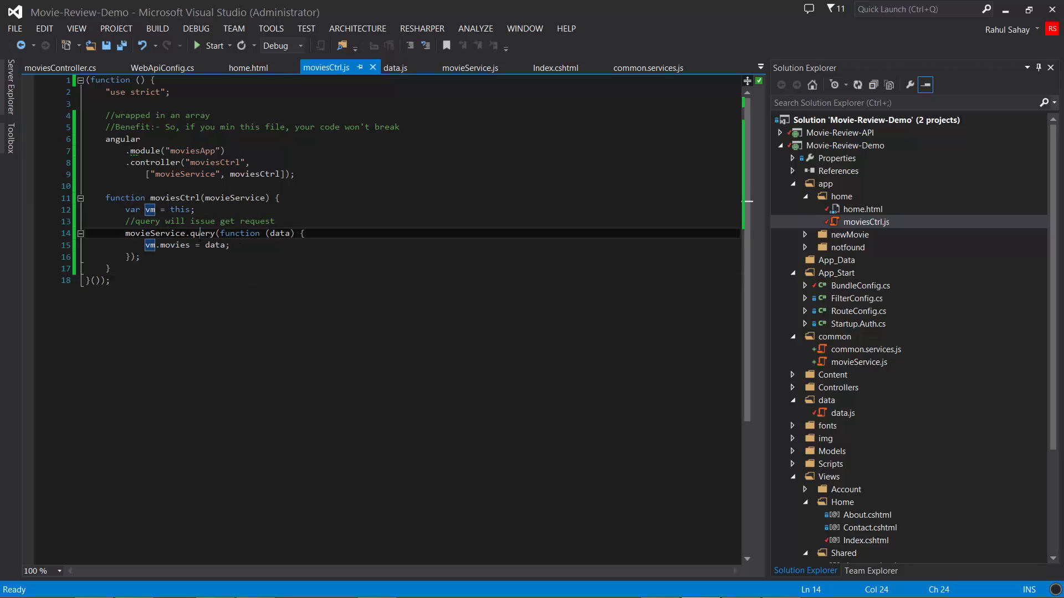
pyautogui.doubleClick(154, 233)
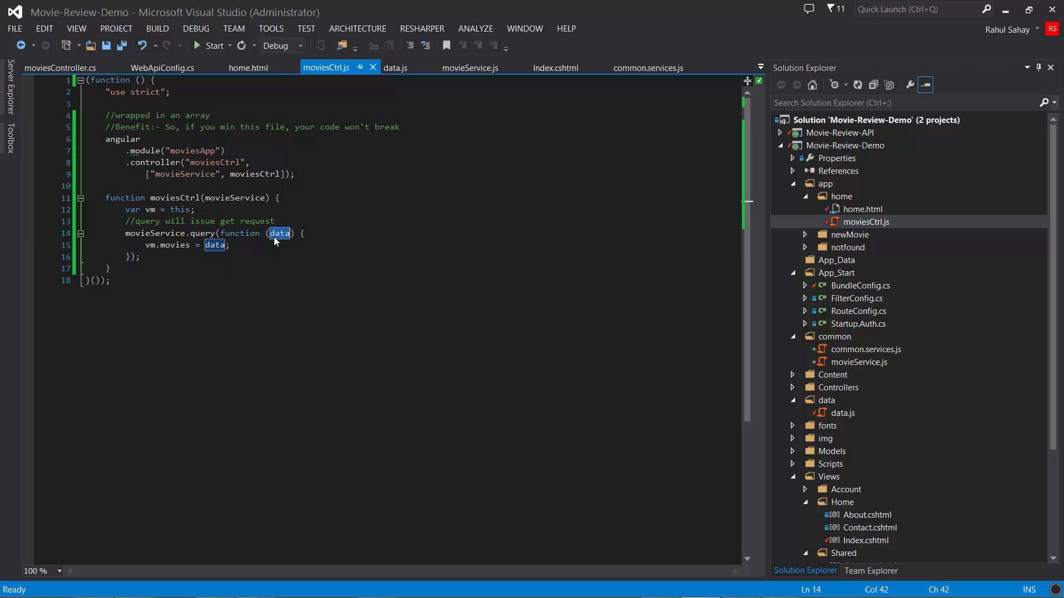
pyautogui.moveTo(249, 305)
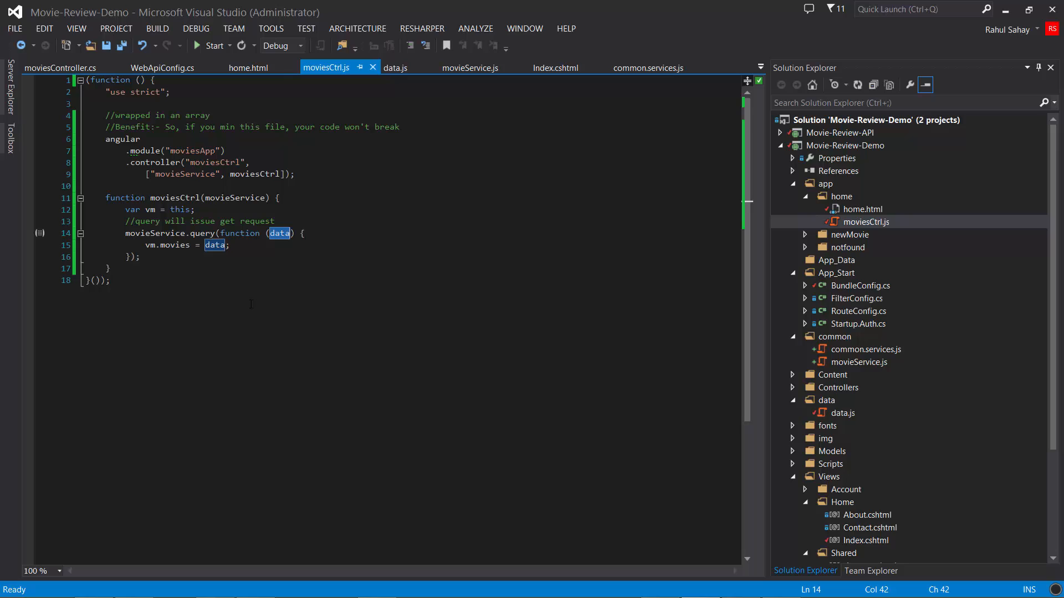
pyautogui.moveTo(407, 278)
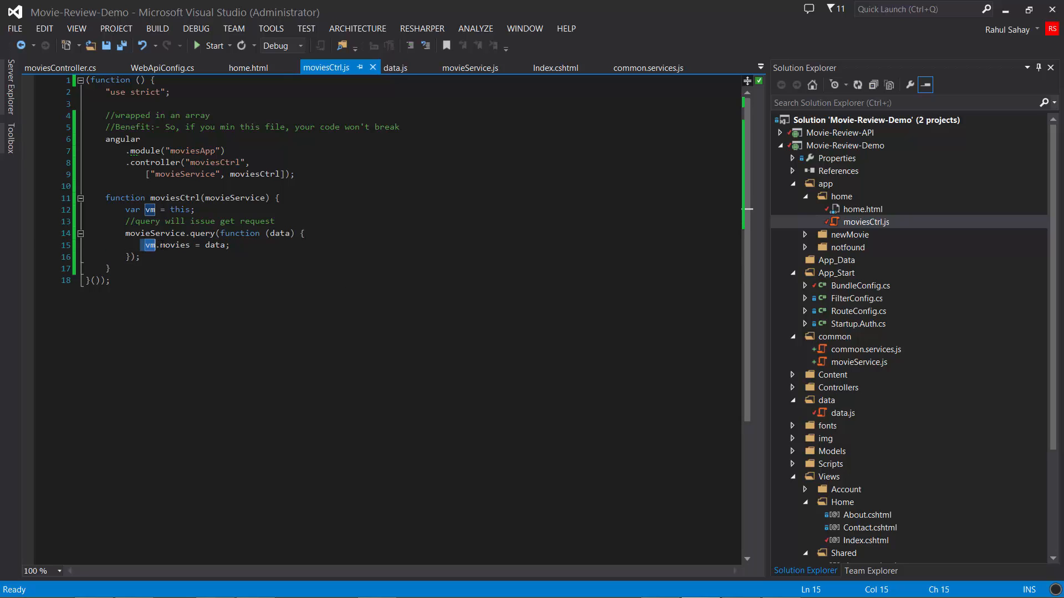
pyautogui.doubleClick(174, 245)
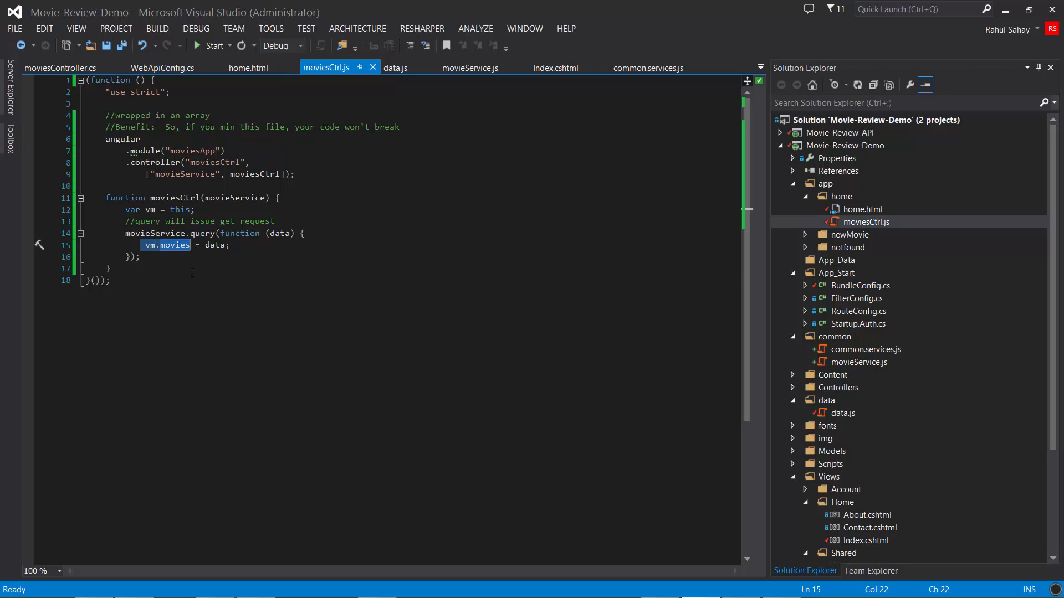
pyautogui.click(108, 269)
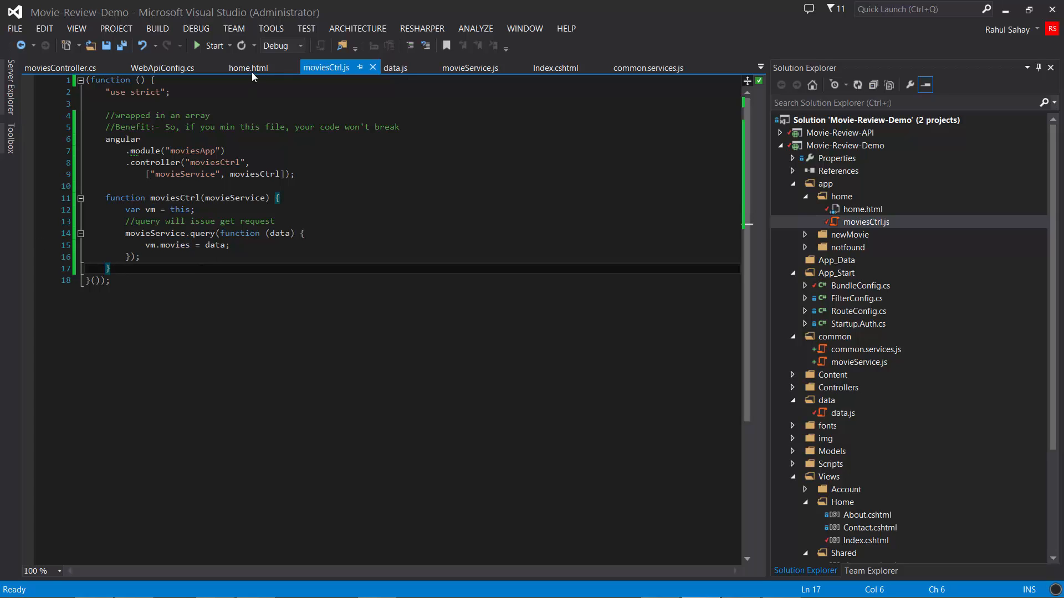
# - Show home.html's ng-repeat over vm.movies and highlight the movie name and director list items
pyautogui.click(249, 68)
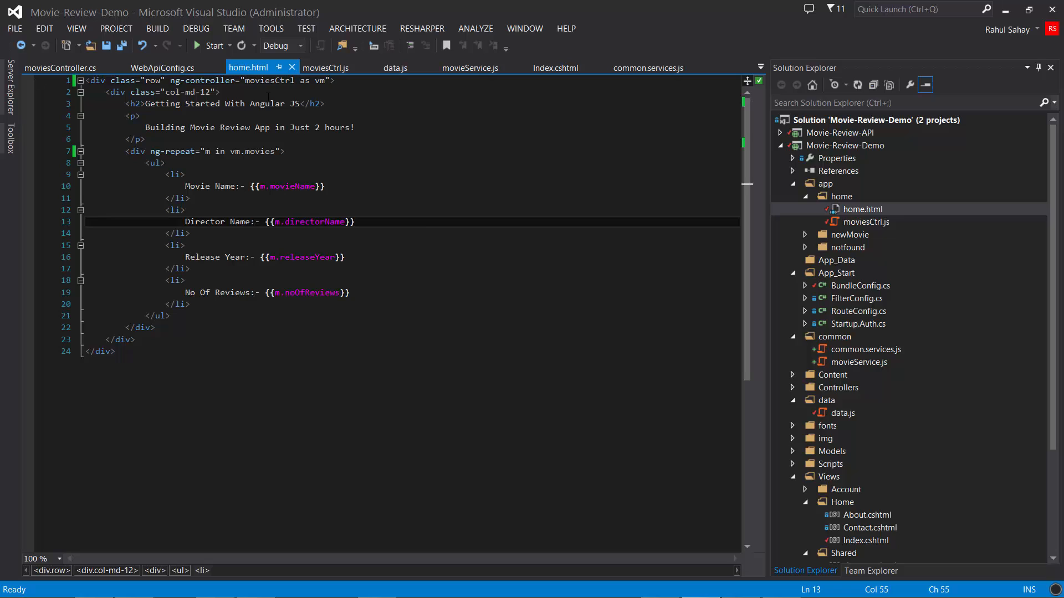
pyautogui.click(204, 103)
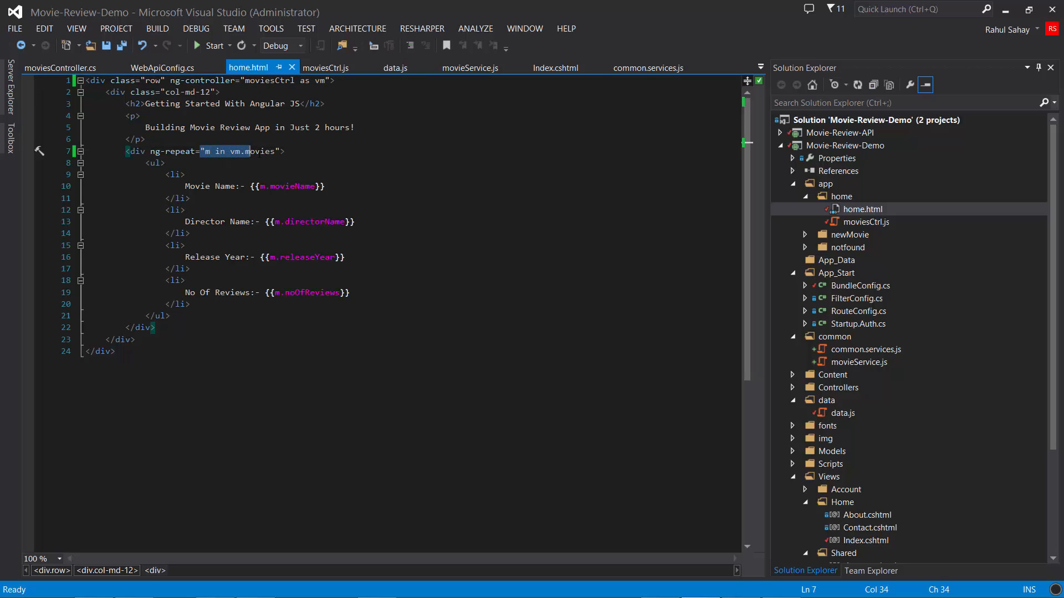
pyautogui.click(353, 222)
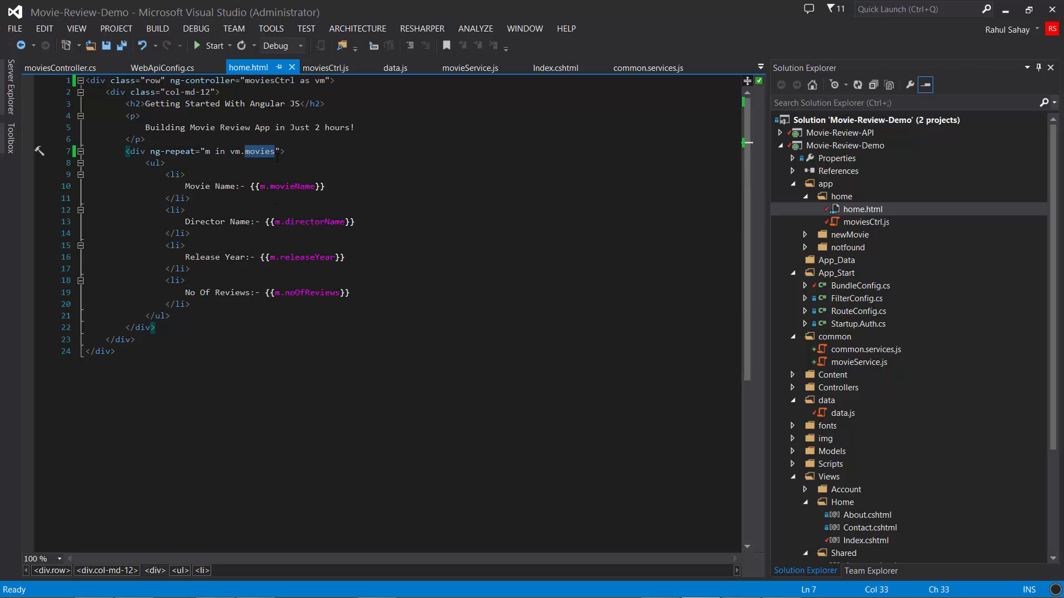
pyautogui.moveTo(276, 150); pyautogui.dragTo(184, 245)
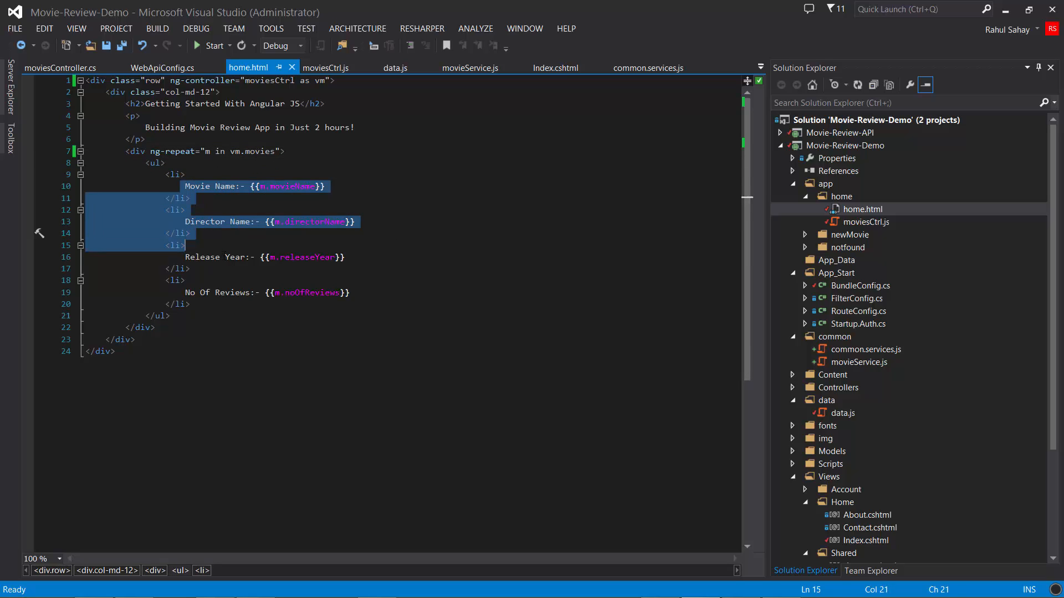
pyautogui.click(155, 327)
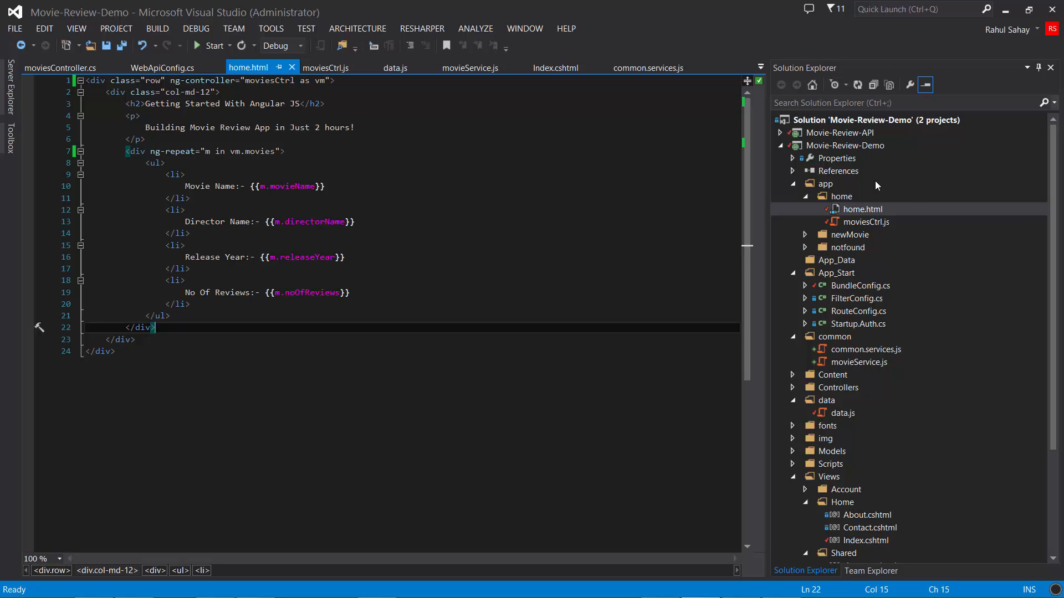
pyautogui.moveTo(815, 138)
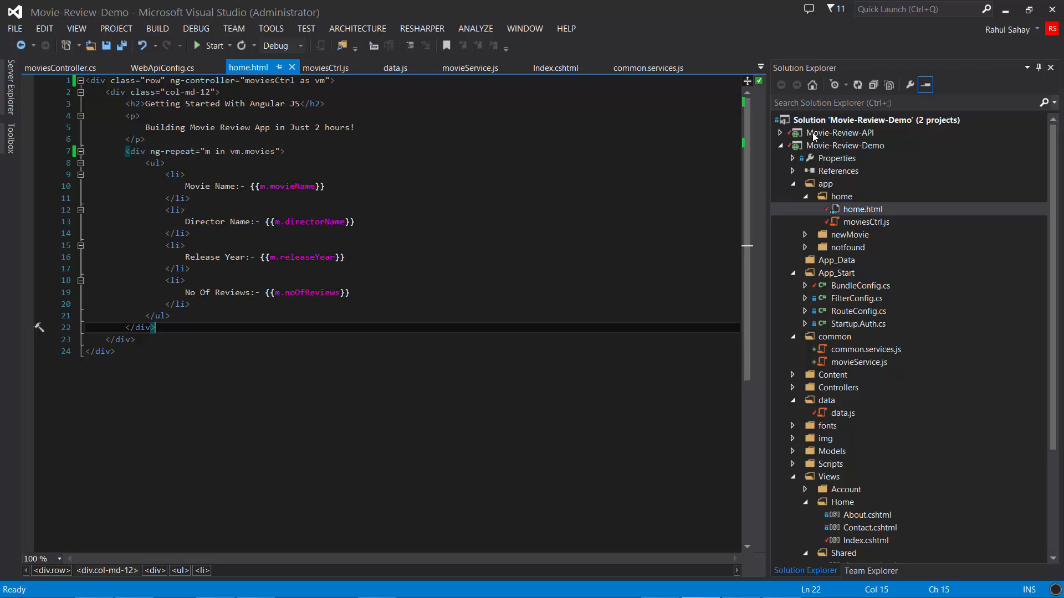
# - Expand the Movie-Review-API project in Solution Explorer
pyautogui.click(779, 131)
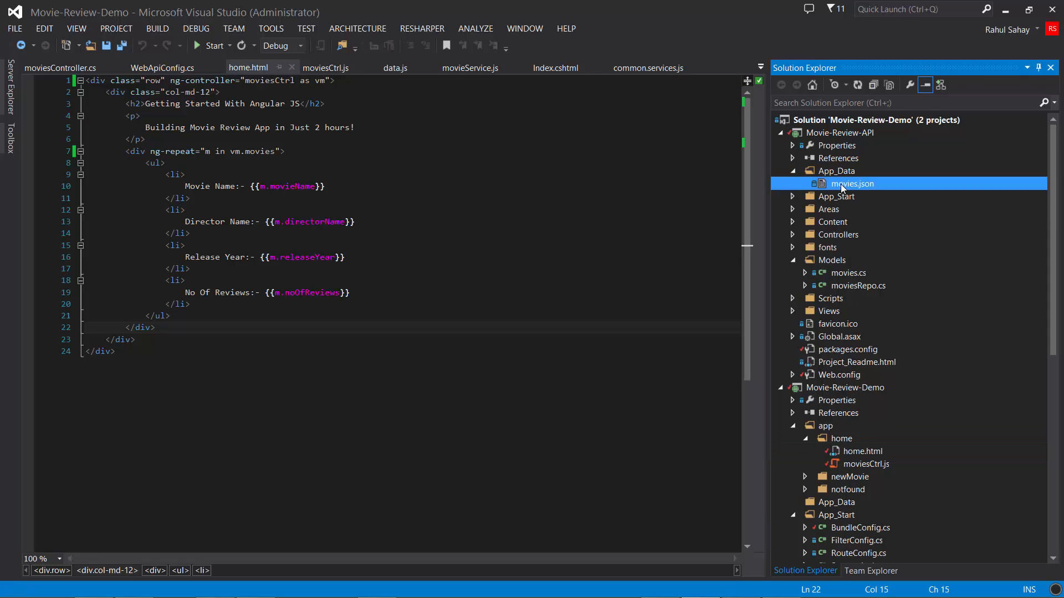
# - Open movies.json with its five movie records, then return to home.html
pyautogui.doubleClick(853, 183)
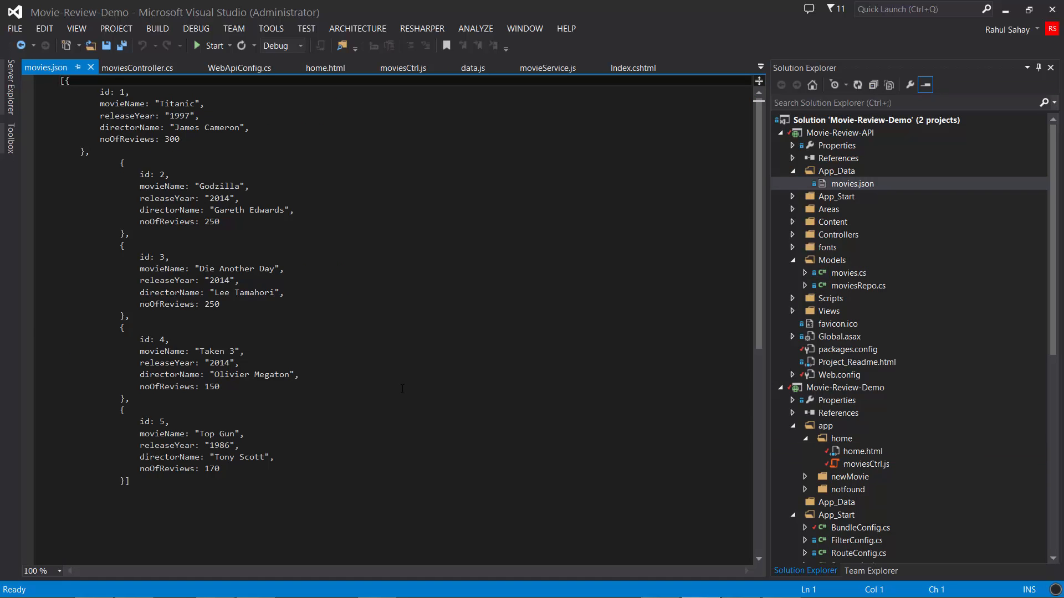
pyautogui.click(325, 68)
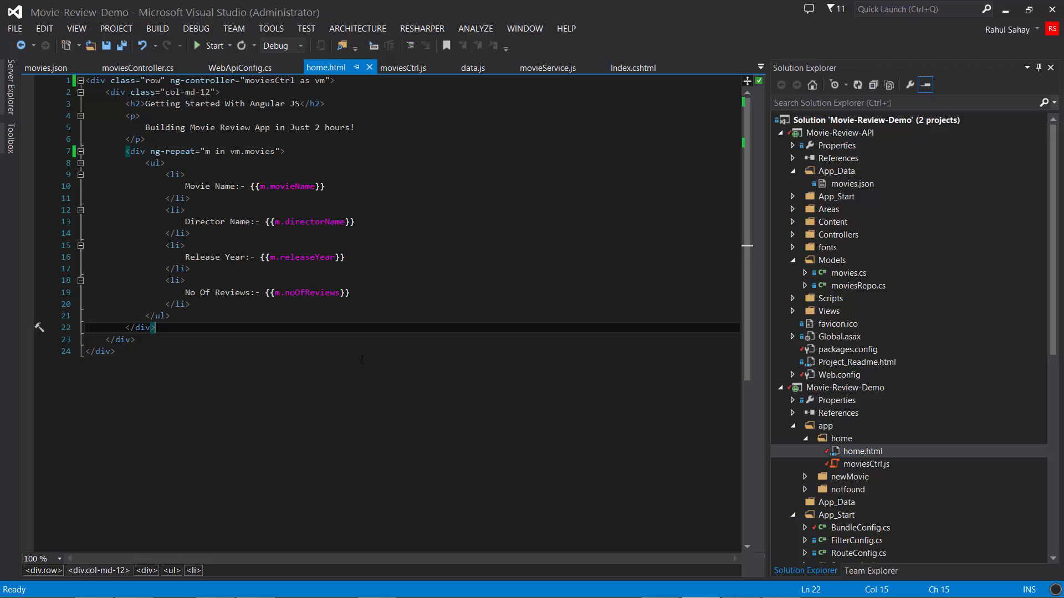
pyautogui.moveTo(340, 467)
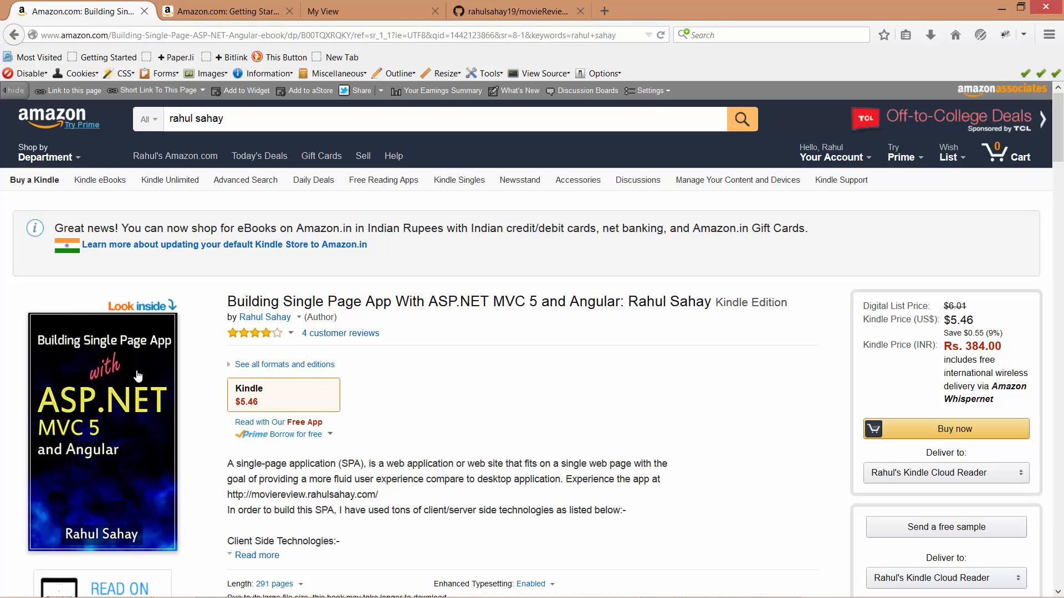
# - Scroll down the Amazon Kindle page for the ASP.NET MVC 5 and Angular SPA book
pyautogui.scroll(-3)
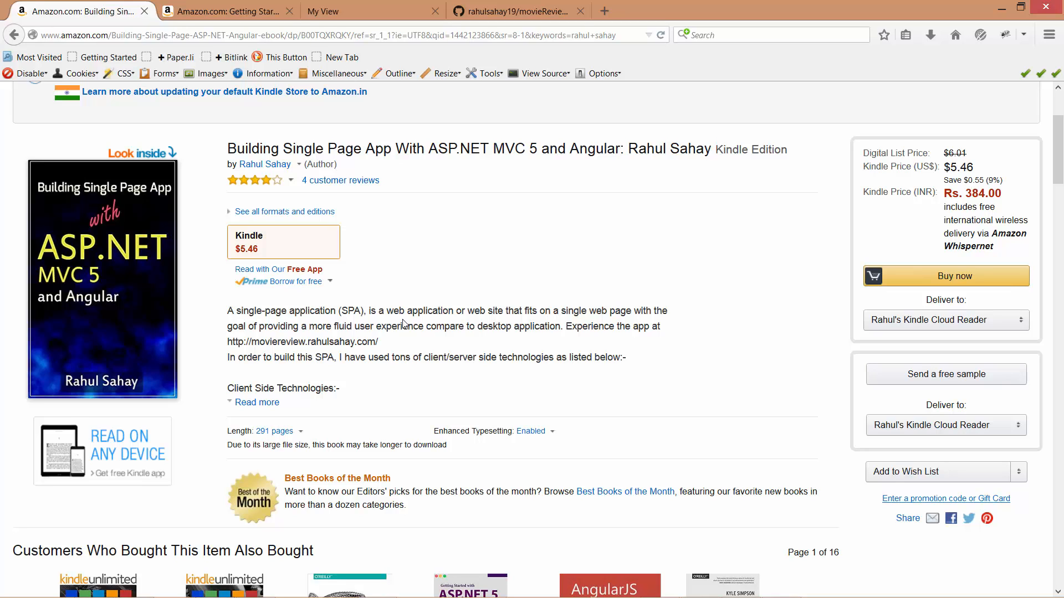
pyautogui.moveTo(602, 11)
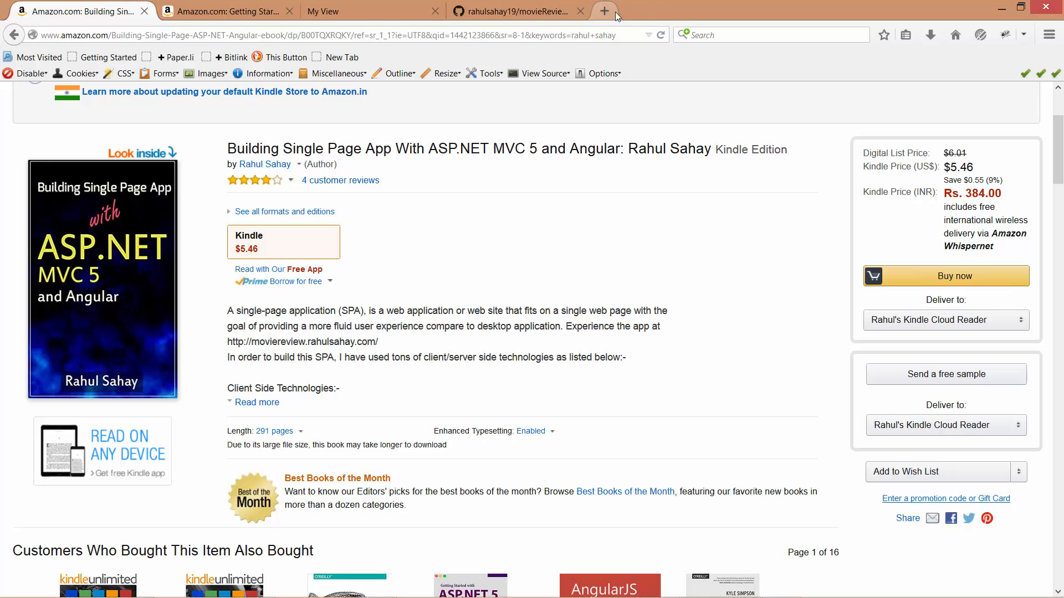
# - Bring up the hosted demo site and page through the movie list to pages 3, 4 and 5
pyautogui.click(609, 11)
pyautogui.write('moviereview.rahulsahay.com/#/')
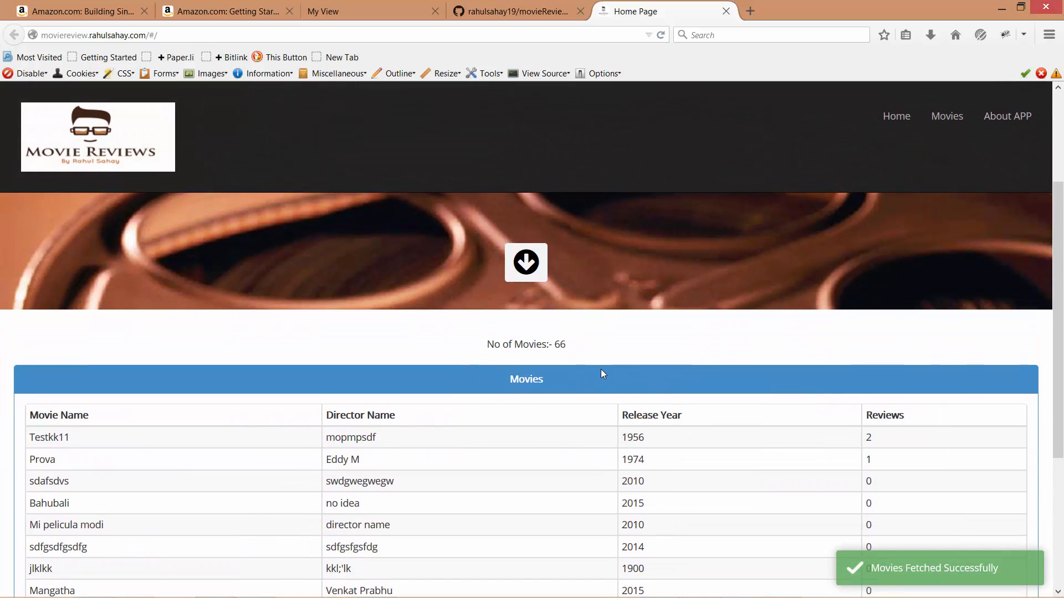
pyautogui.scroll(-3)
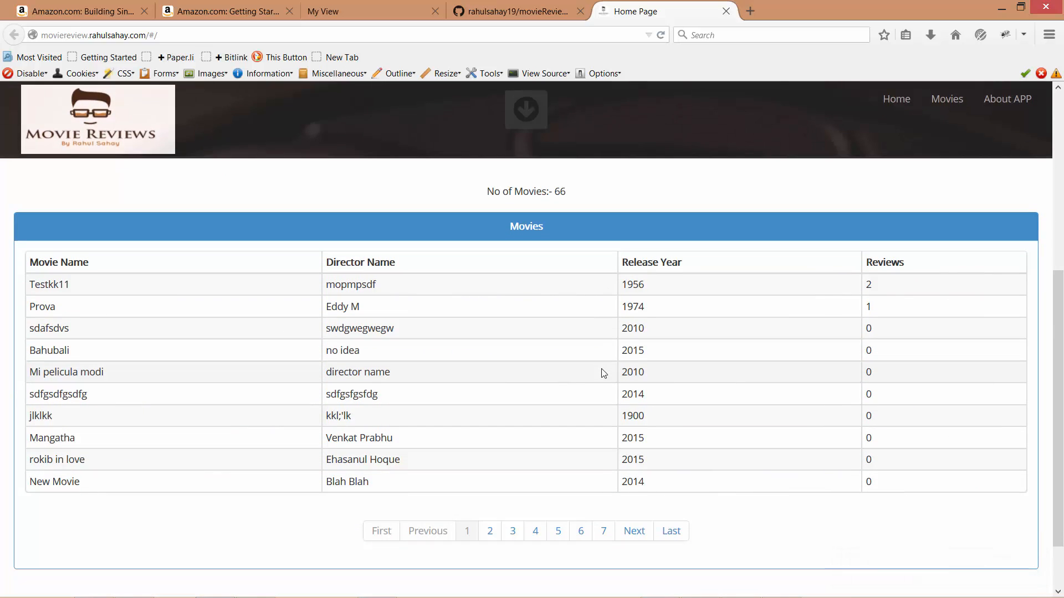
pyautogui.moveTo(458, 550)
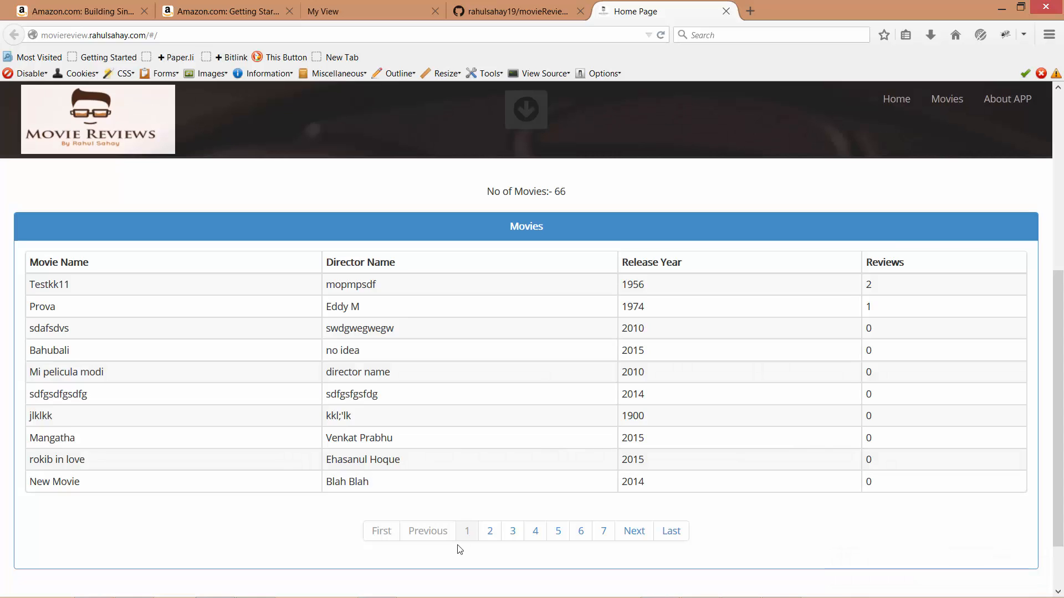
pyautogui.click(512, 531)
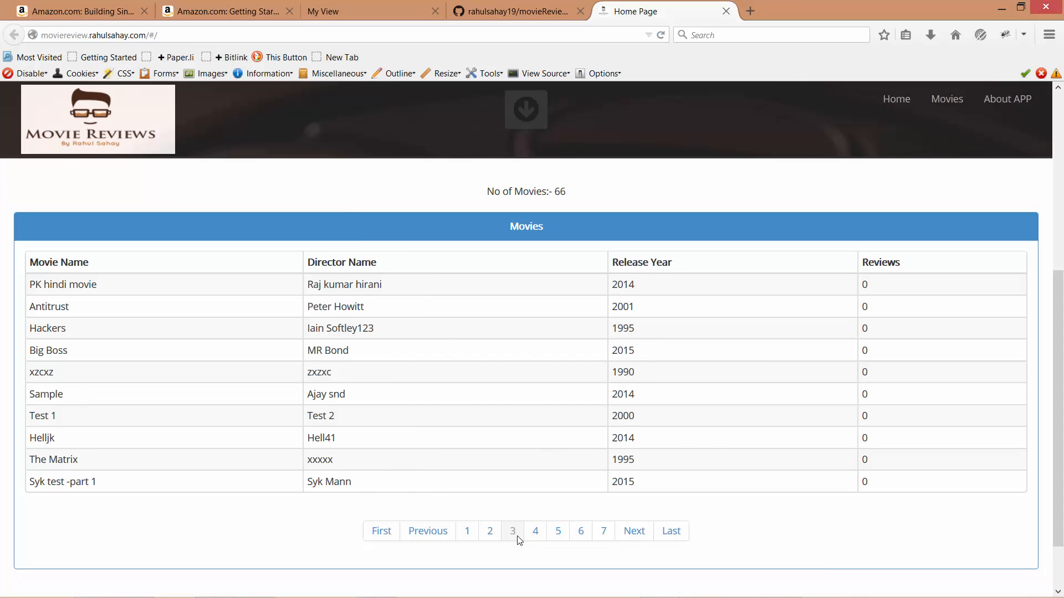
pyautogui.click(557, 530)
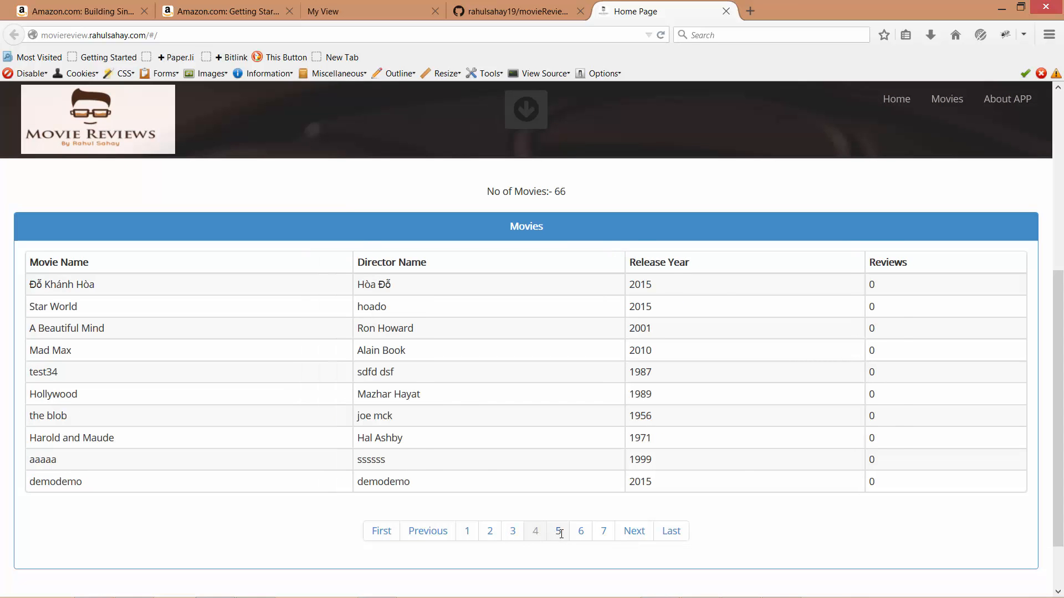
pyautogui.click(557, 531)
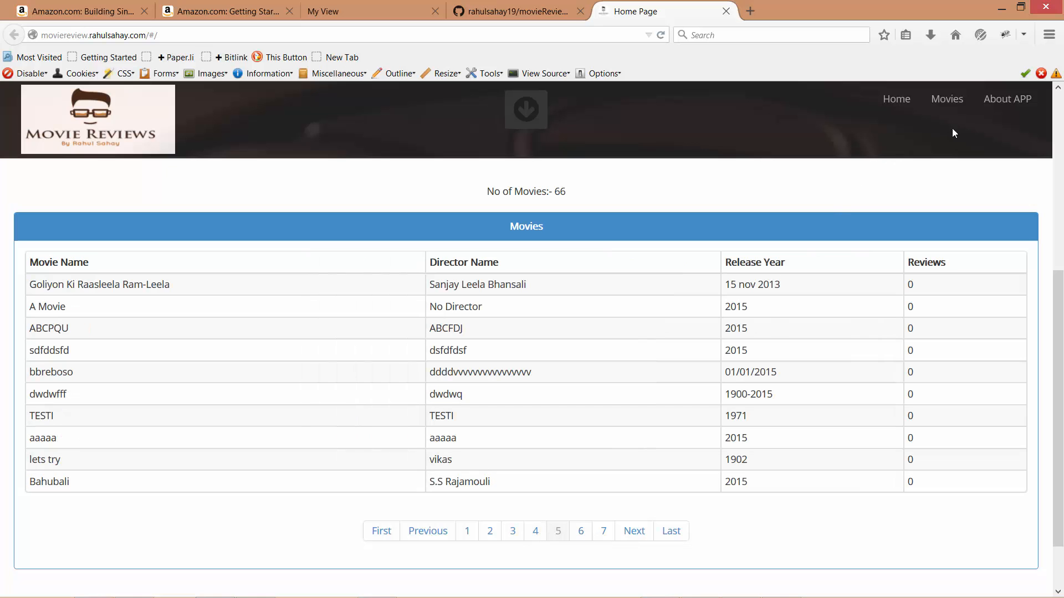
# - Open About APP and scroll through the technologies, tools and code download link
pyautogui.click(1008, 98)
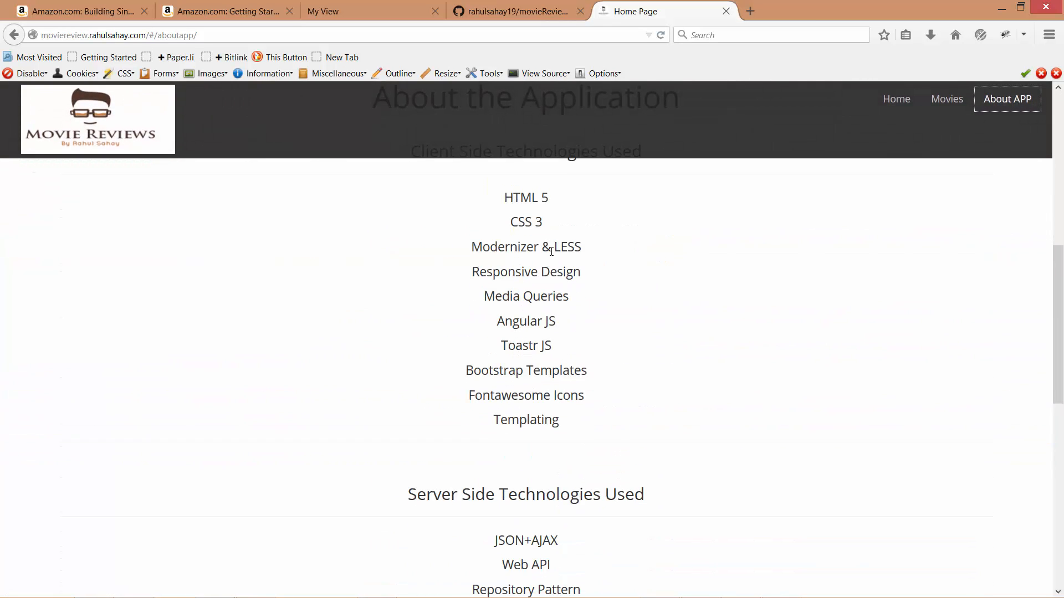
pyautogui.scroll(3)
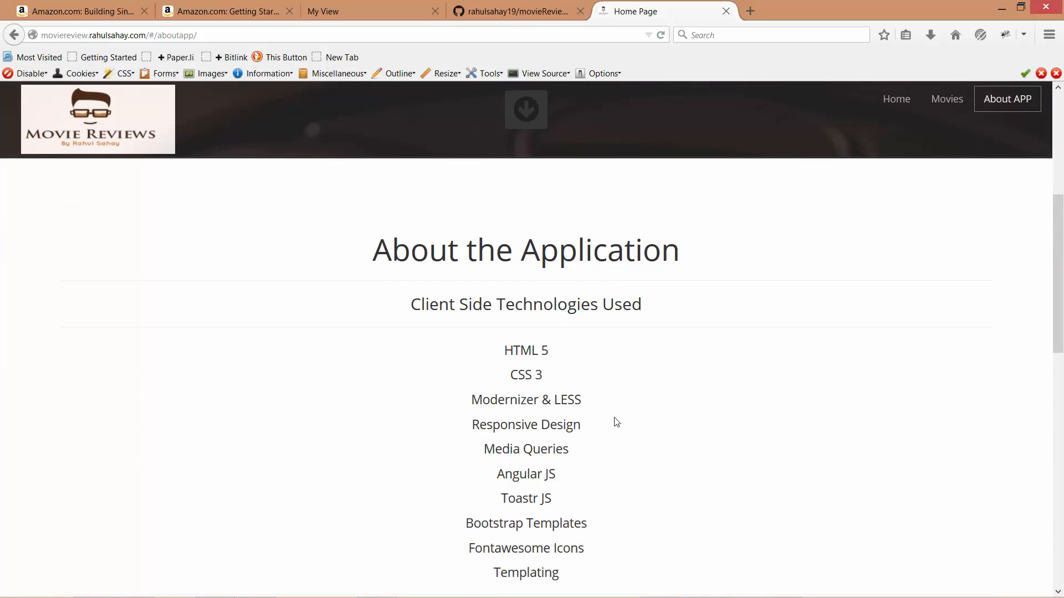
pyautogui.scroll(-3)
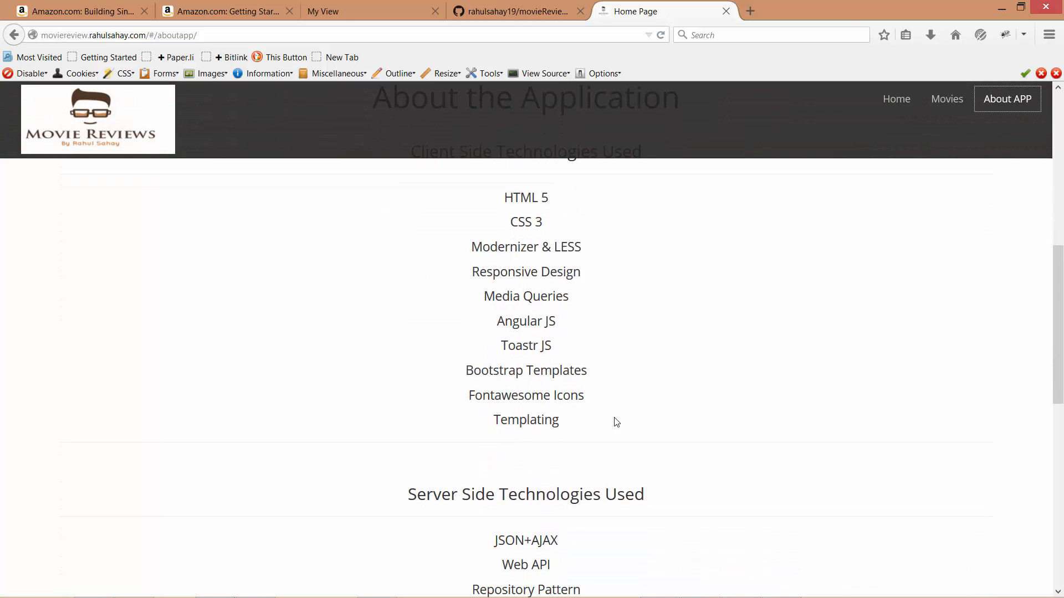
pyautogui.scroll(-3)
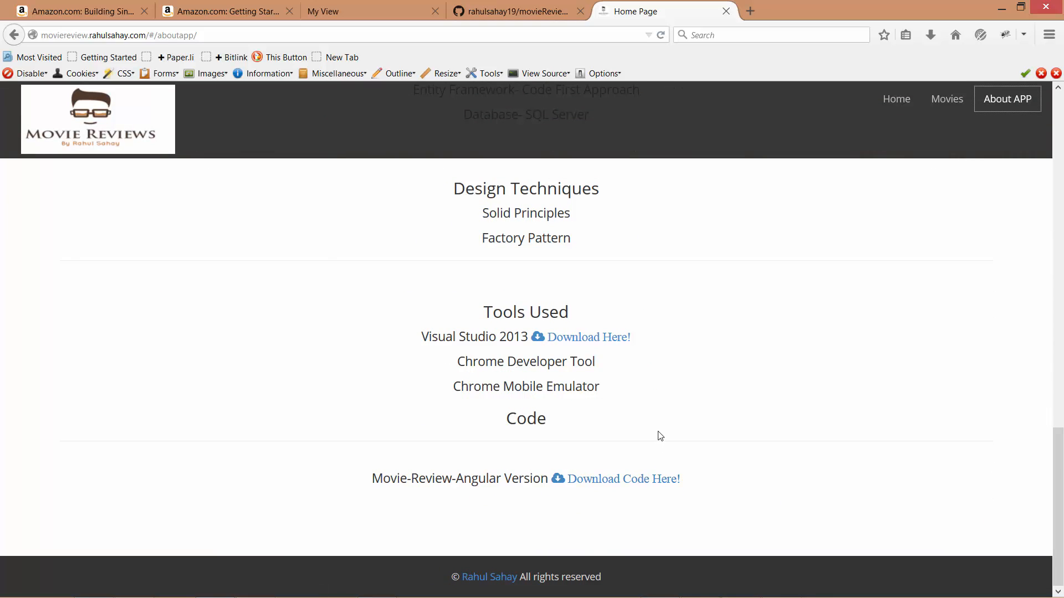
pyautogui.moveTo(611, 488)
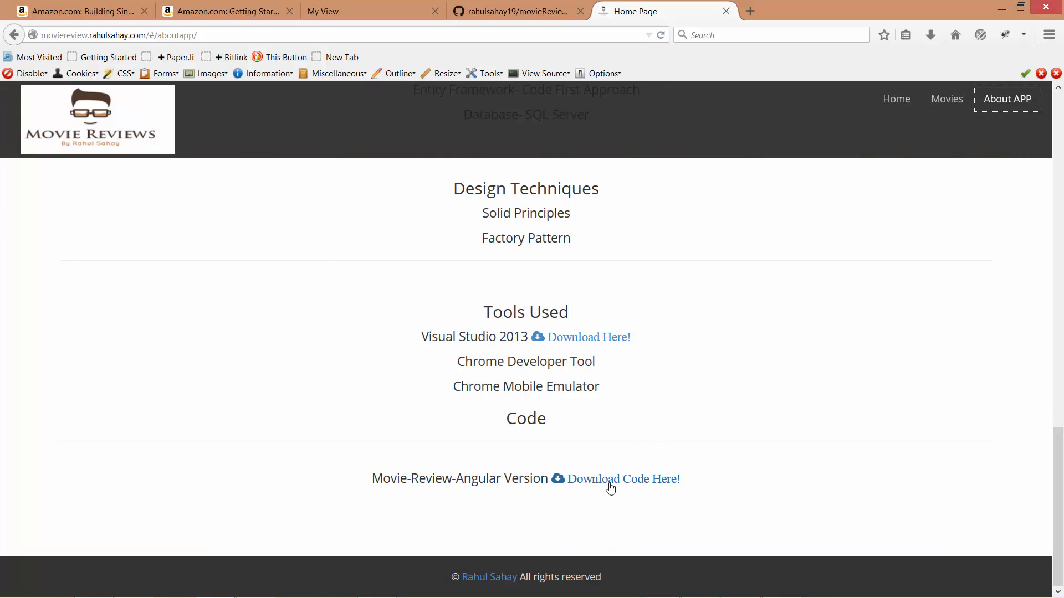
pyautogui.moveTo(623, 479)
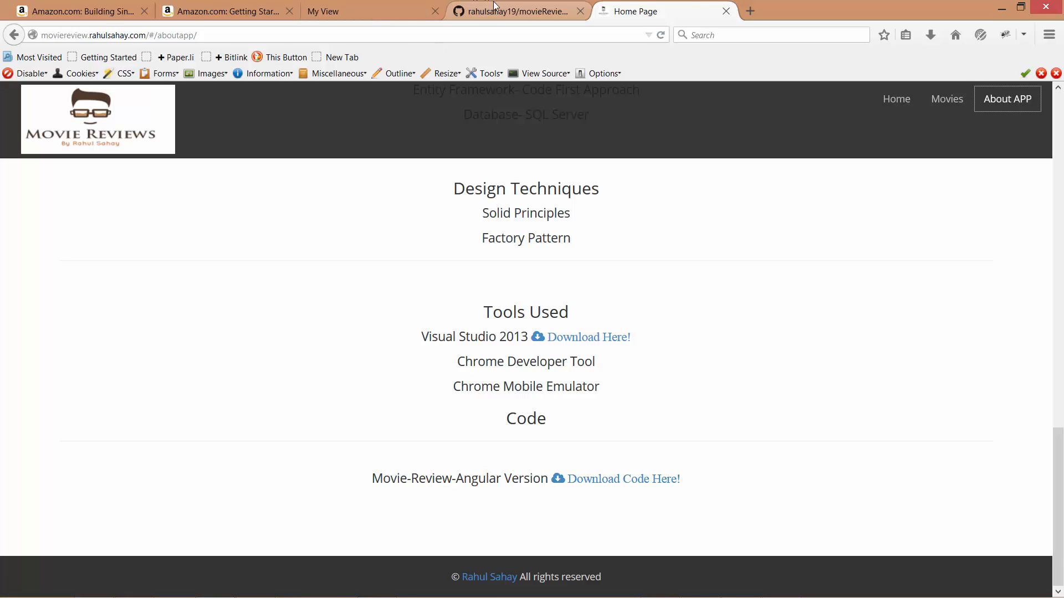
# - Switch to the rahulsahay19/movieReview-SPA-Demo GitHub repository tab
pyautogui.click(515, 11)
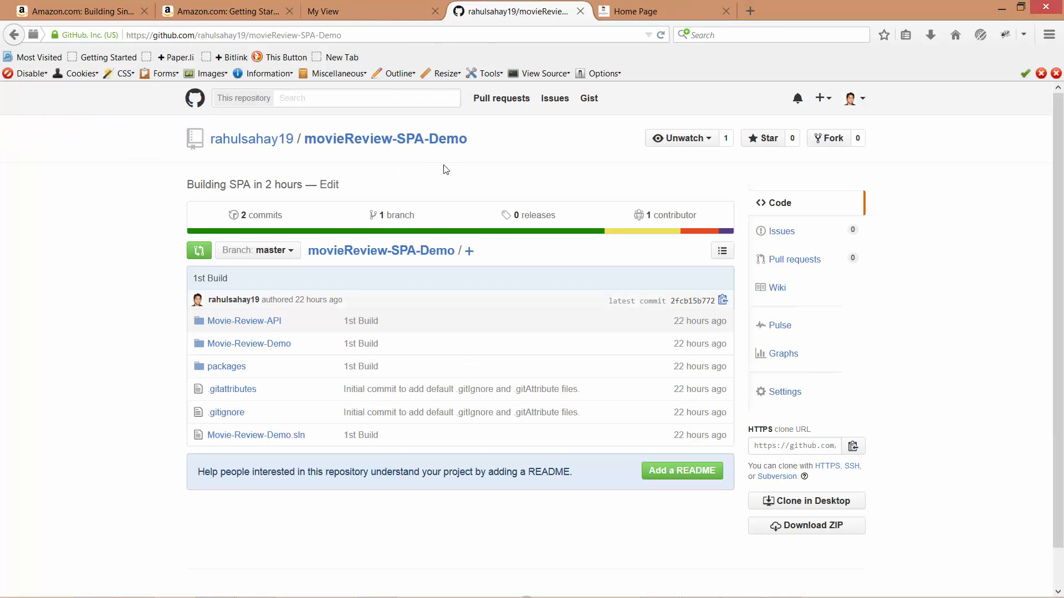
pyautogui.moveTo(430, 164)
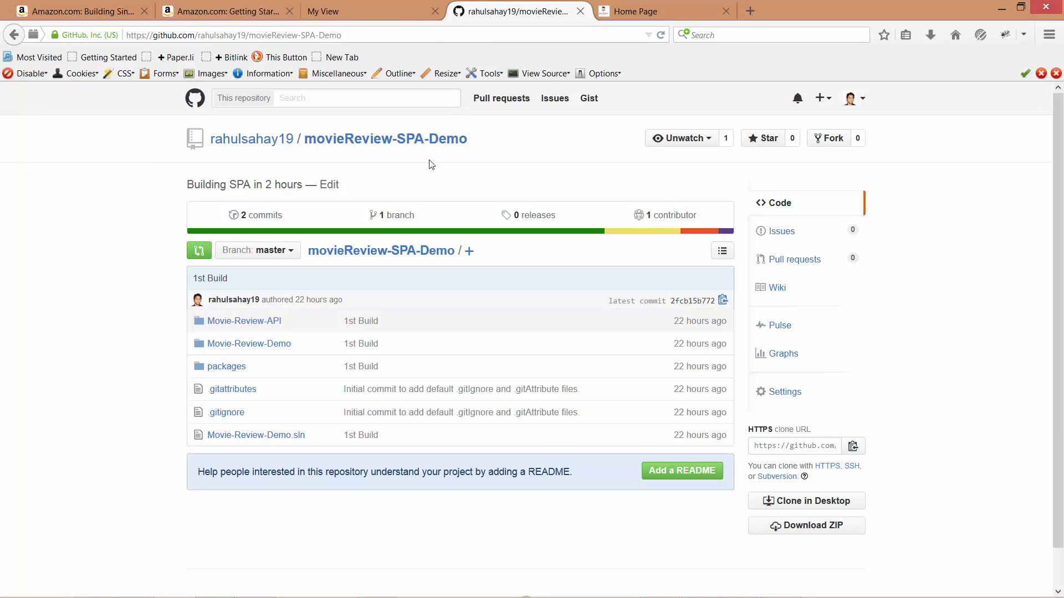
pyautogui.moveTo(326, 153)
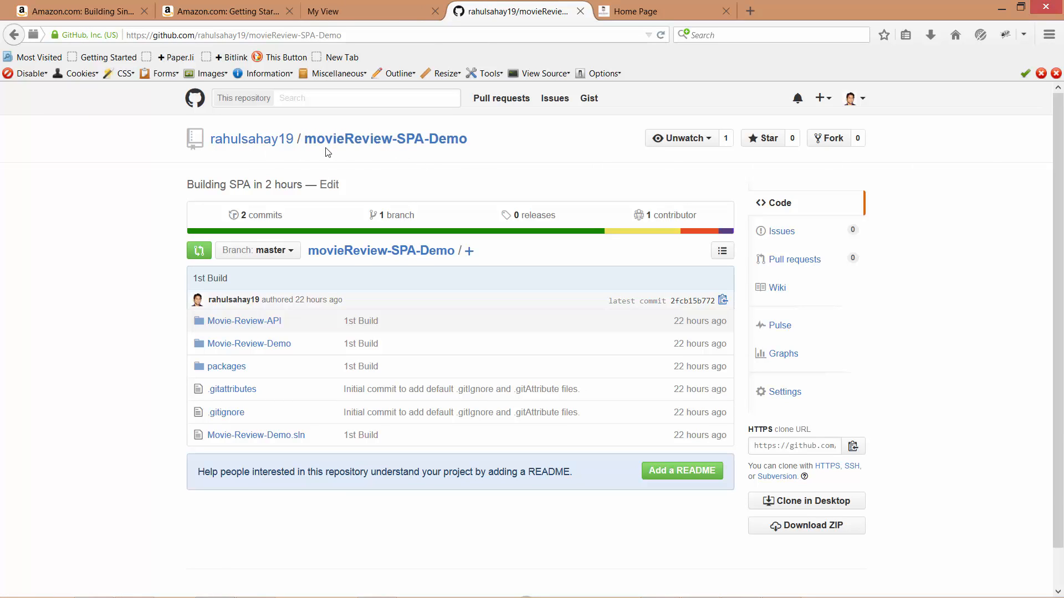
pyautogui.moveTo(334, 56)
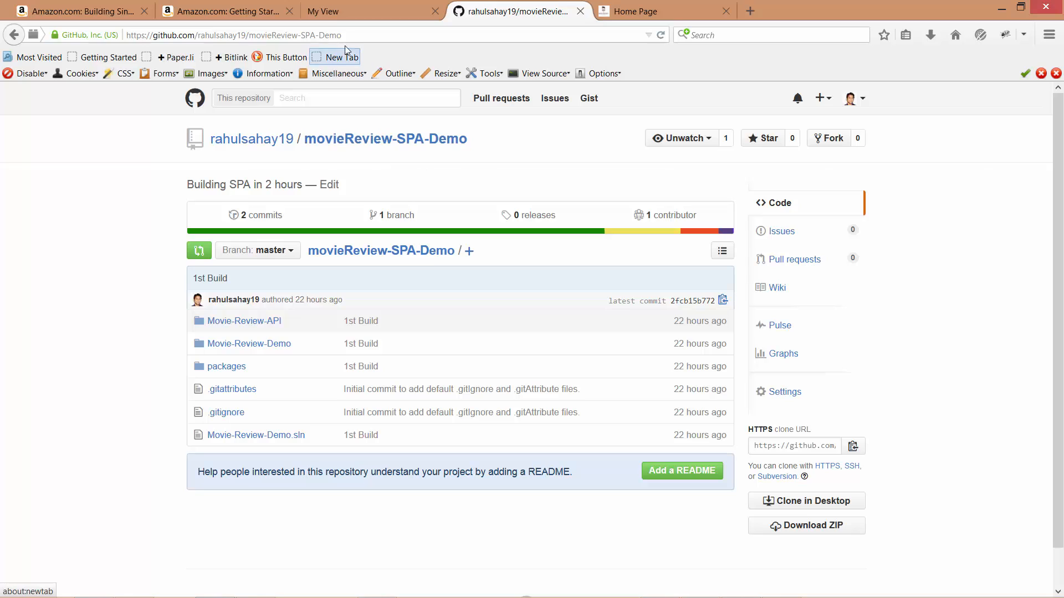
pyautogui.moveTo(125, 219)
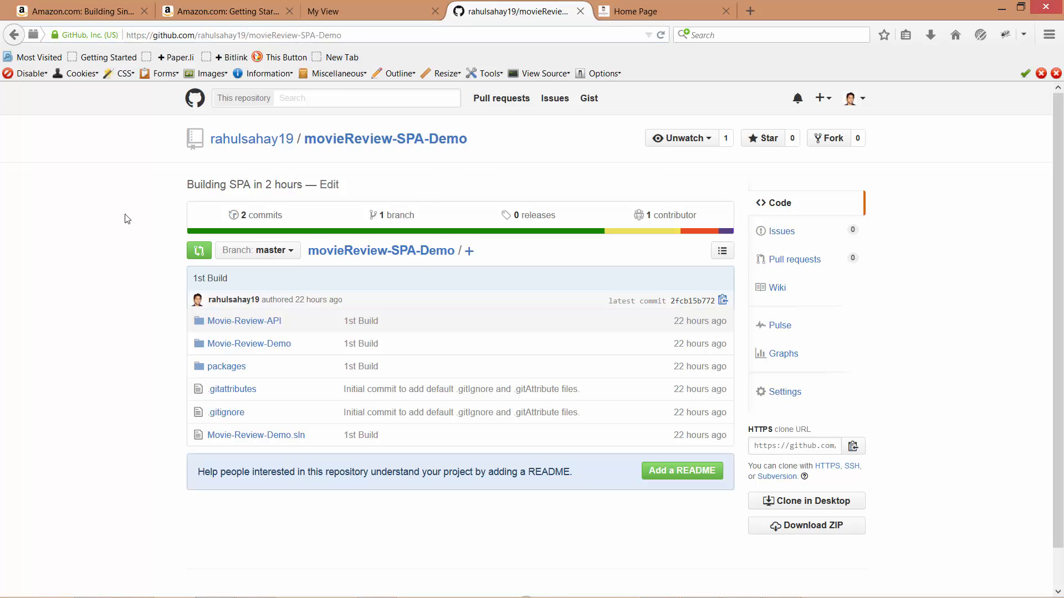
pyautogui.moveTo(511, 260)
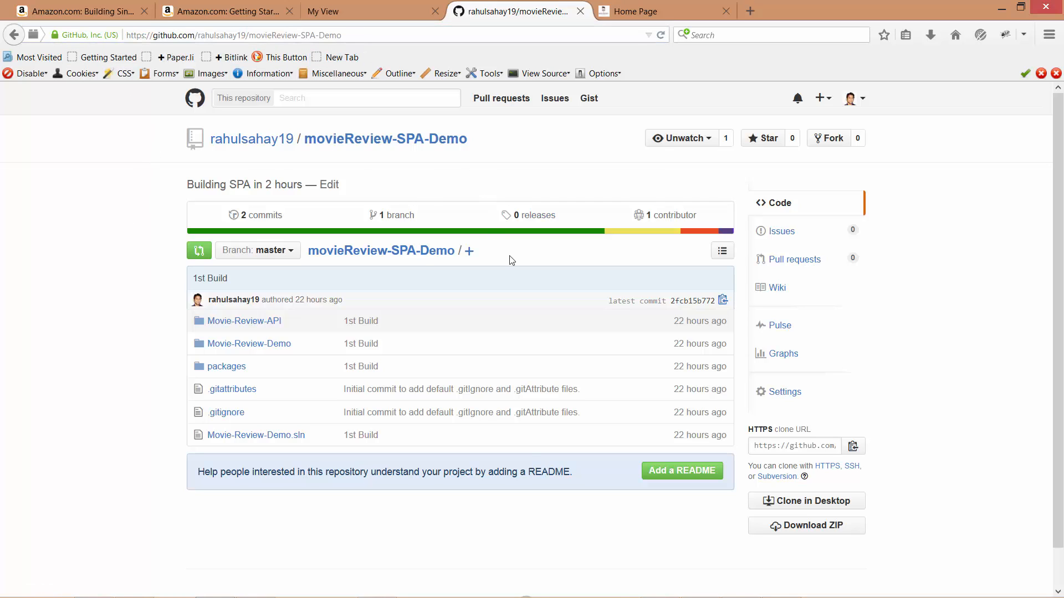
pyautogui.moveTo(550, 185)
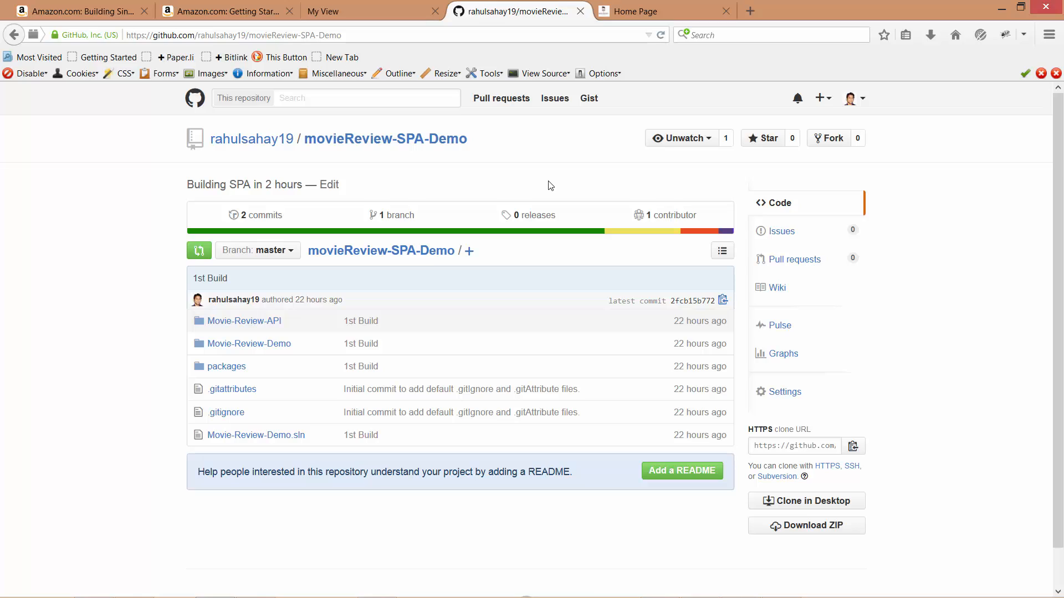
pyautogui.moveTo(307, 423)
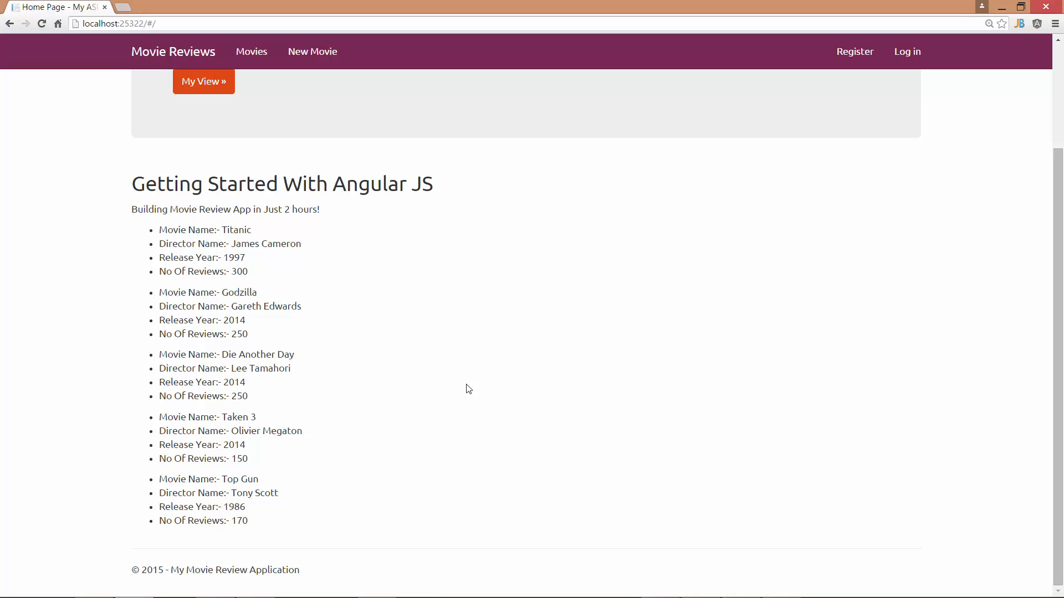
# - Open the running app's New Movie form, then switch back to the browser showing GitHub
pyautogui.scroll(3)
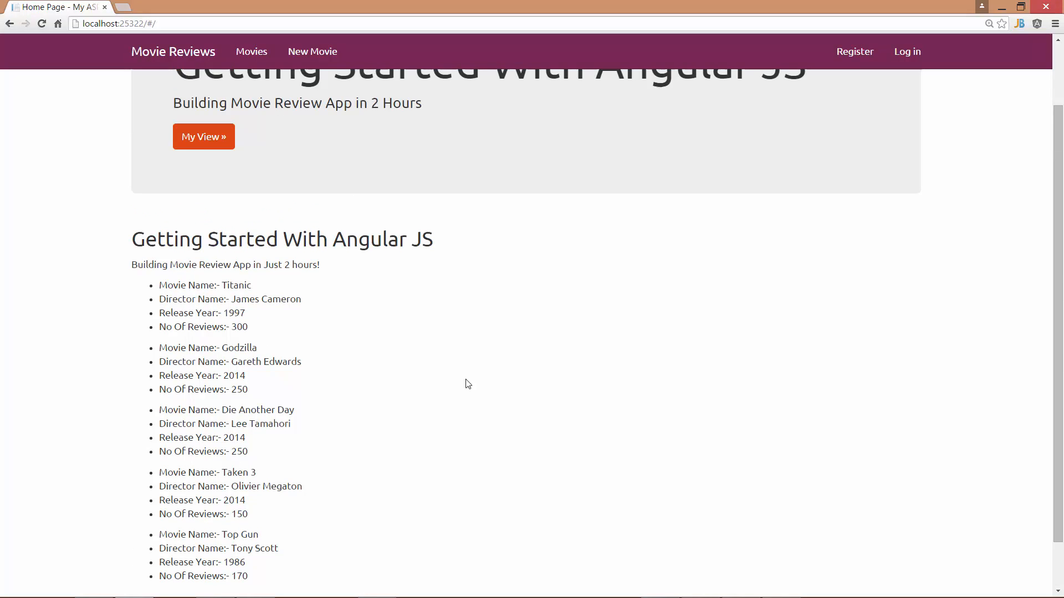
pyautogui.scroll(3)
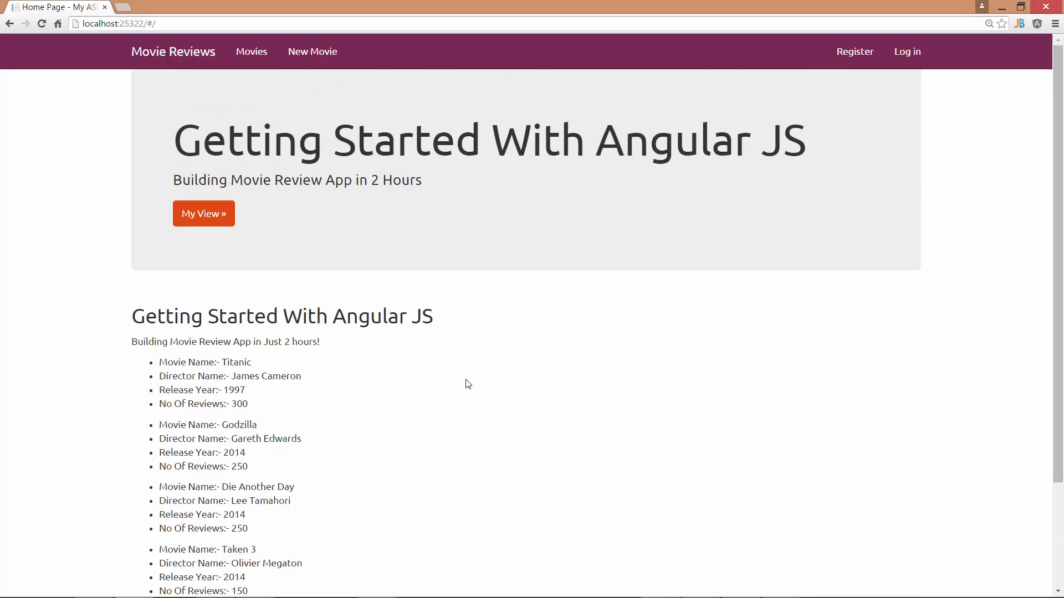
pyautogui.moveTo(297, 181)
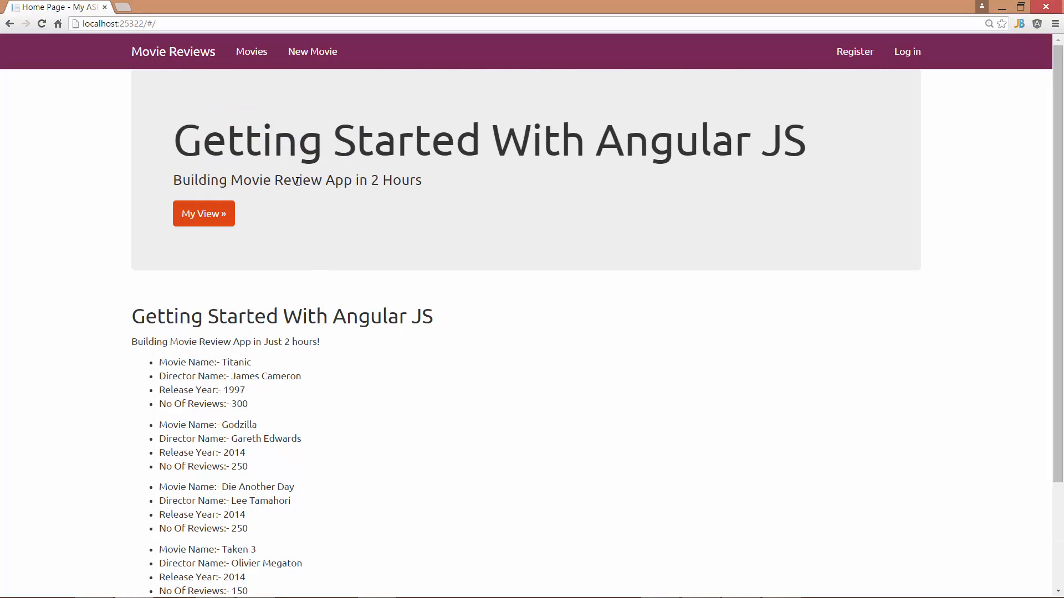
pyautogui.click(318, 51)
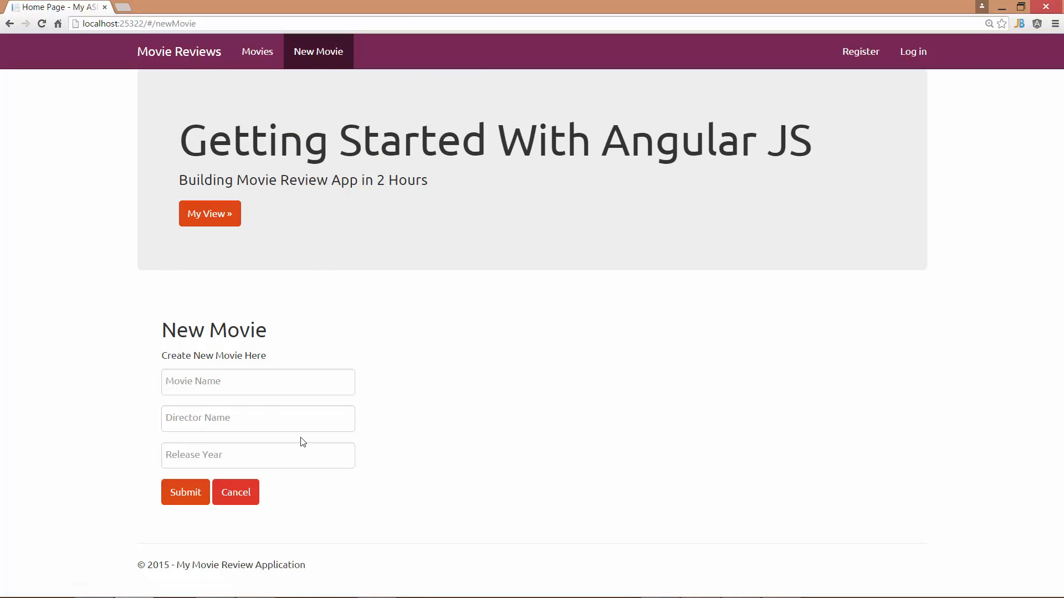
pyautogui.moveTo(461, 397)
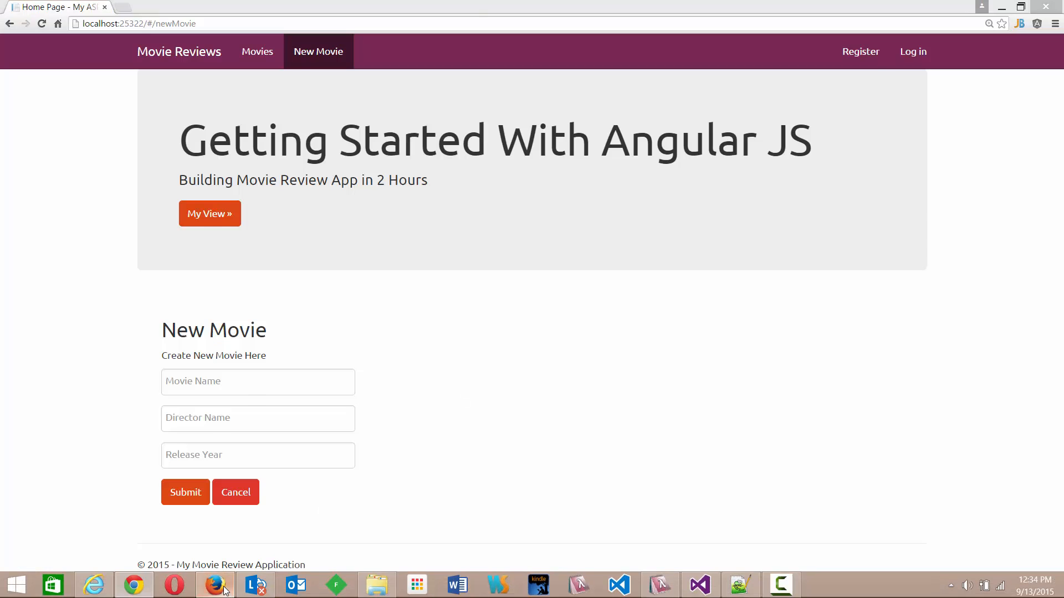
pyautogui.click(214, 584)
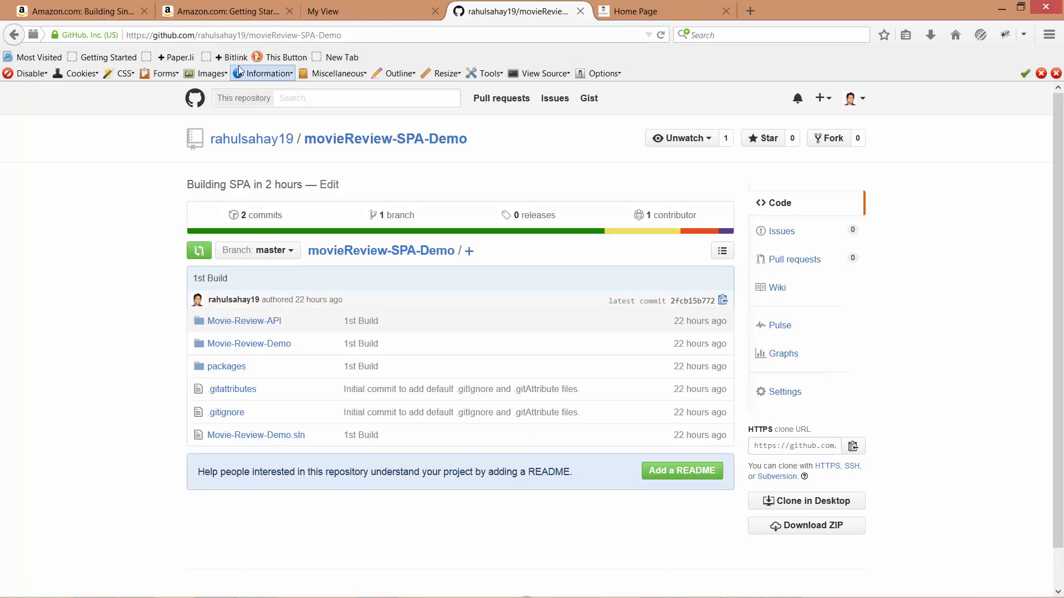
# - Show the Getting Started With Angular JS Kindle page with its description and price
pyautogui.click(227, 11)
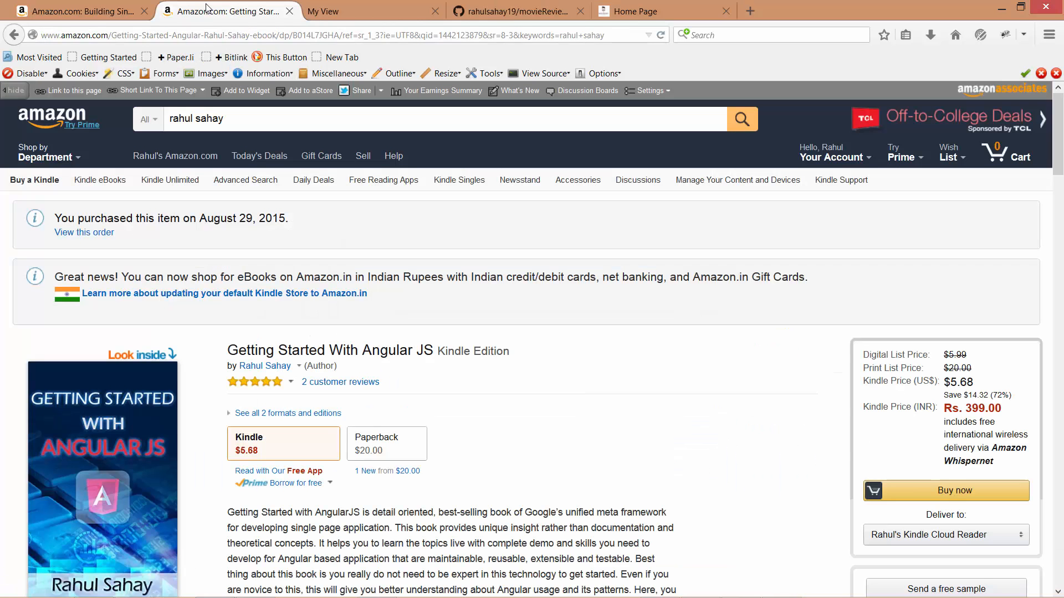
pyautogui.moveTo(458, 452)
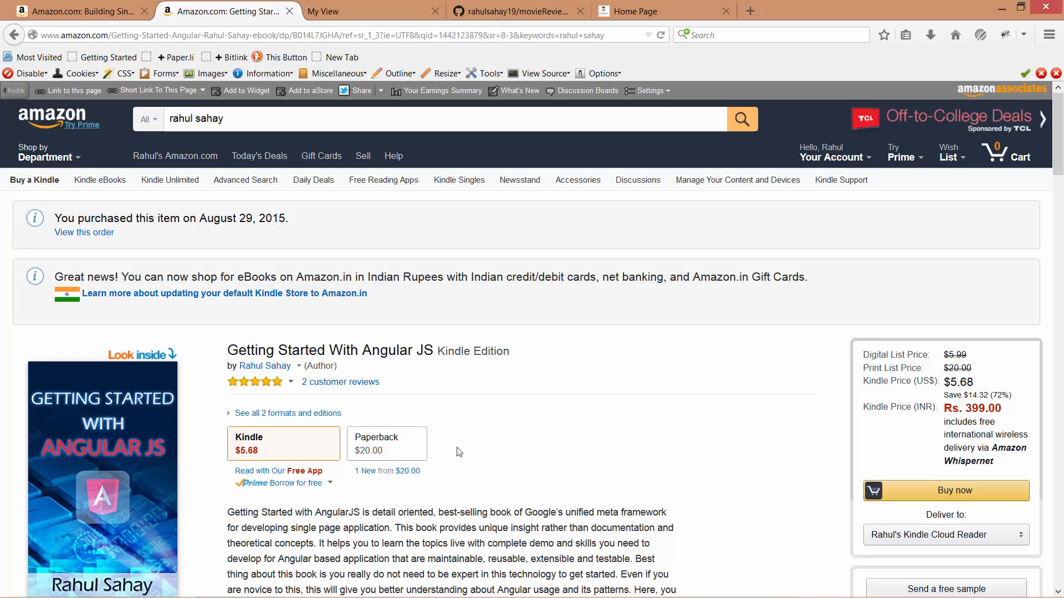
pyautogui.scroll(-3)
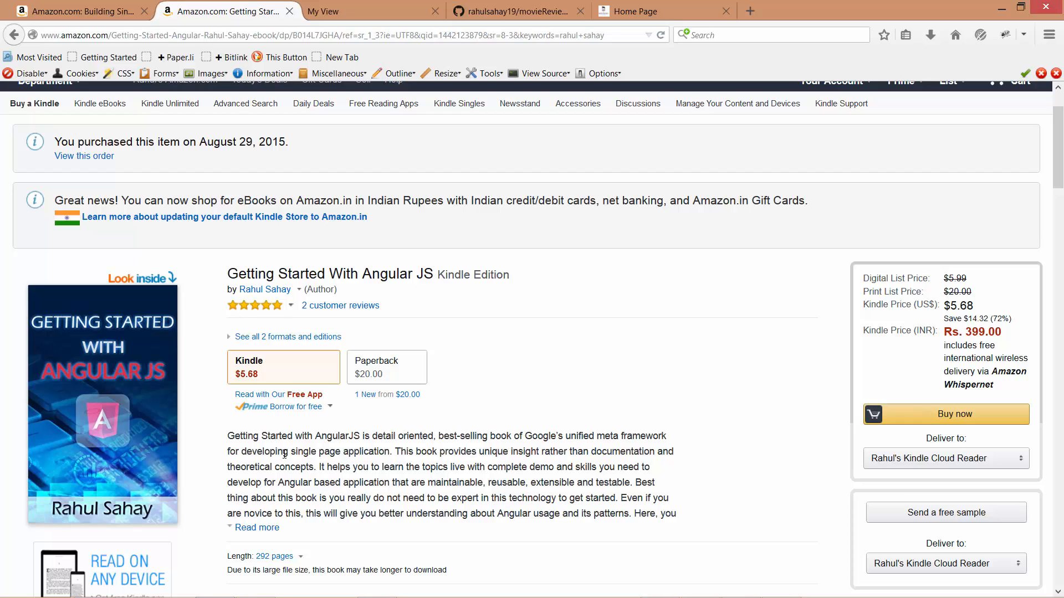
pyautogui.moveTo(547, 361)
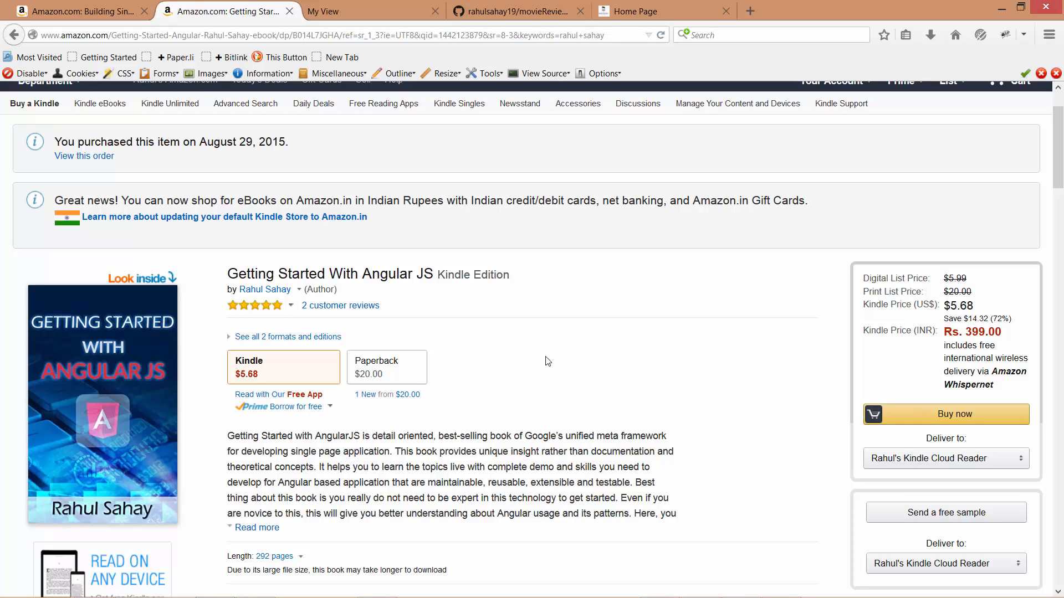
pyautogui.moveTo(537, 367)
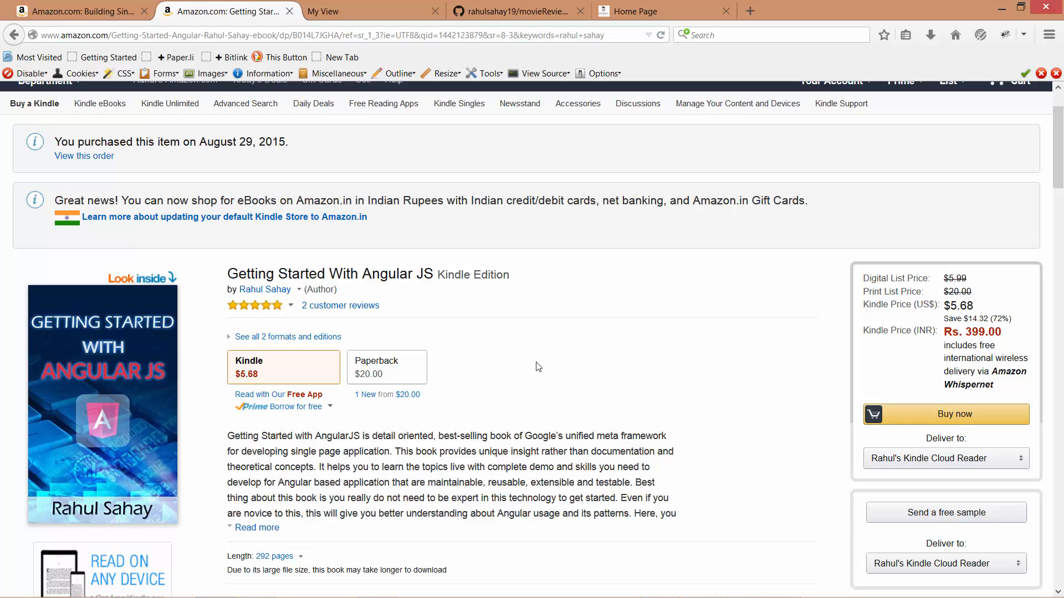